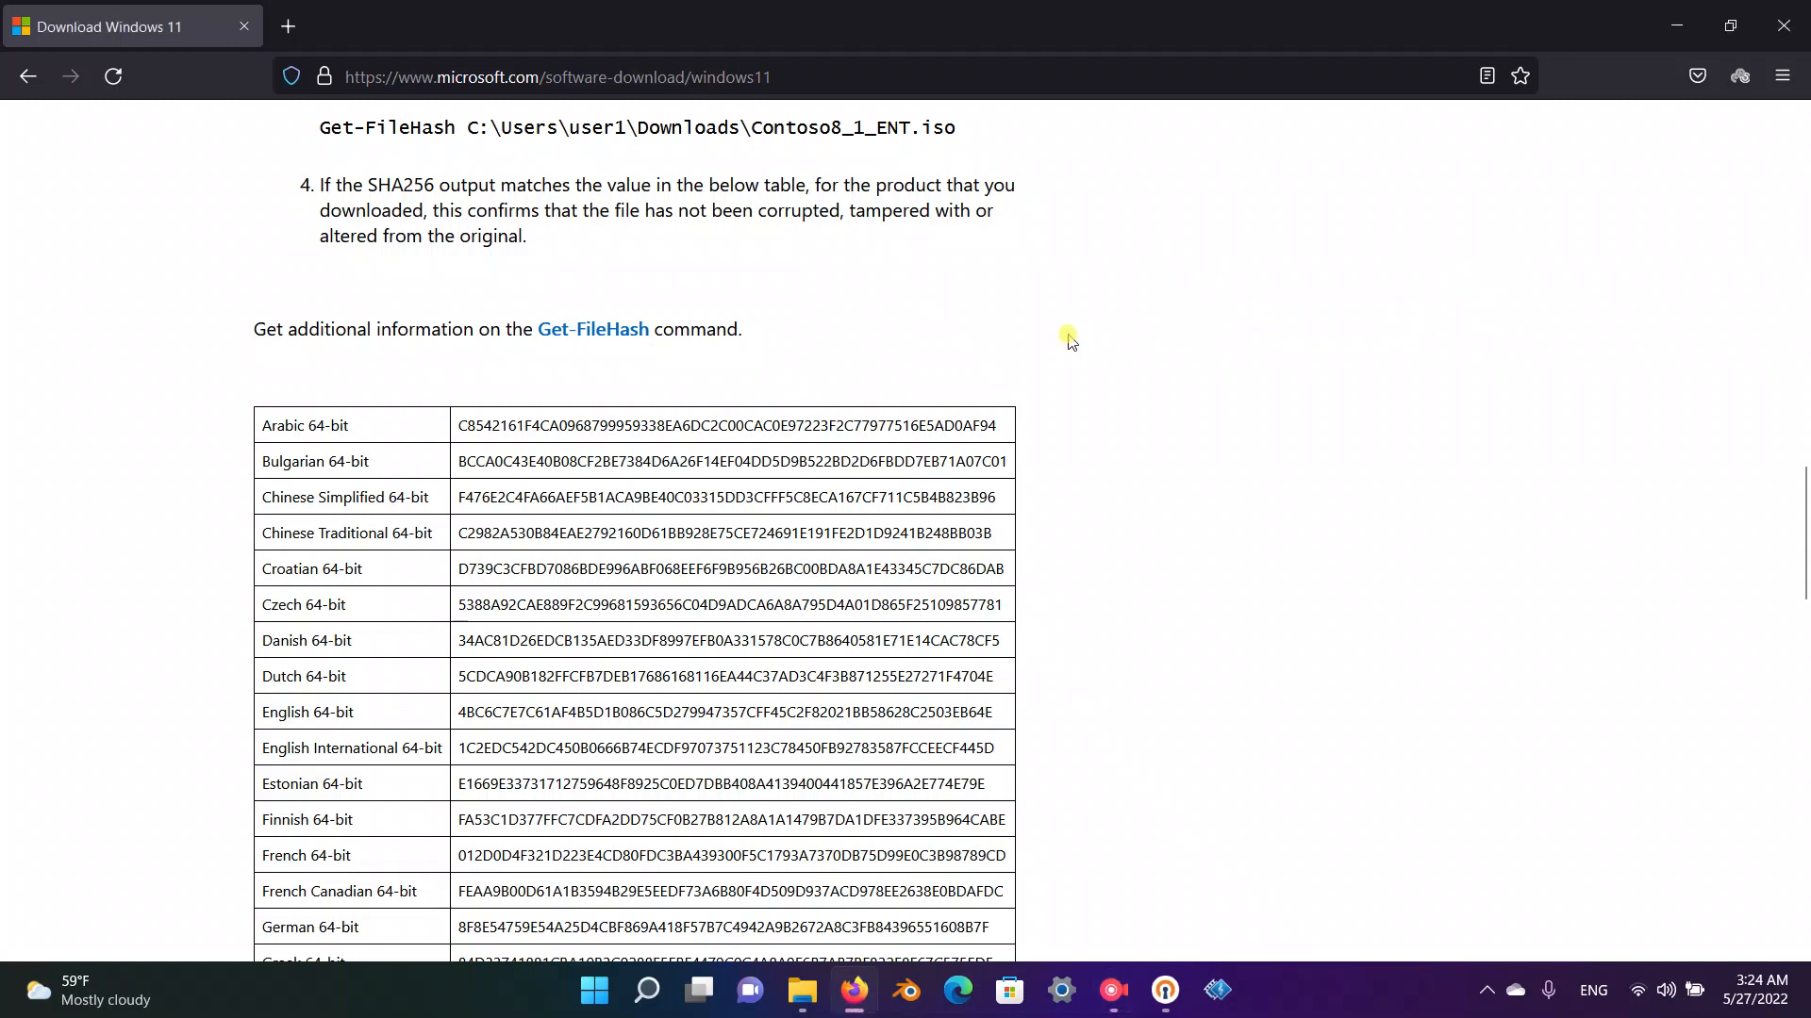
# - Scroll up to the Download Windows 11 heading at the top of the page
pyautogui.scroll(3)
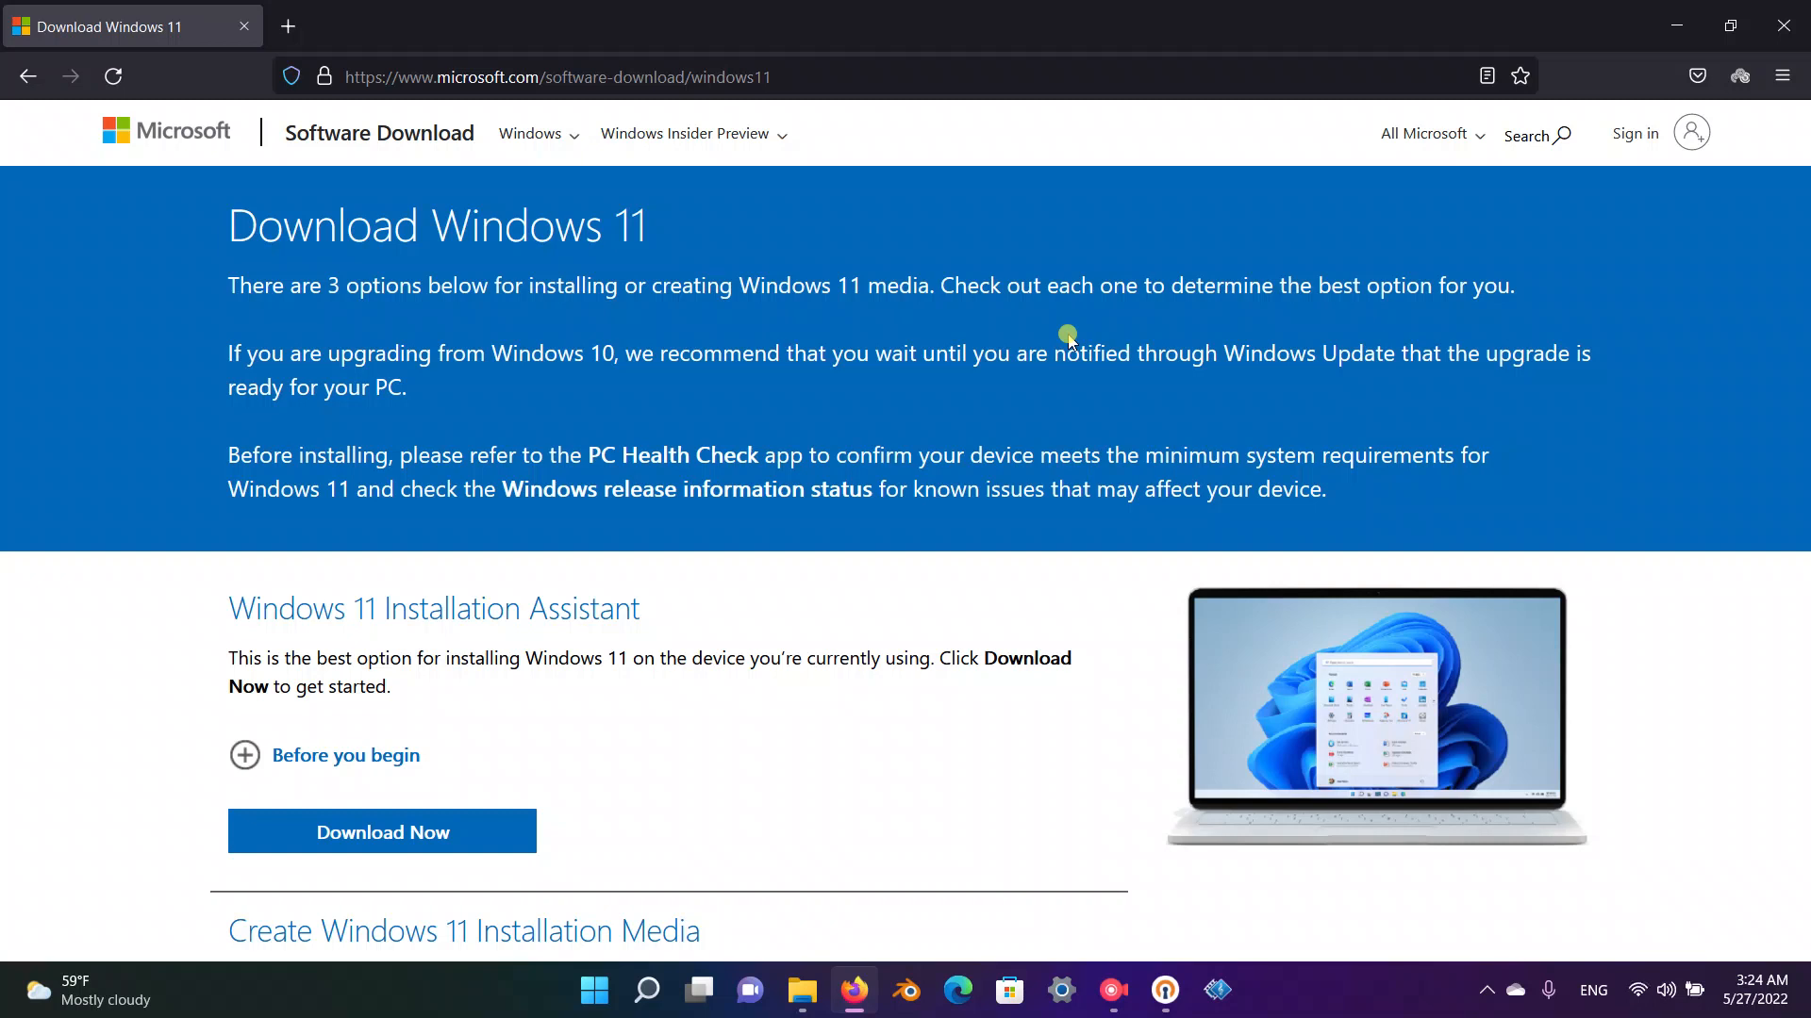
pyautogui.moveTo(446, 390)
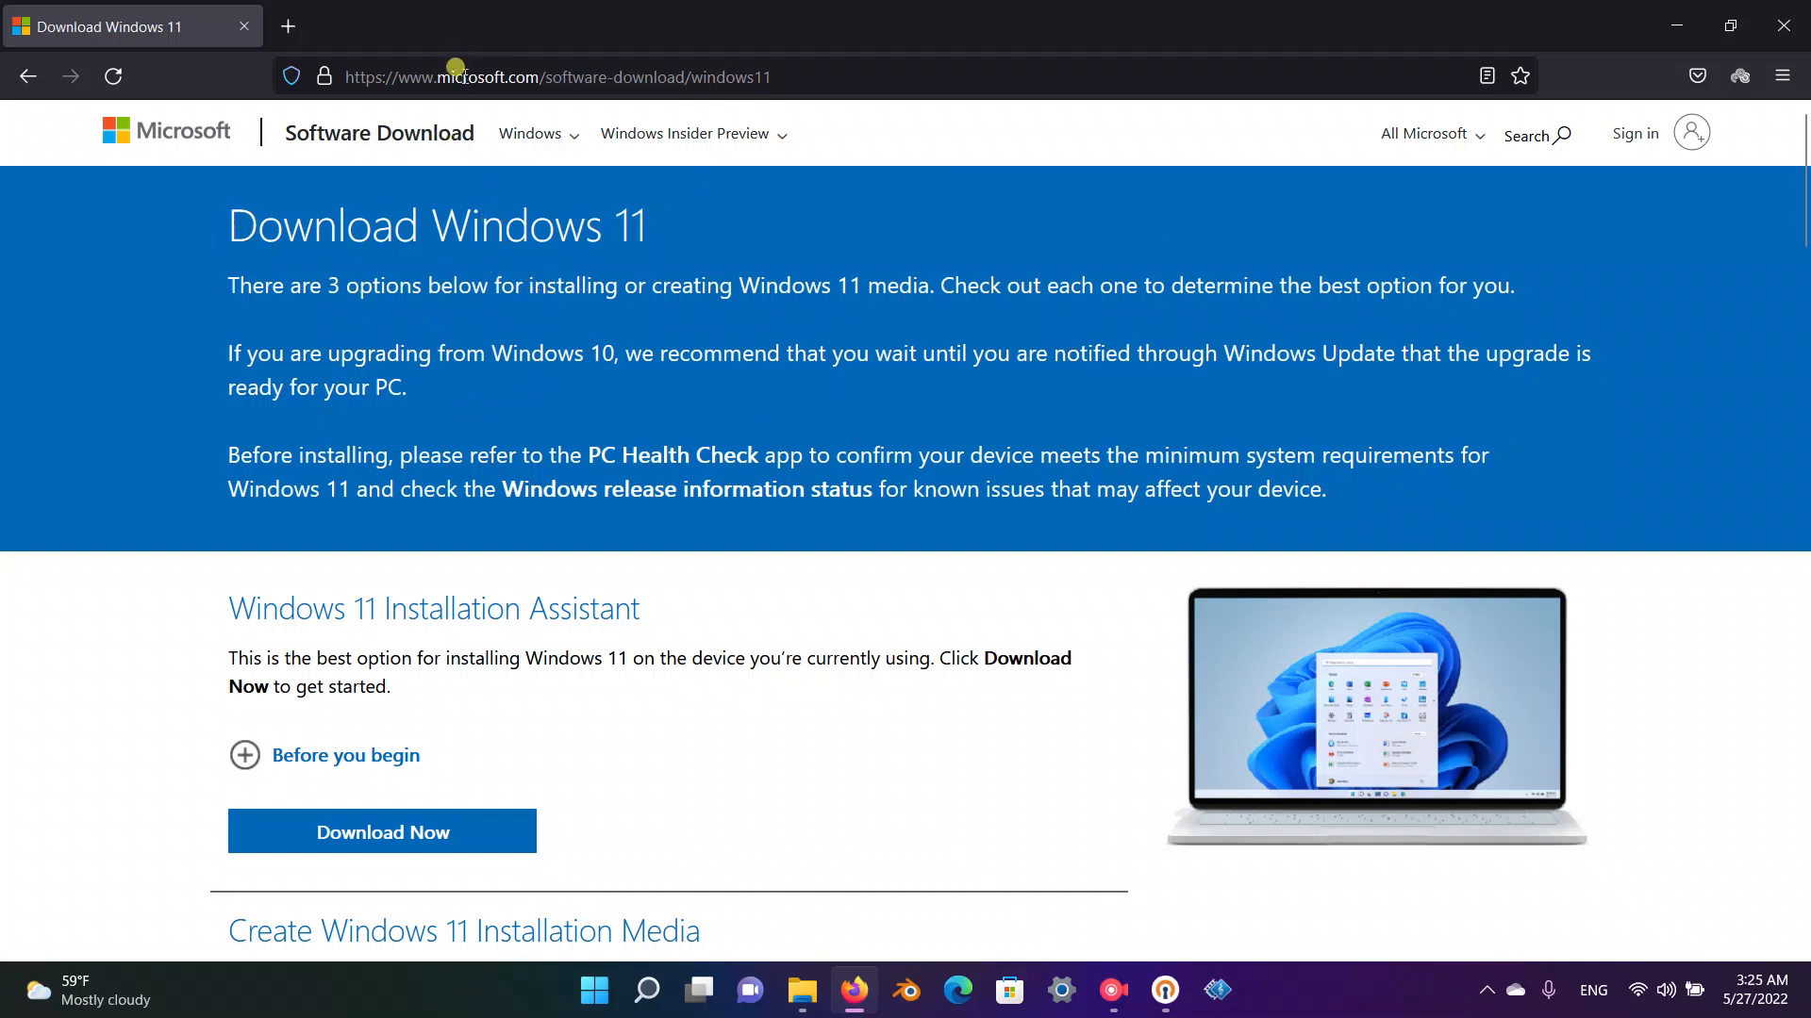
pyautogui.moveTo(469, 238)
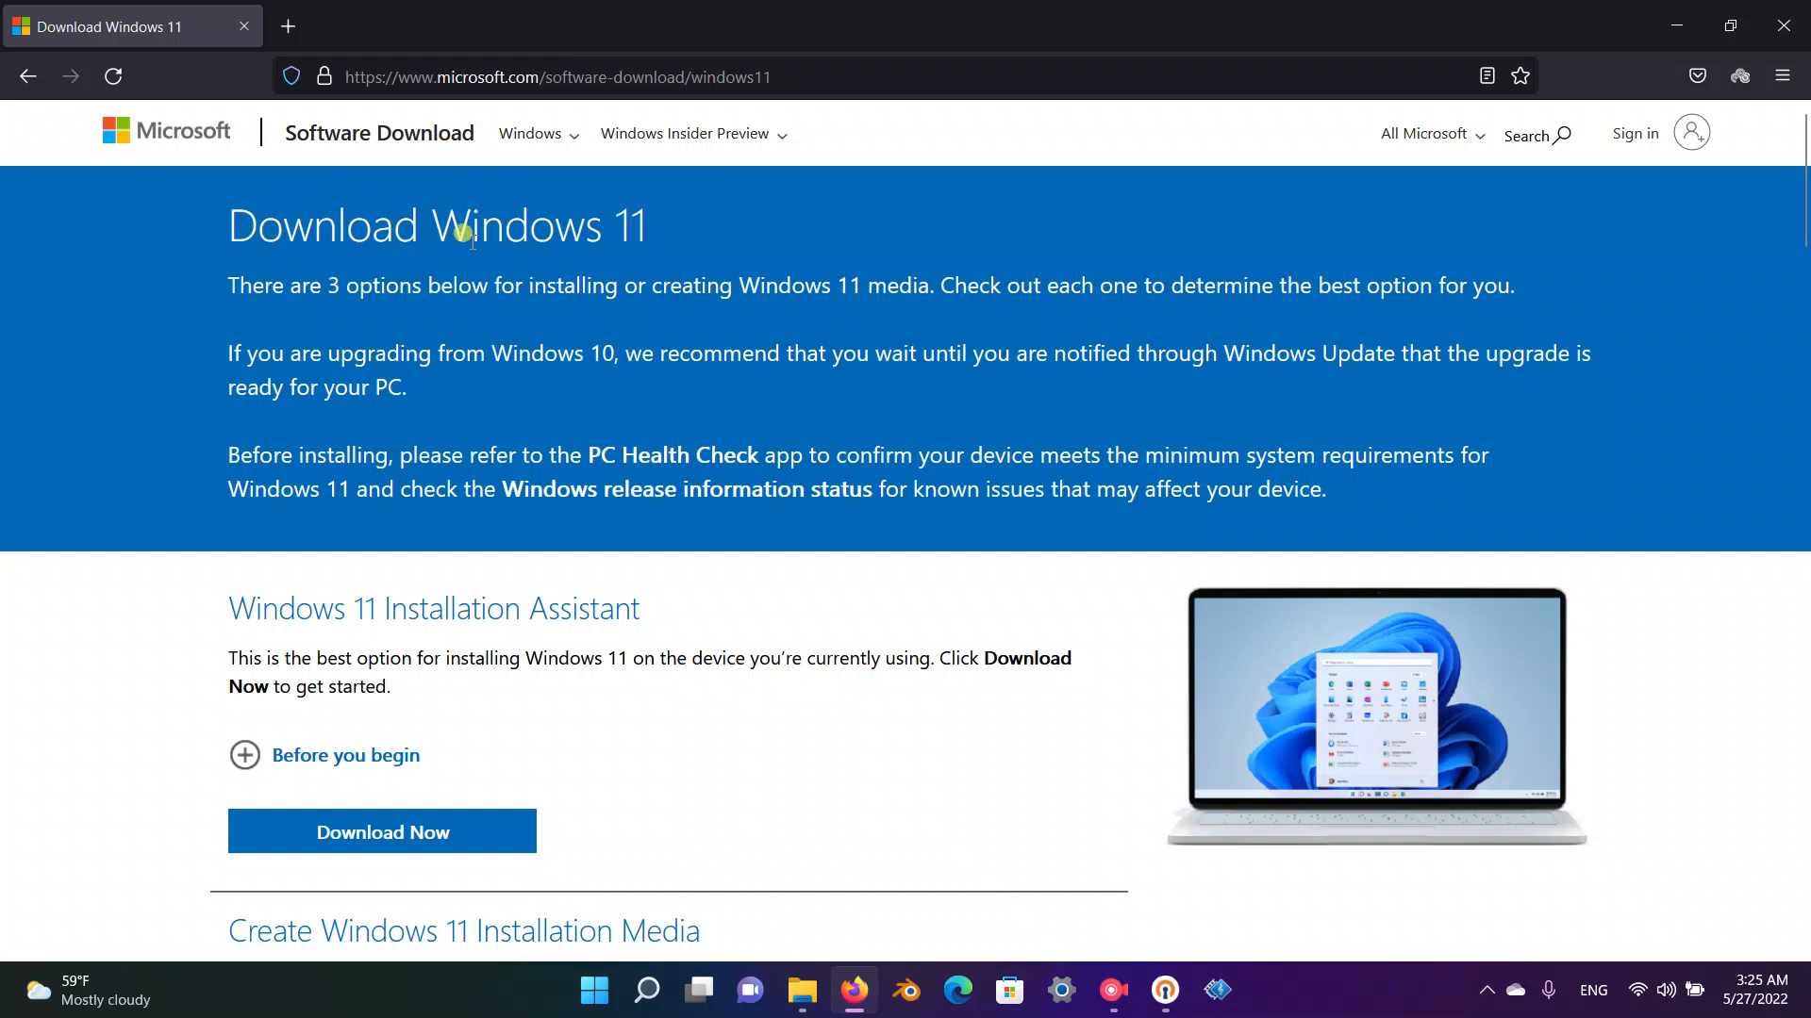
# - Scroll past the ISO section to the expanded 'Verify your download' steps and SHA256 table
pyautogui.scroll(-3)
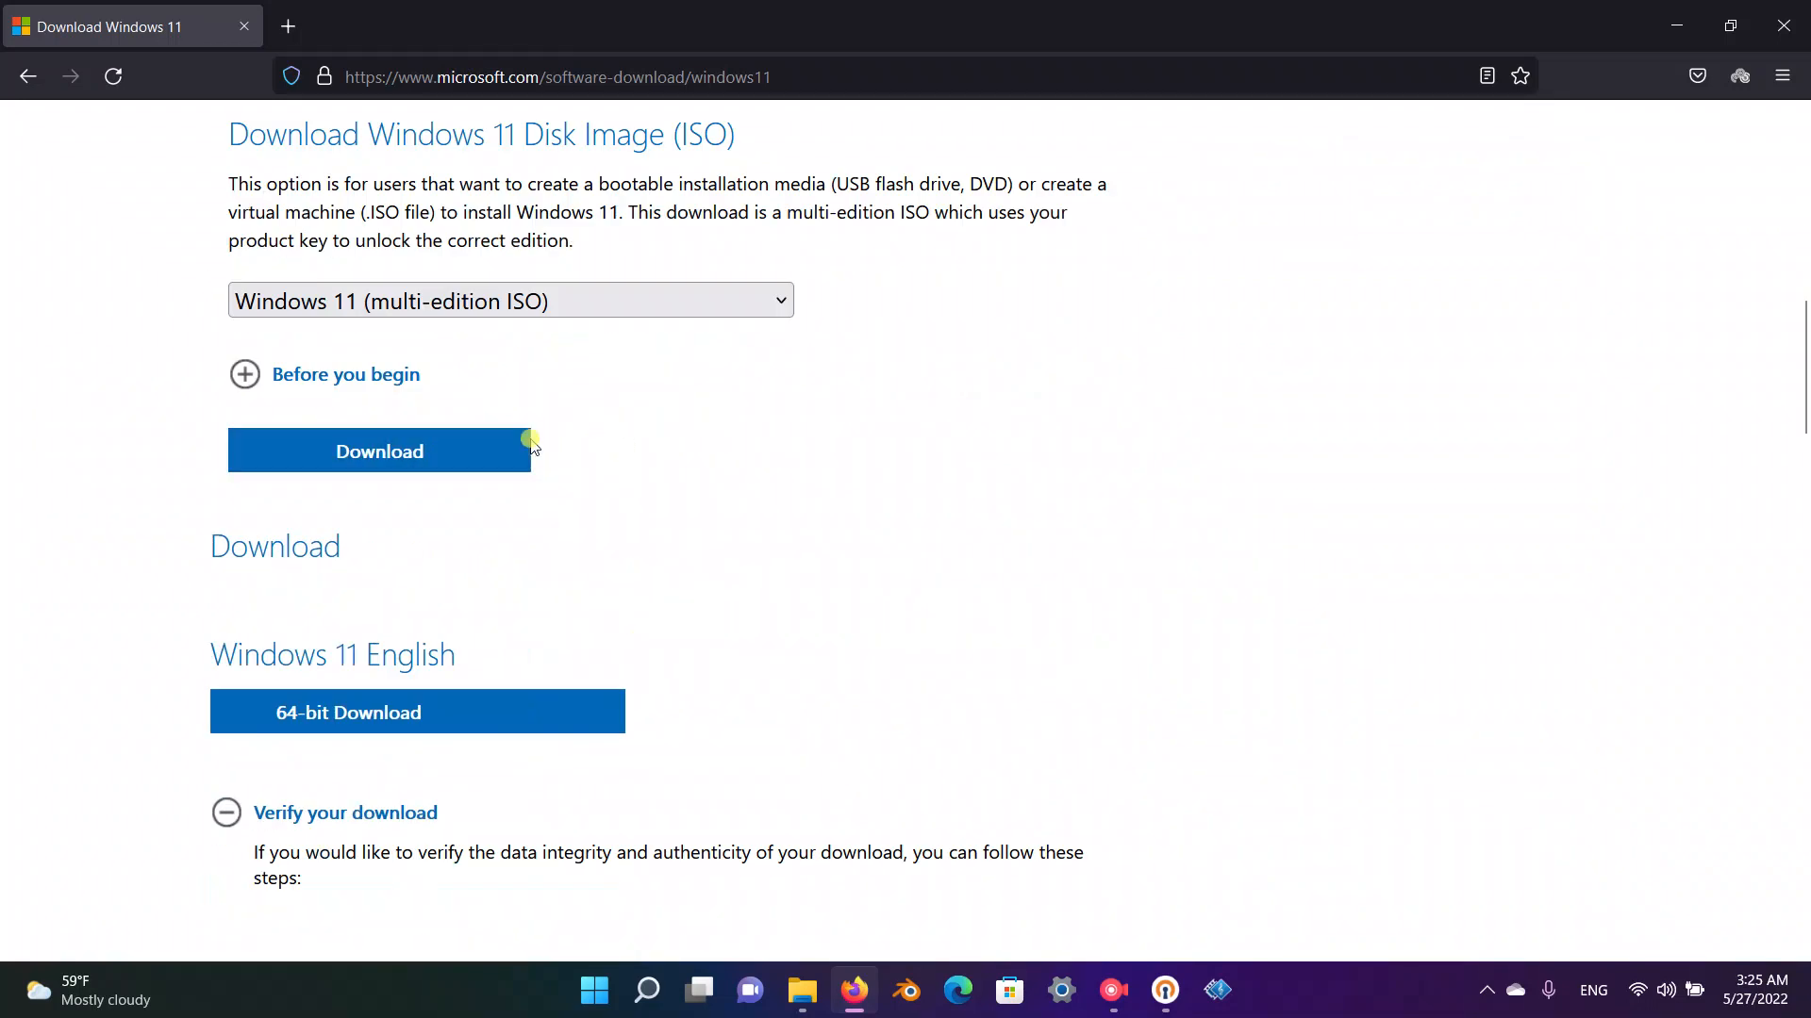
pyautogui.moveTo(510, 652)
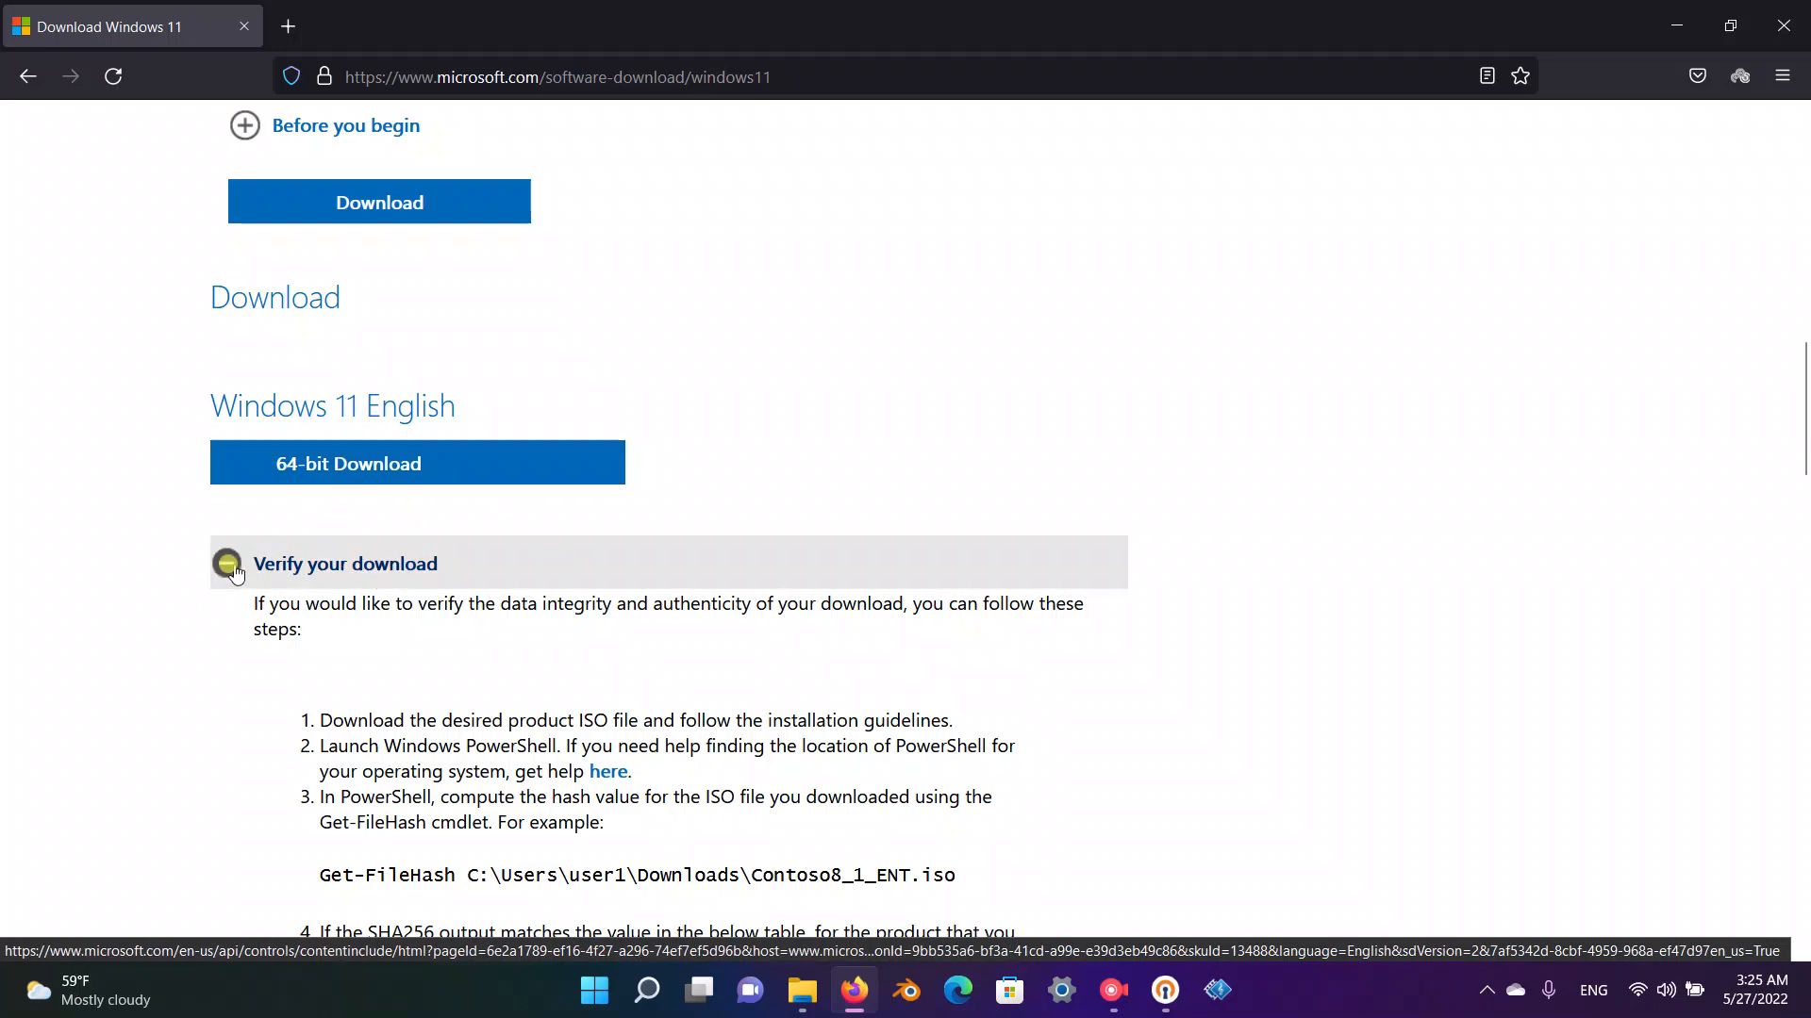
pyautogui.click(226, 564)
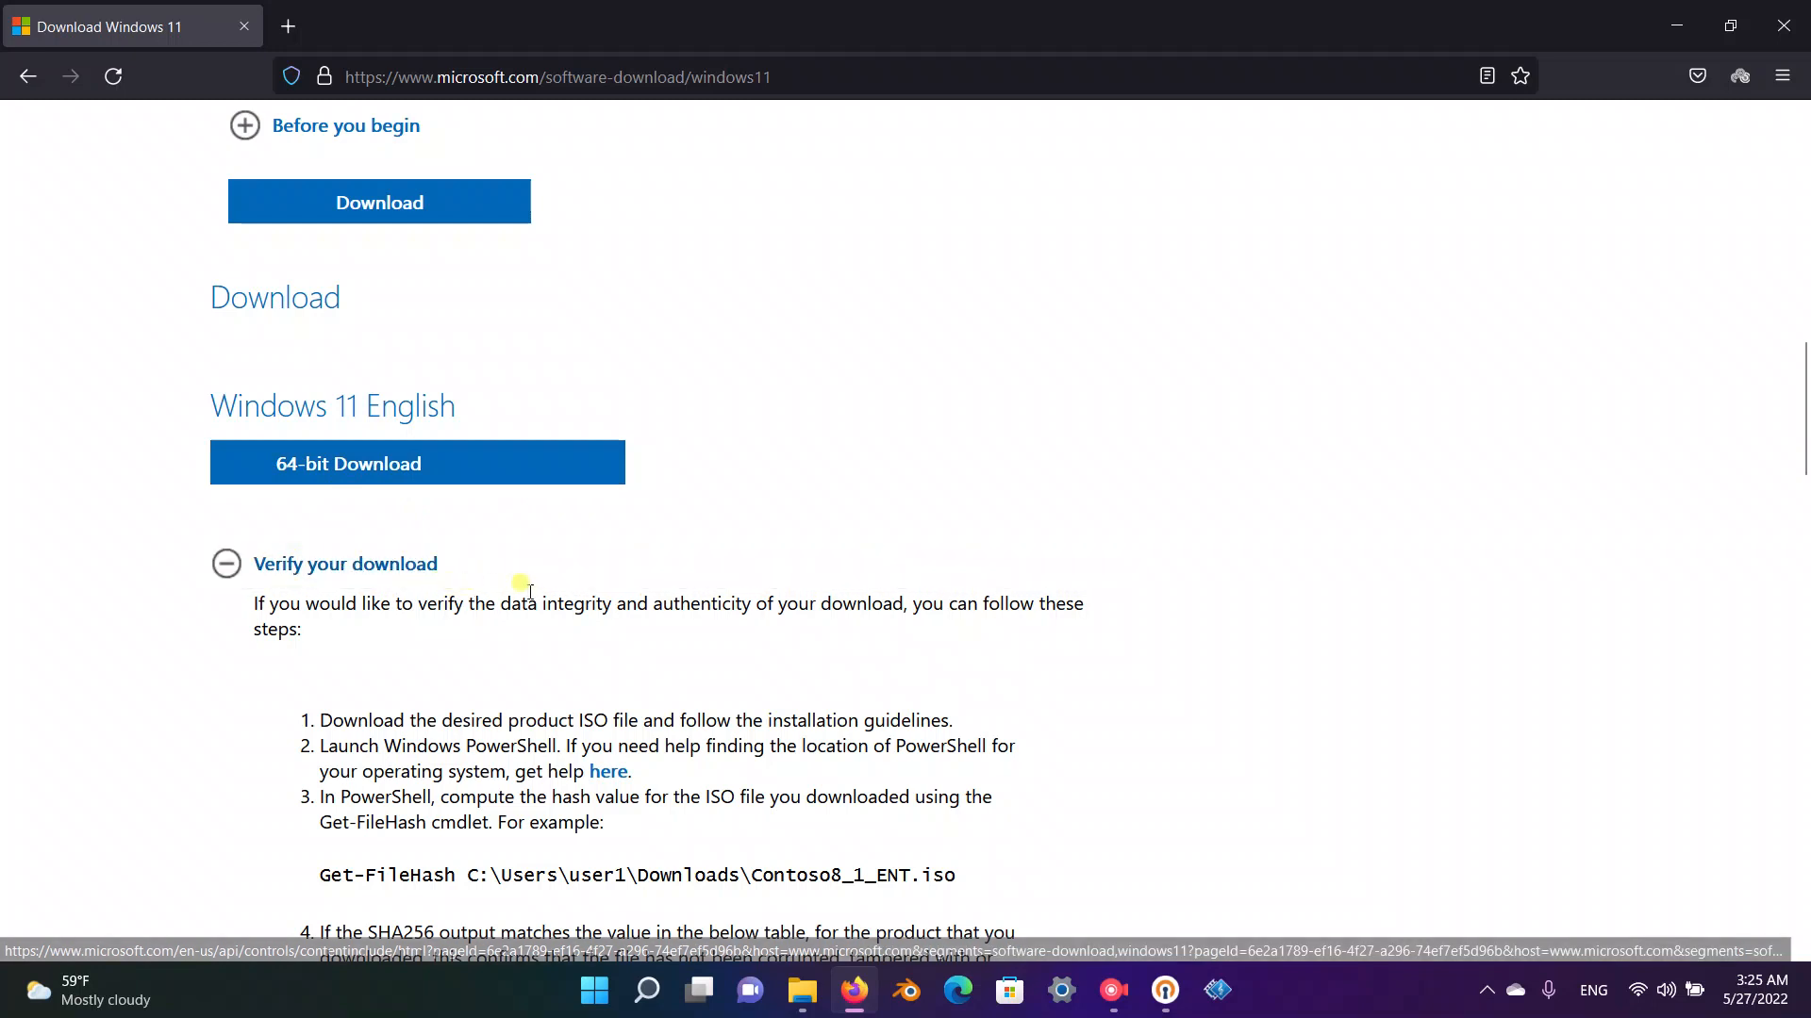
pyautogui.scroll(-3)
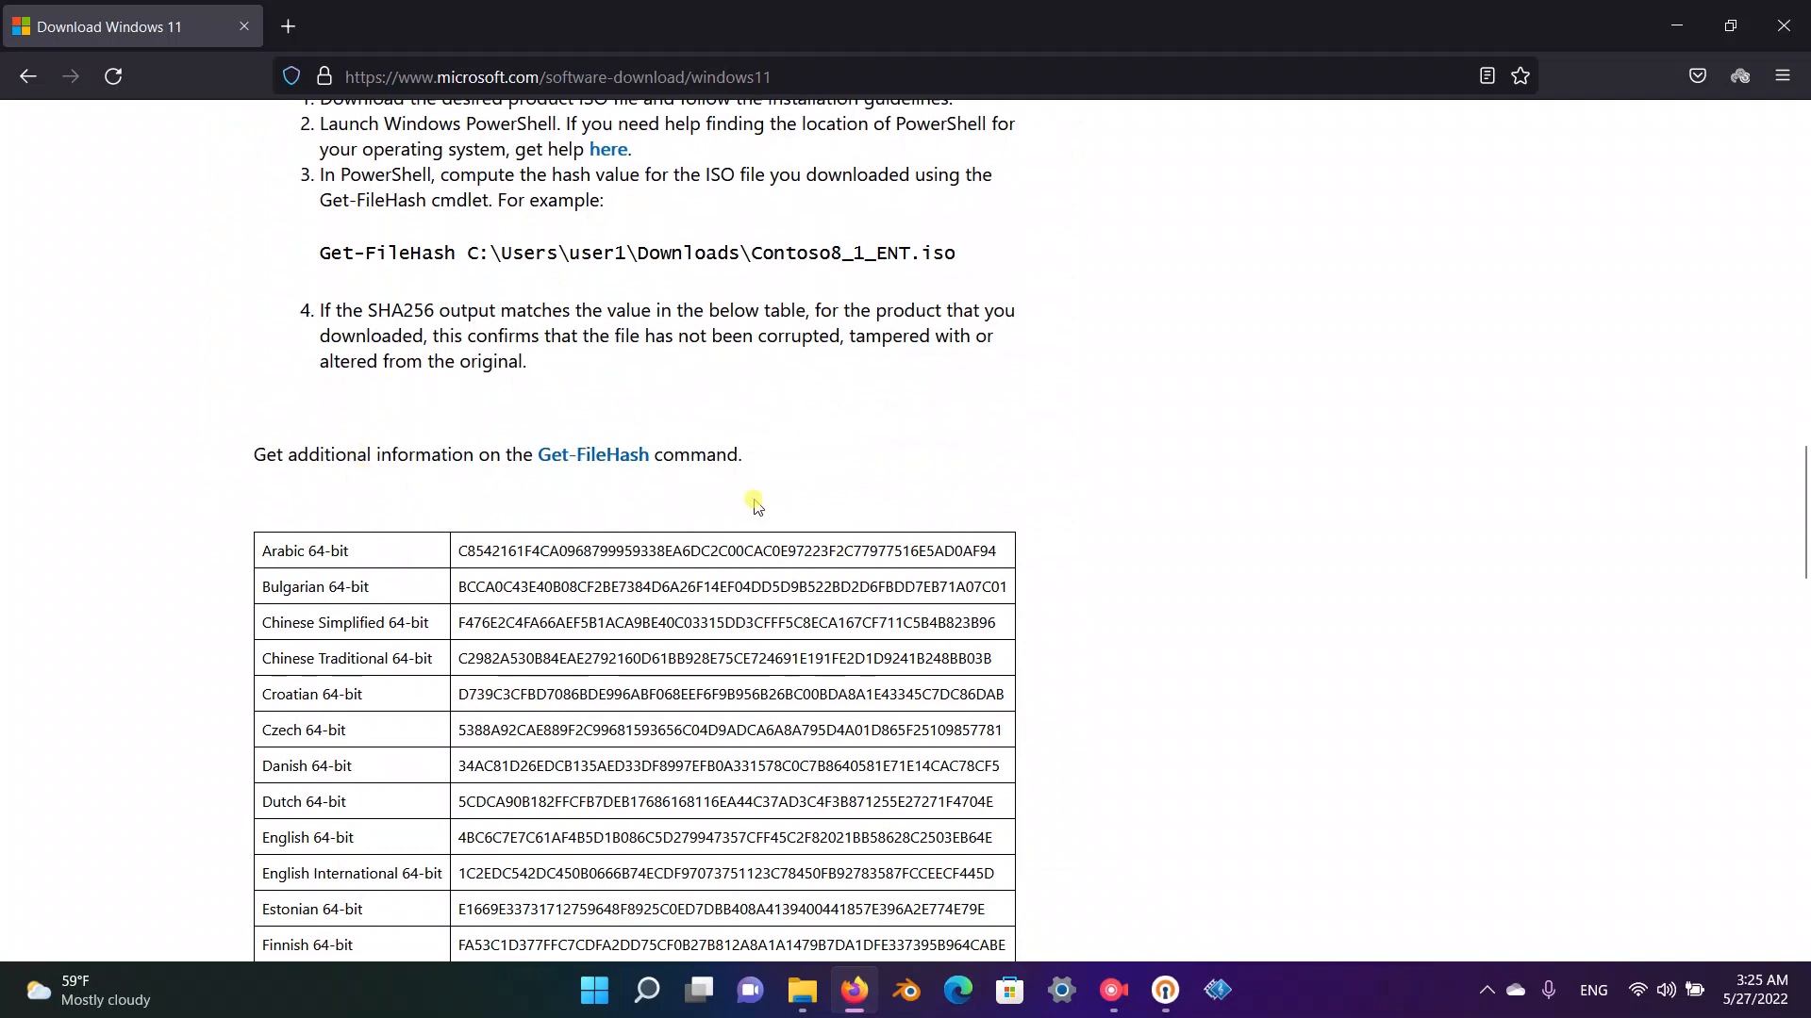
pyautogui.moveTo(498, 241)
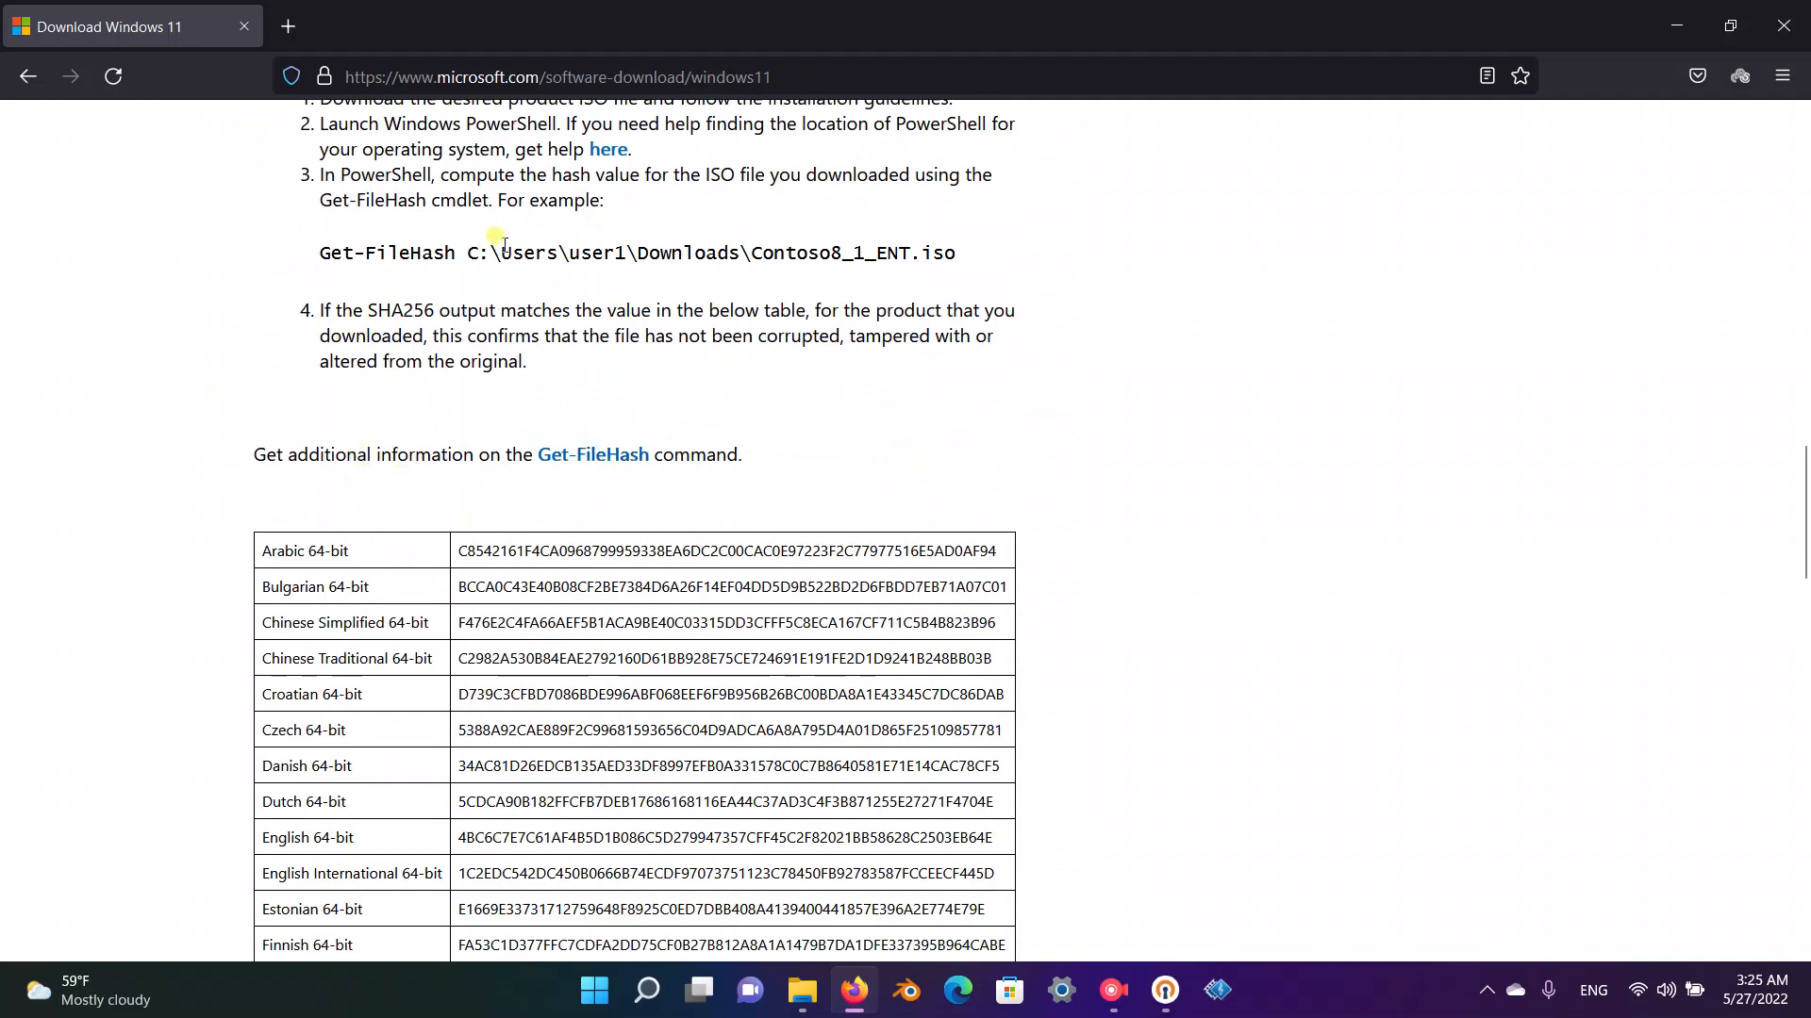
pyautogui.doubleClick(407, 252)
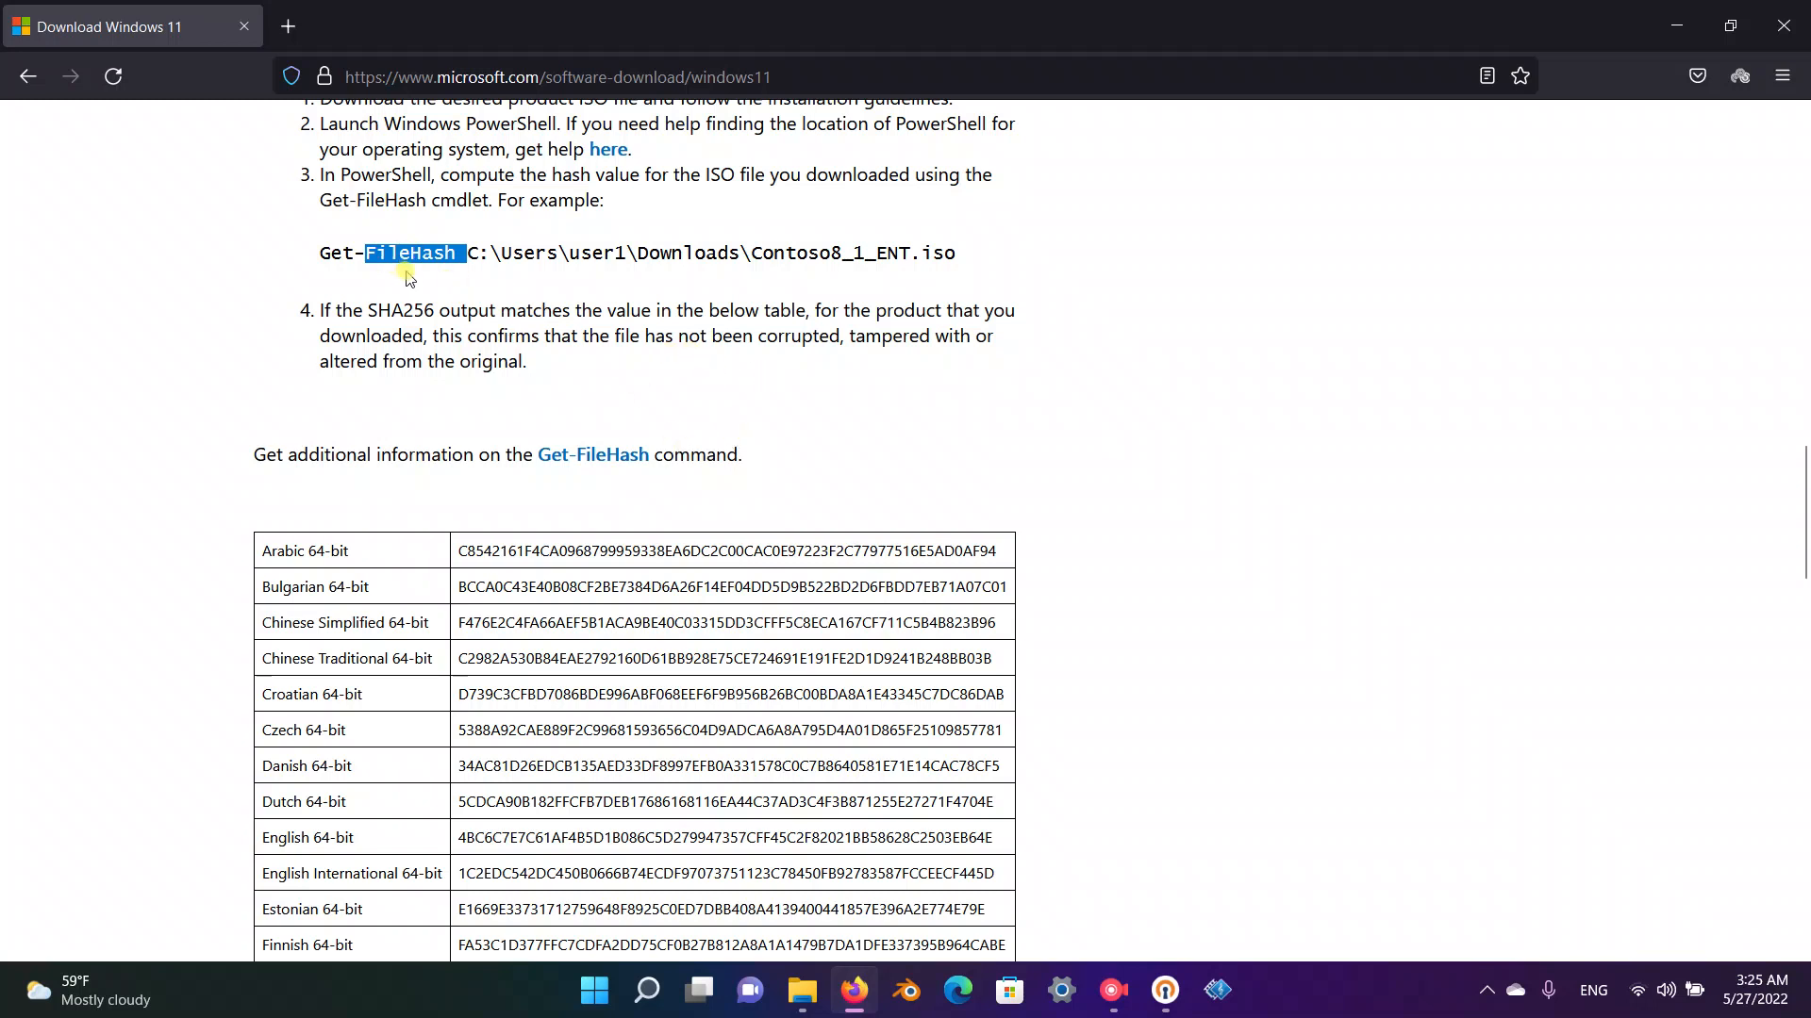
pyautogui.moveTo(381, 302)
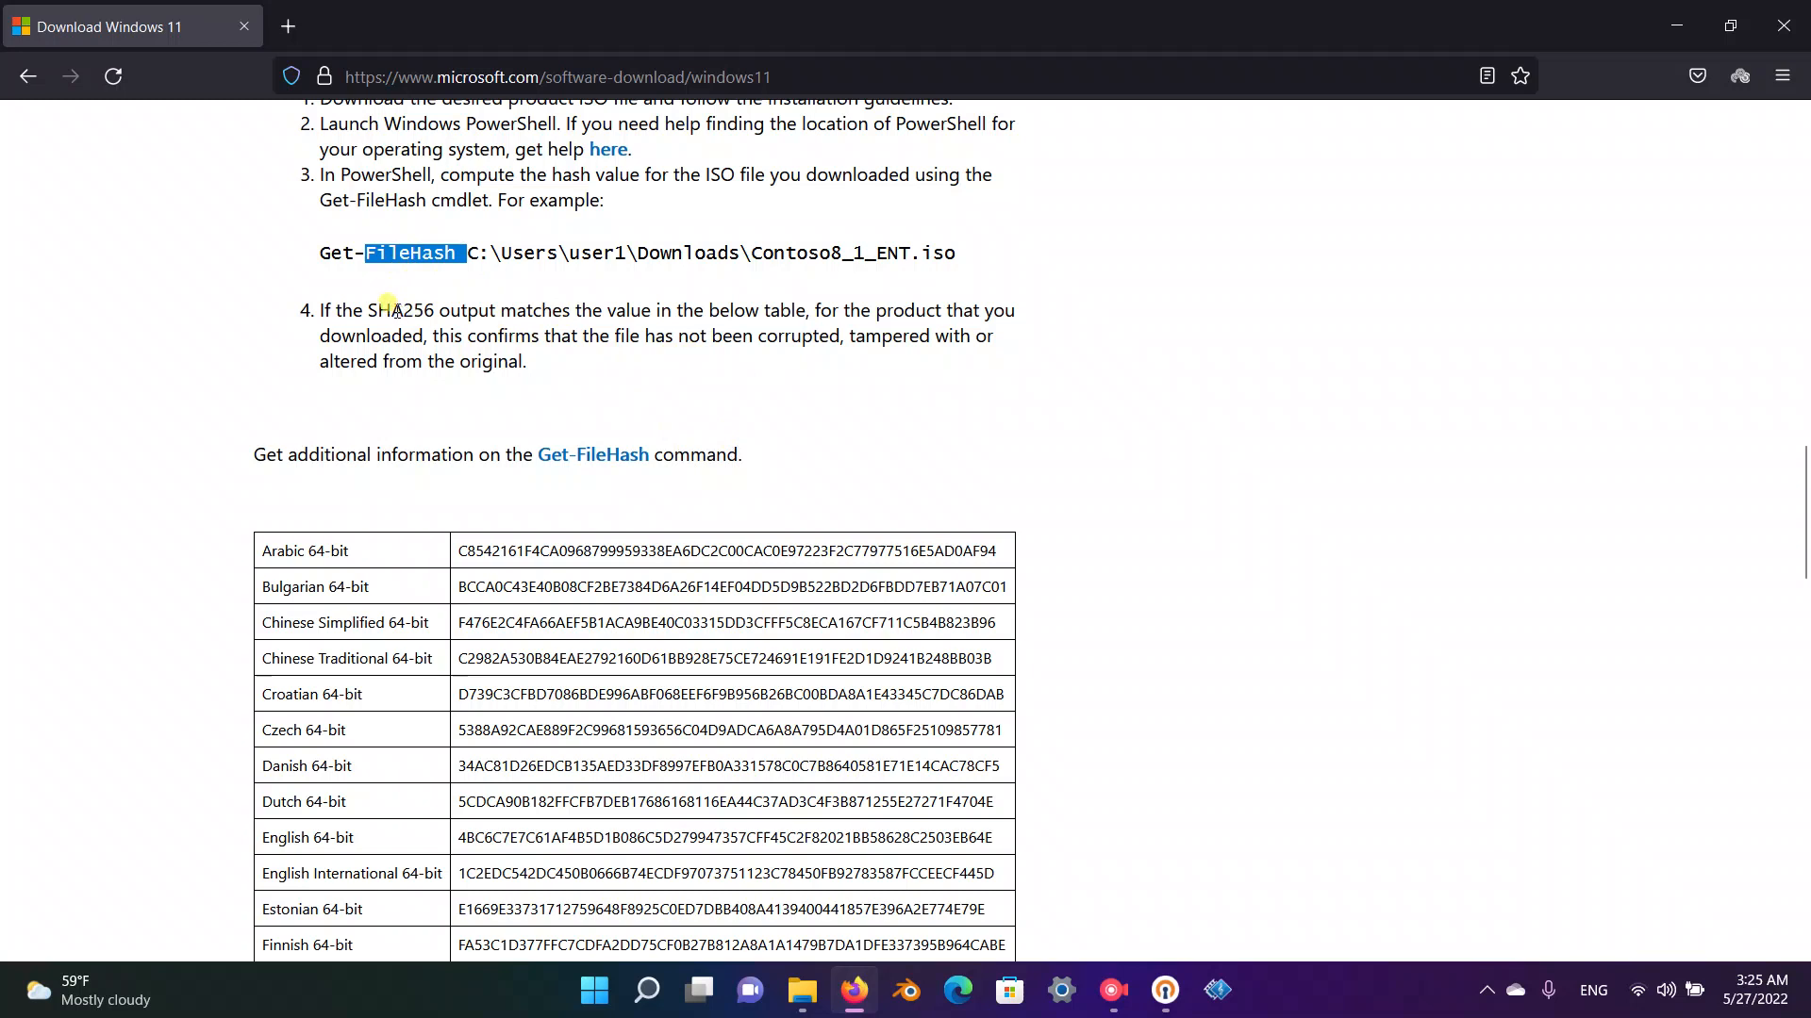
pyautogui.moveTo(383, 295)
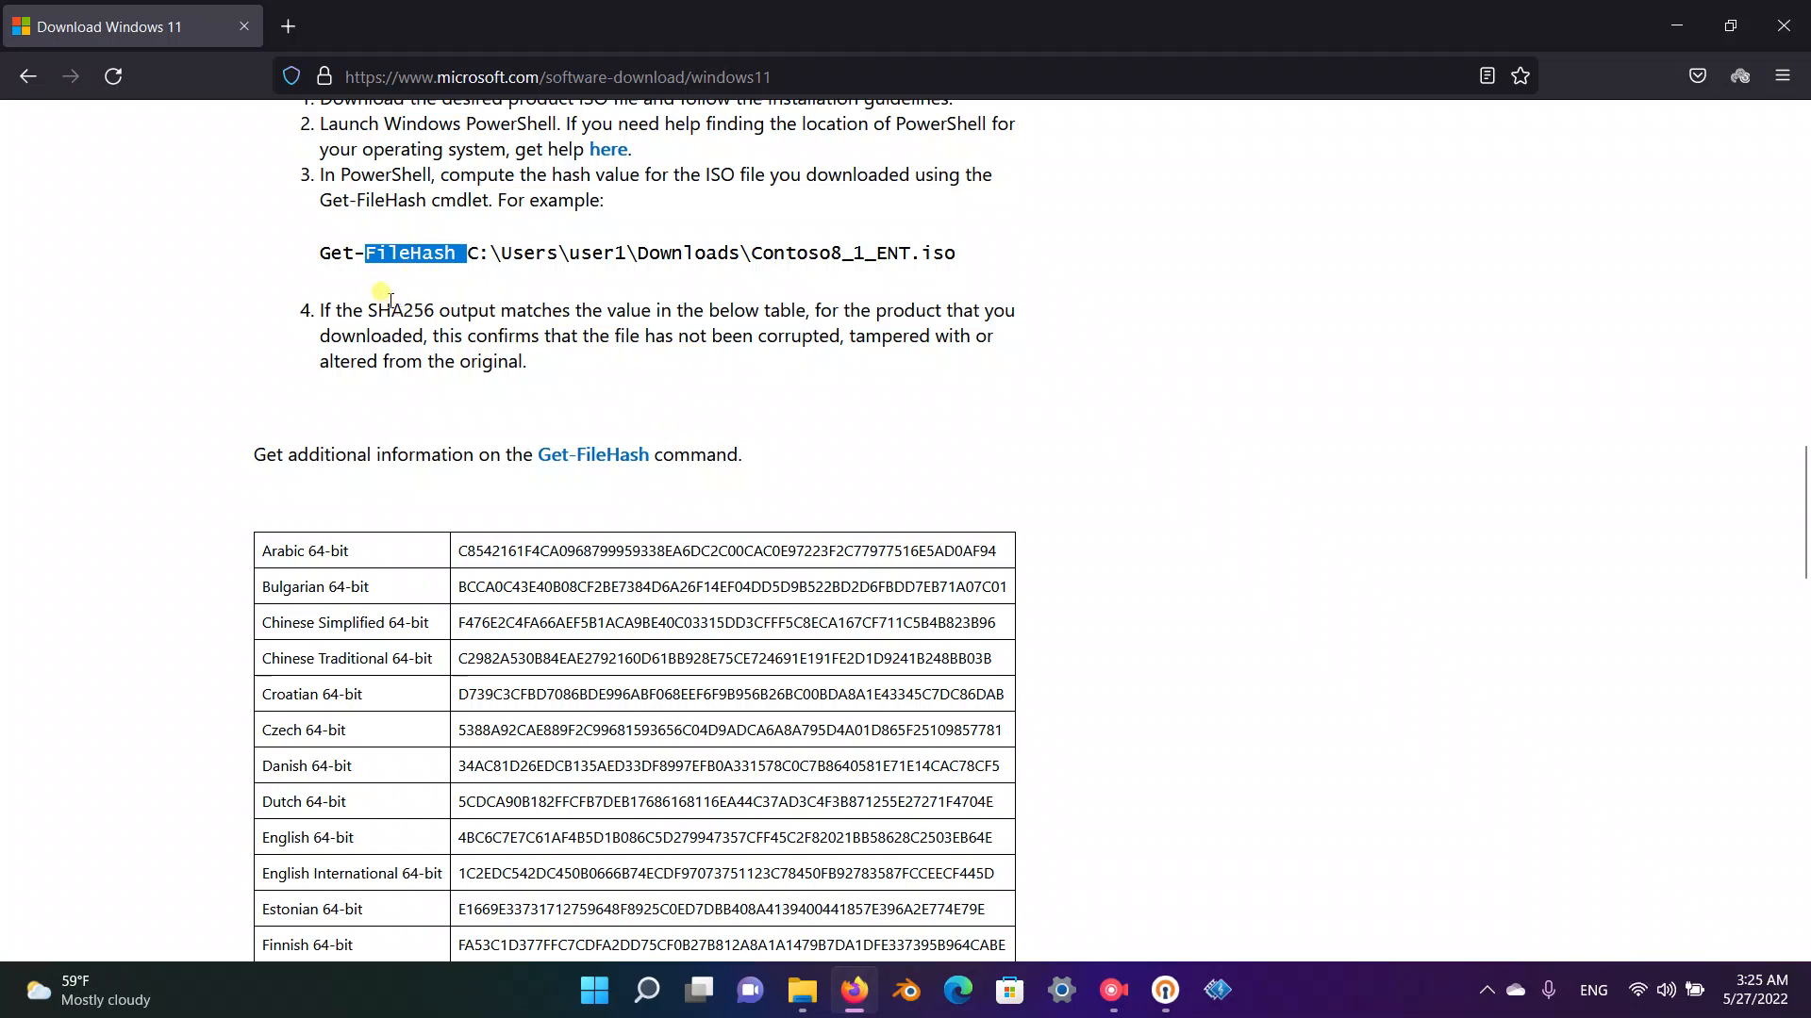
pyautogui.moveTo(391, 301)
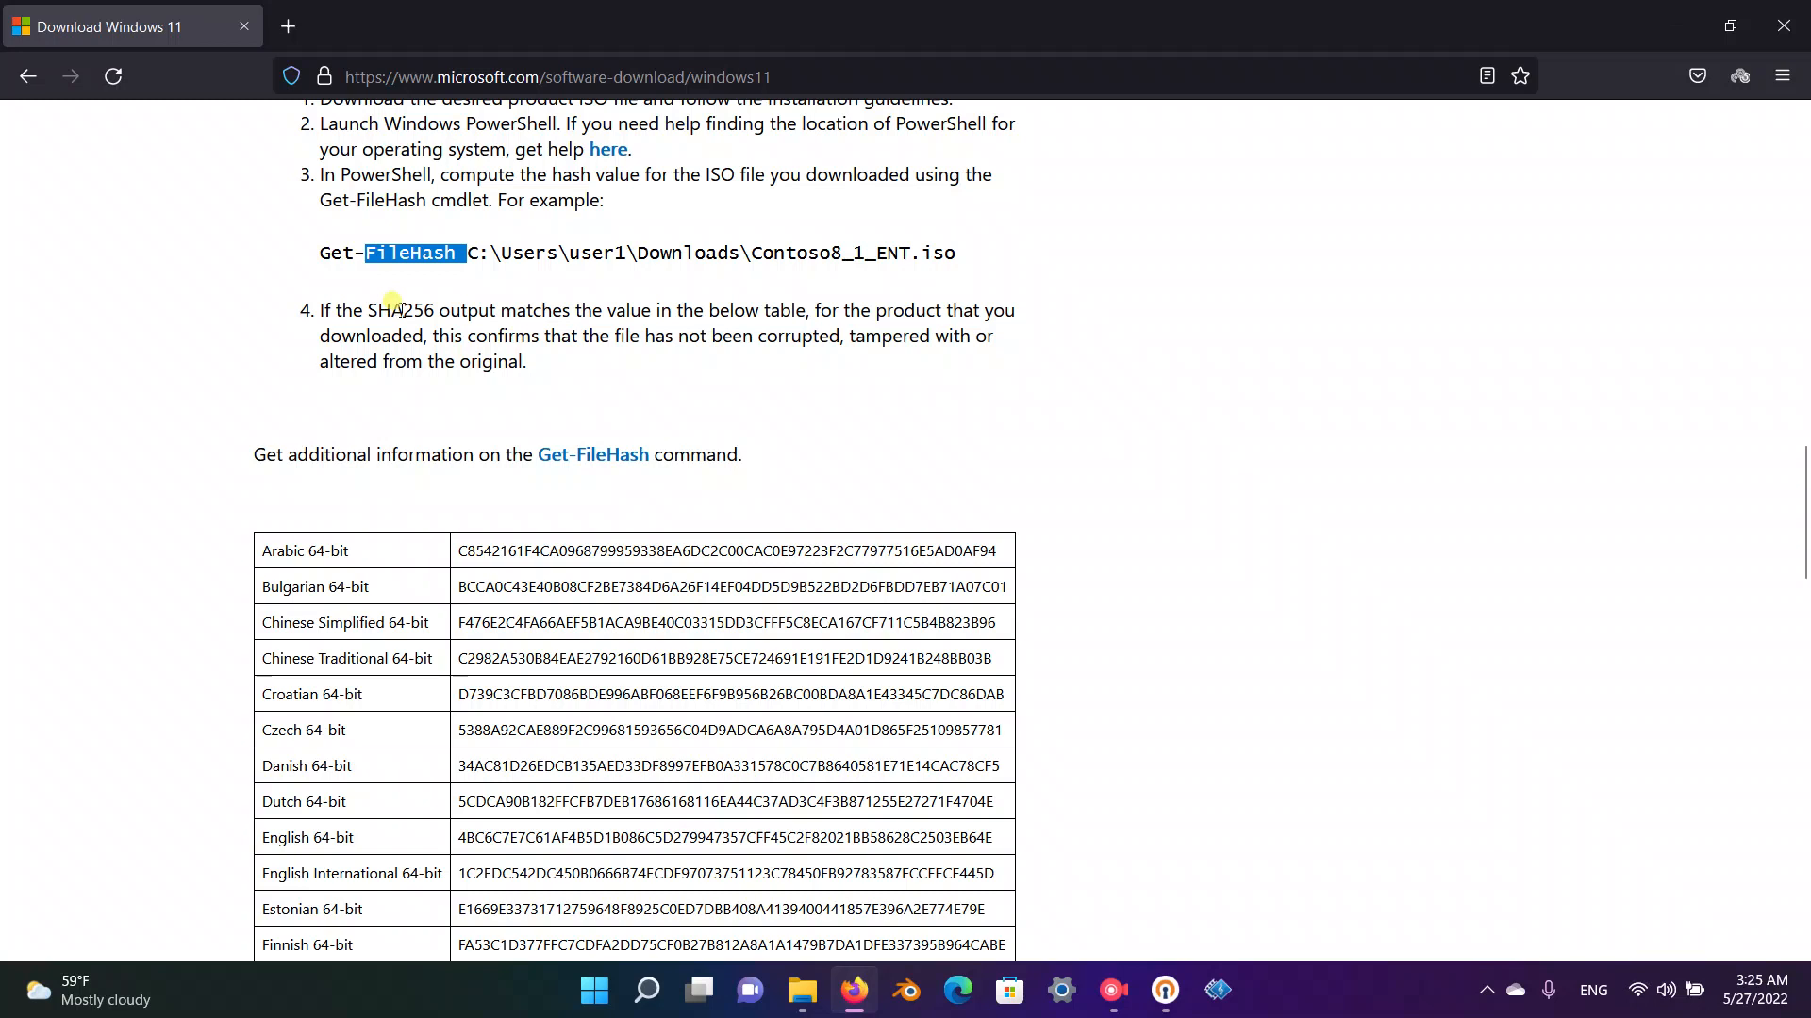
pyautogui.moveTo(544, 302)
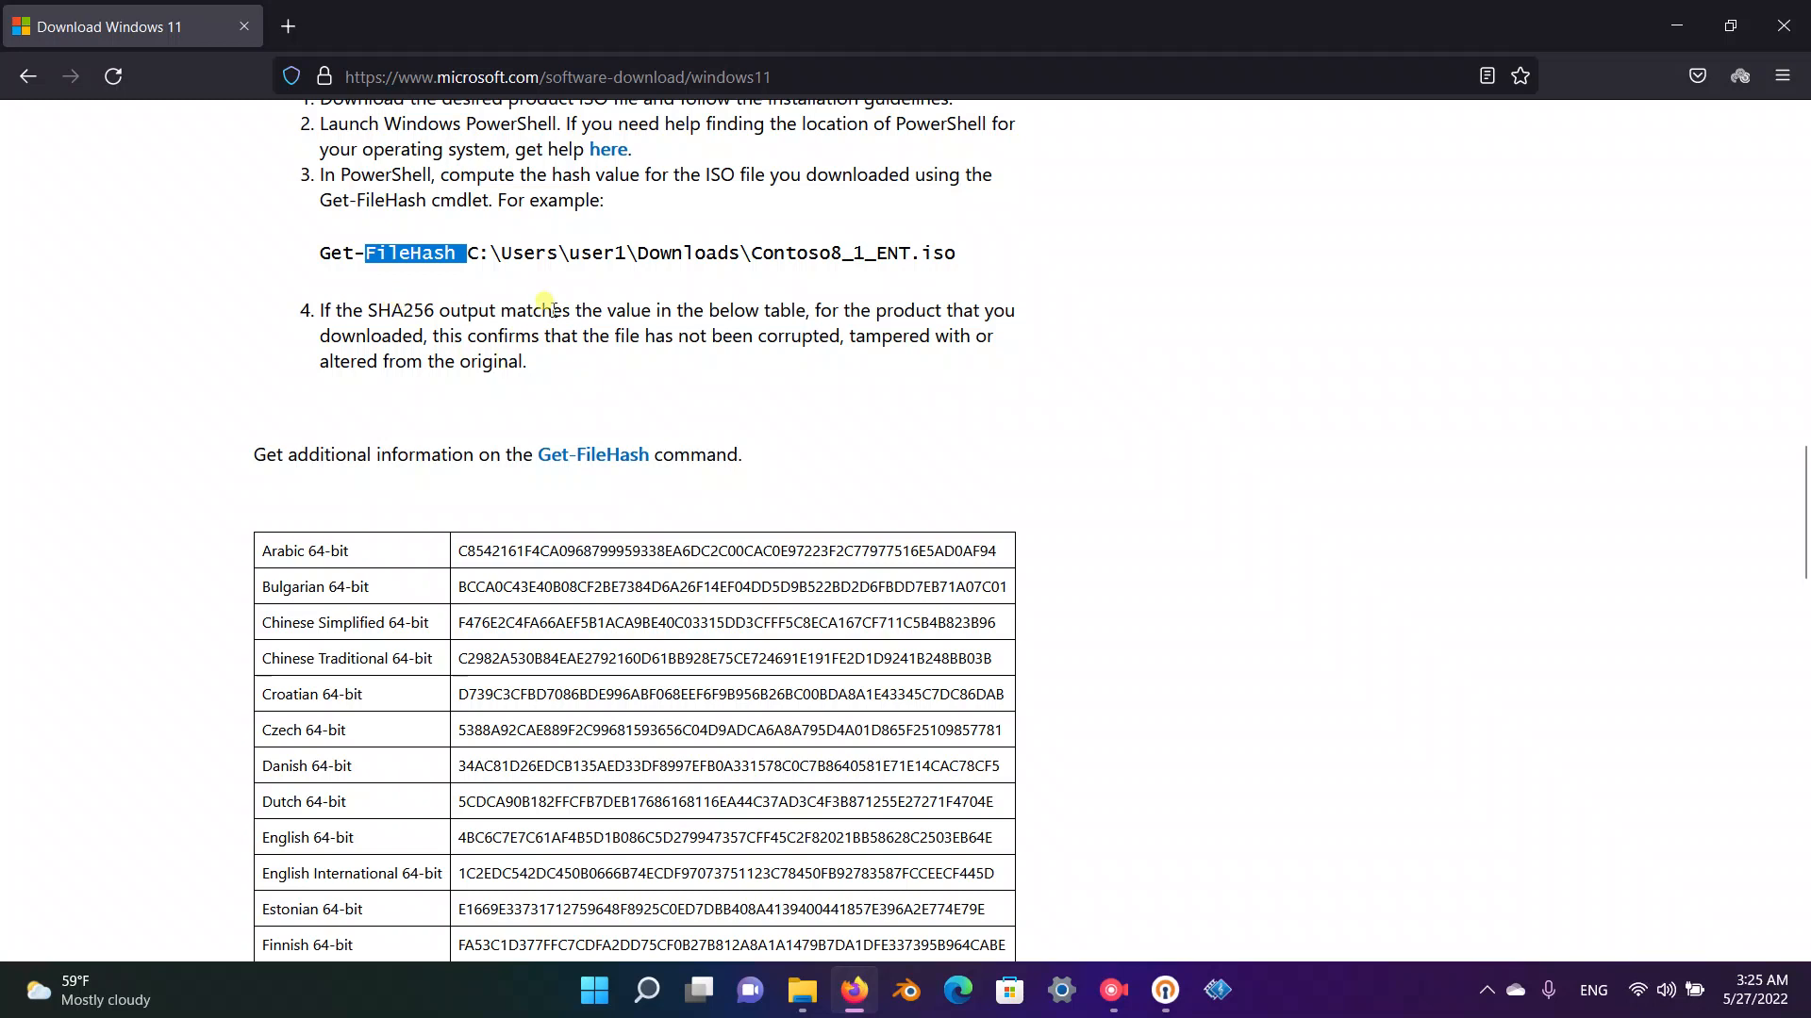
pyautogui.doubleClick(401, 310)
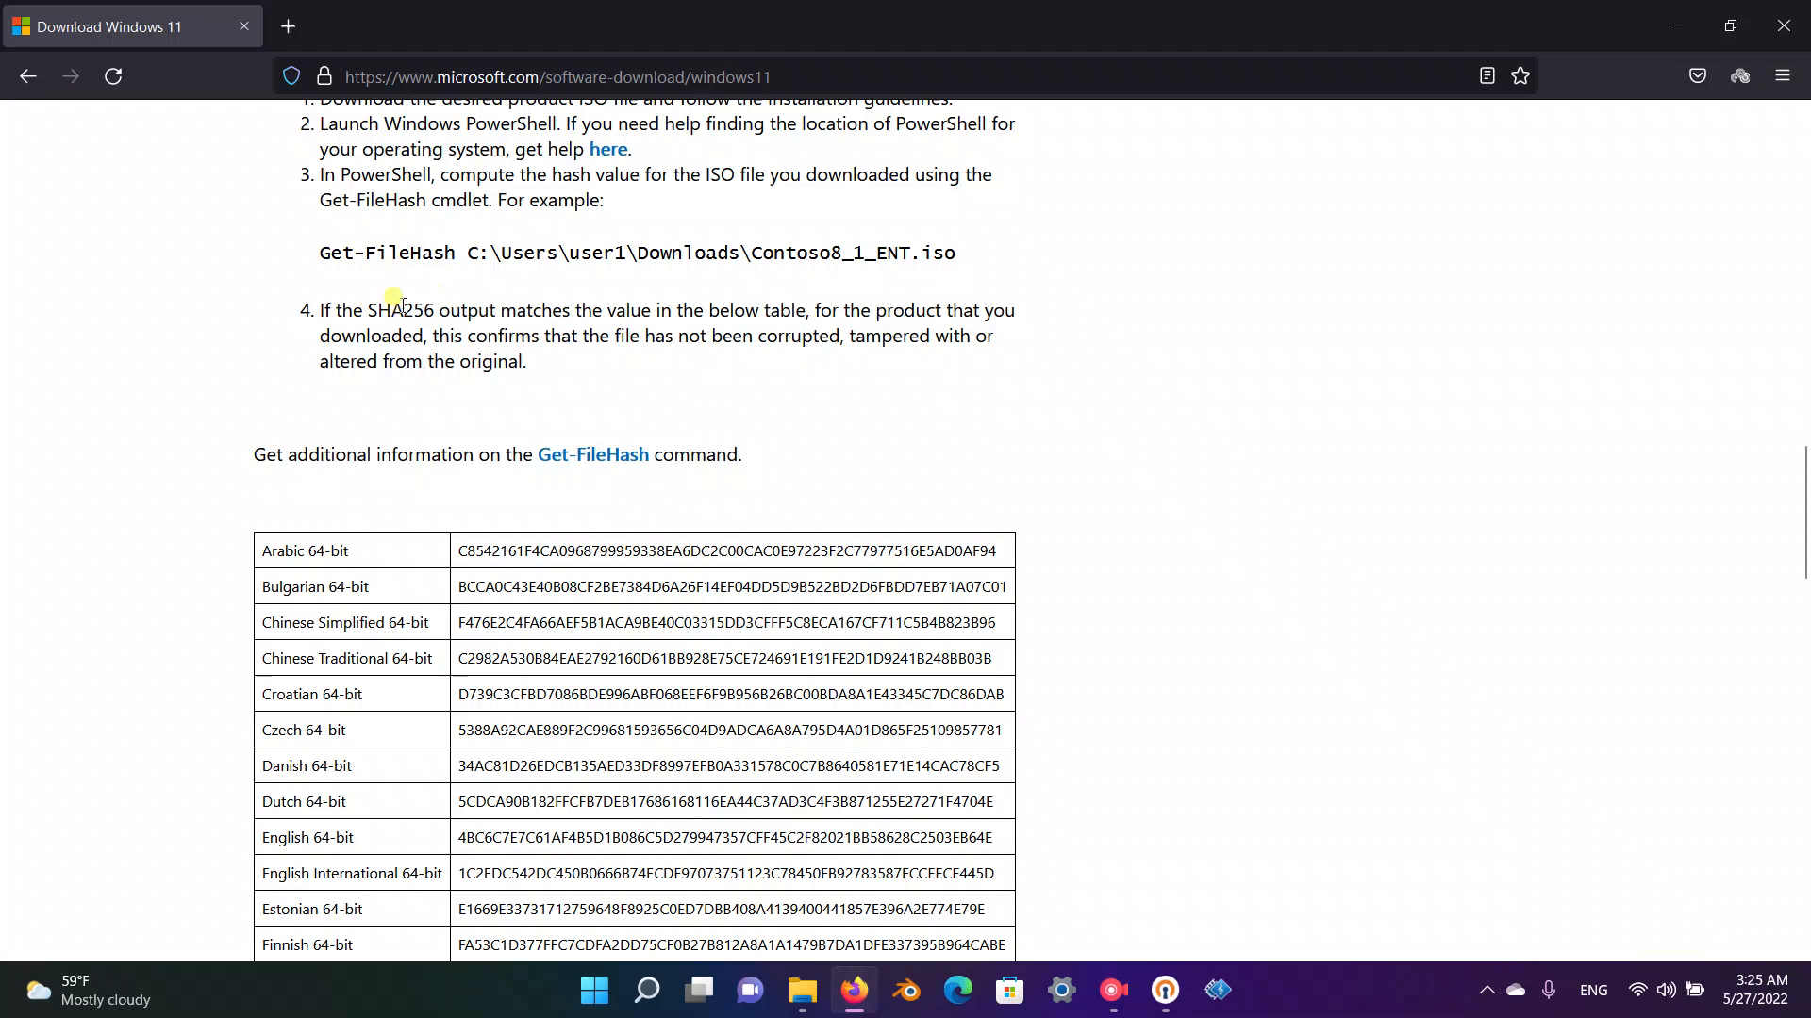
pyautogui.moveTo(565, 375)
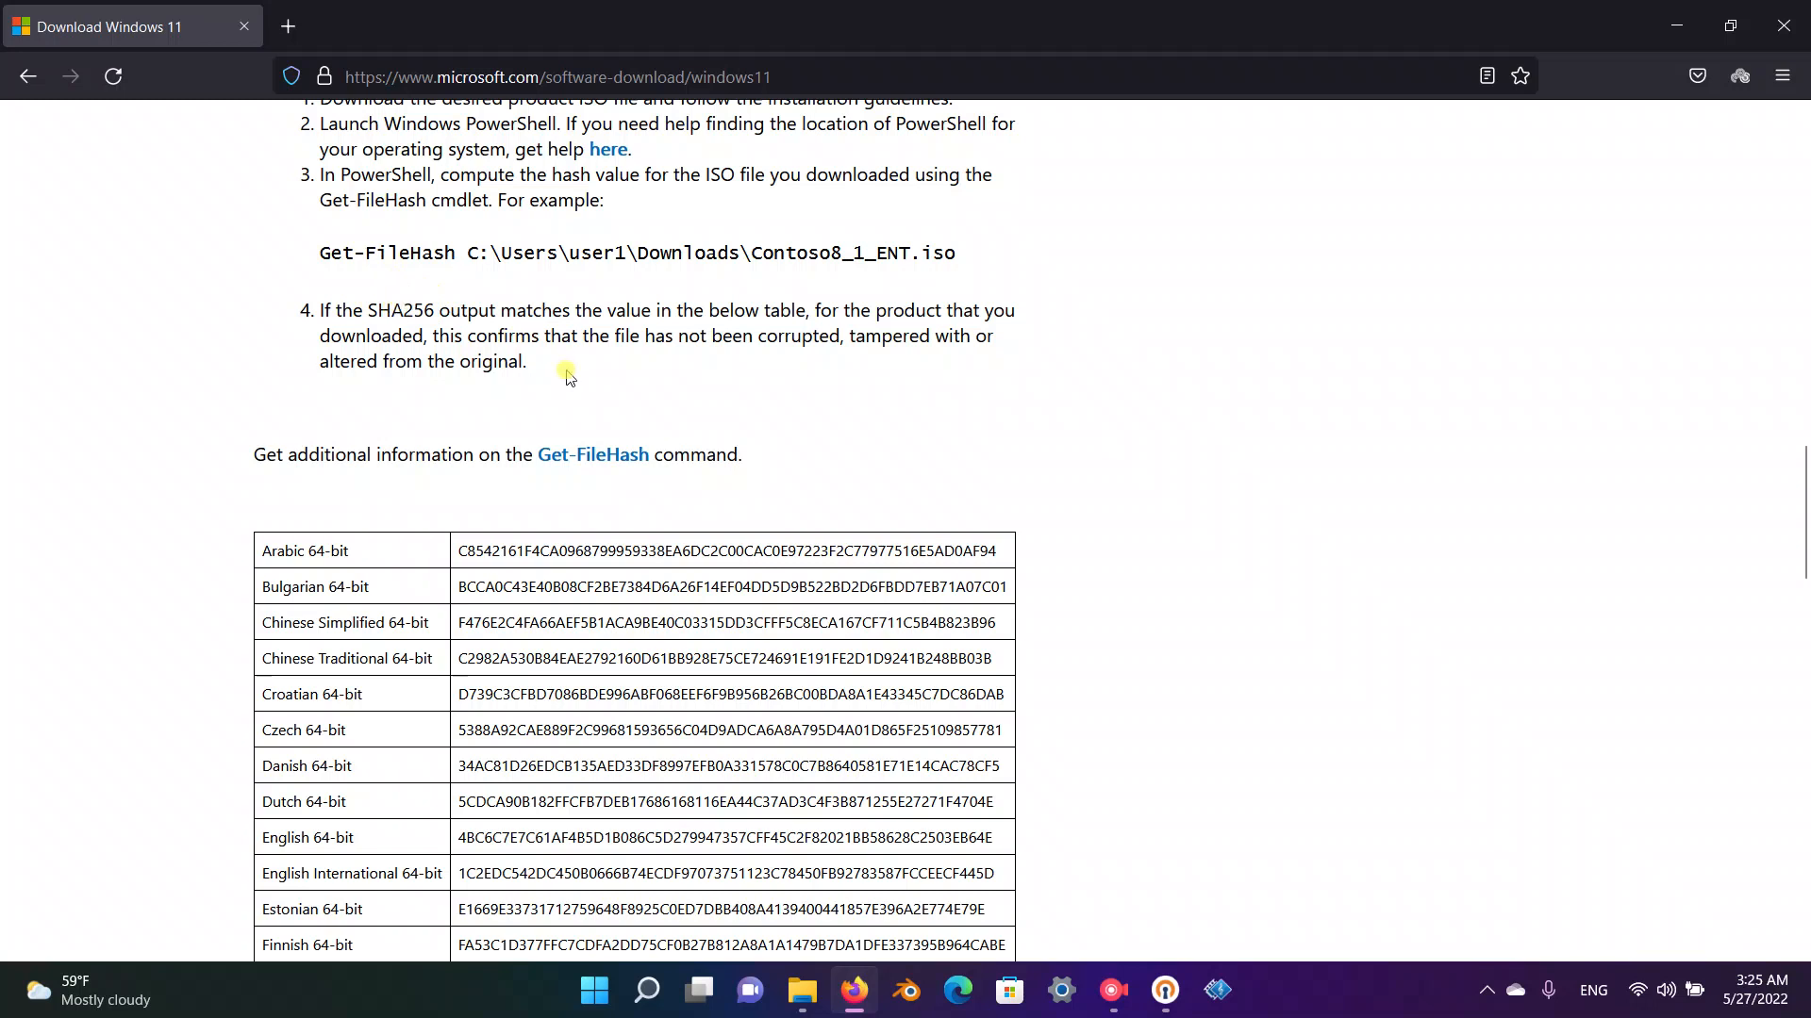
pyautogui.moveTo(623, 408)
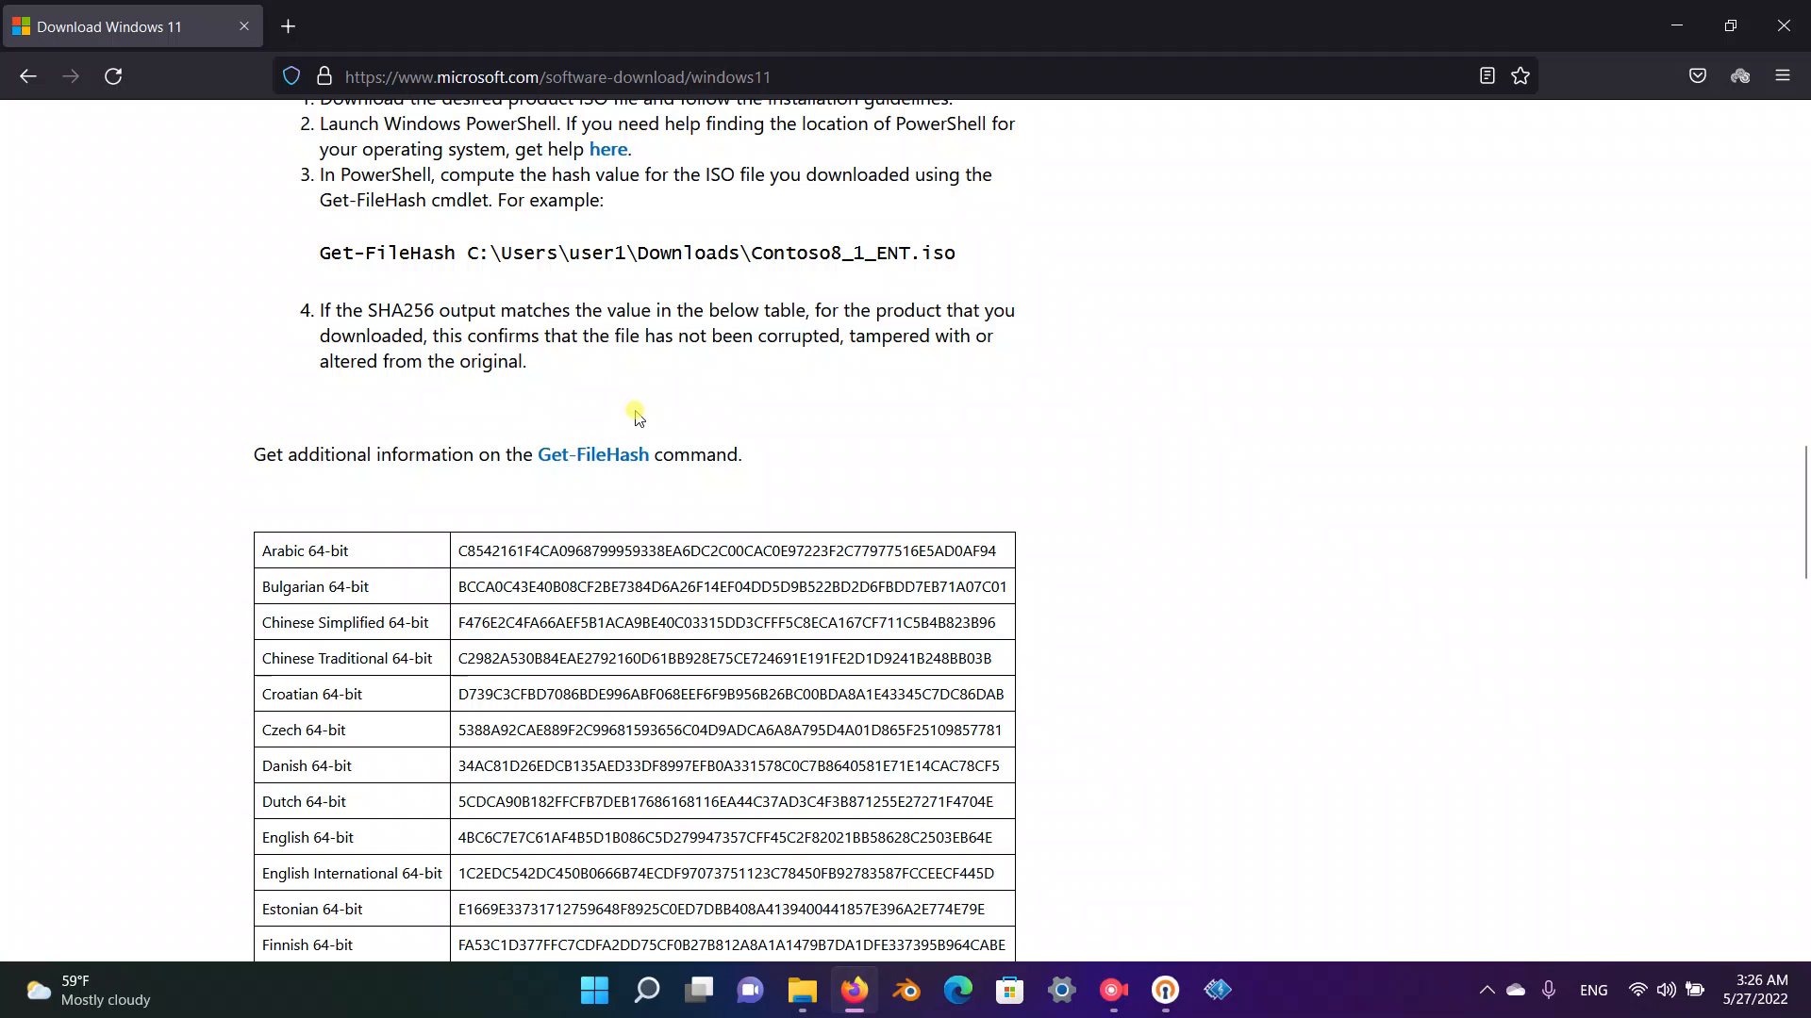
pyautogui.moveTo(370, 346)
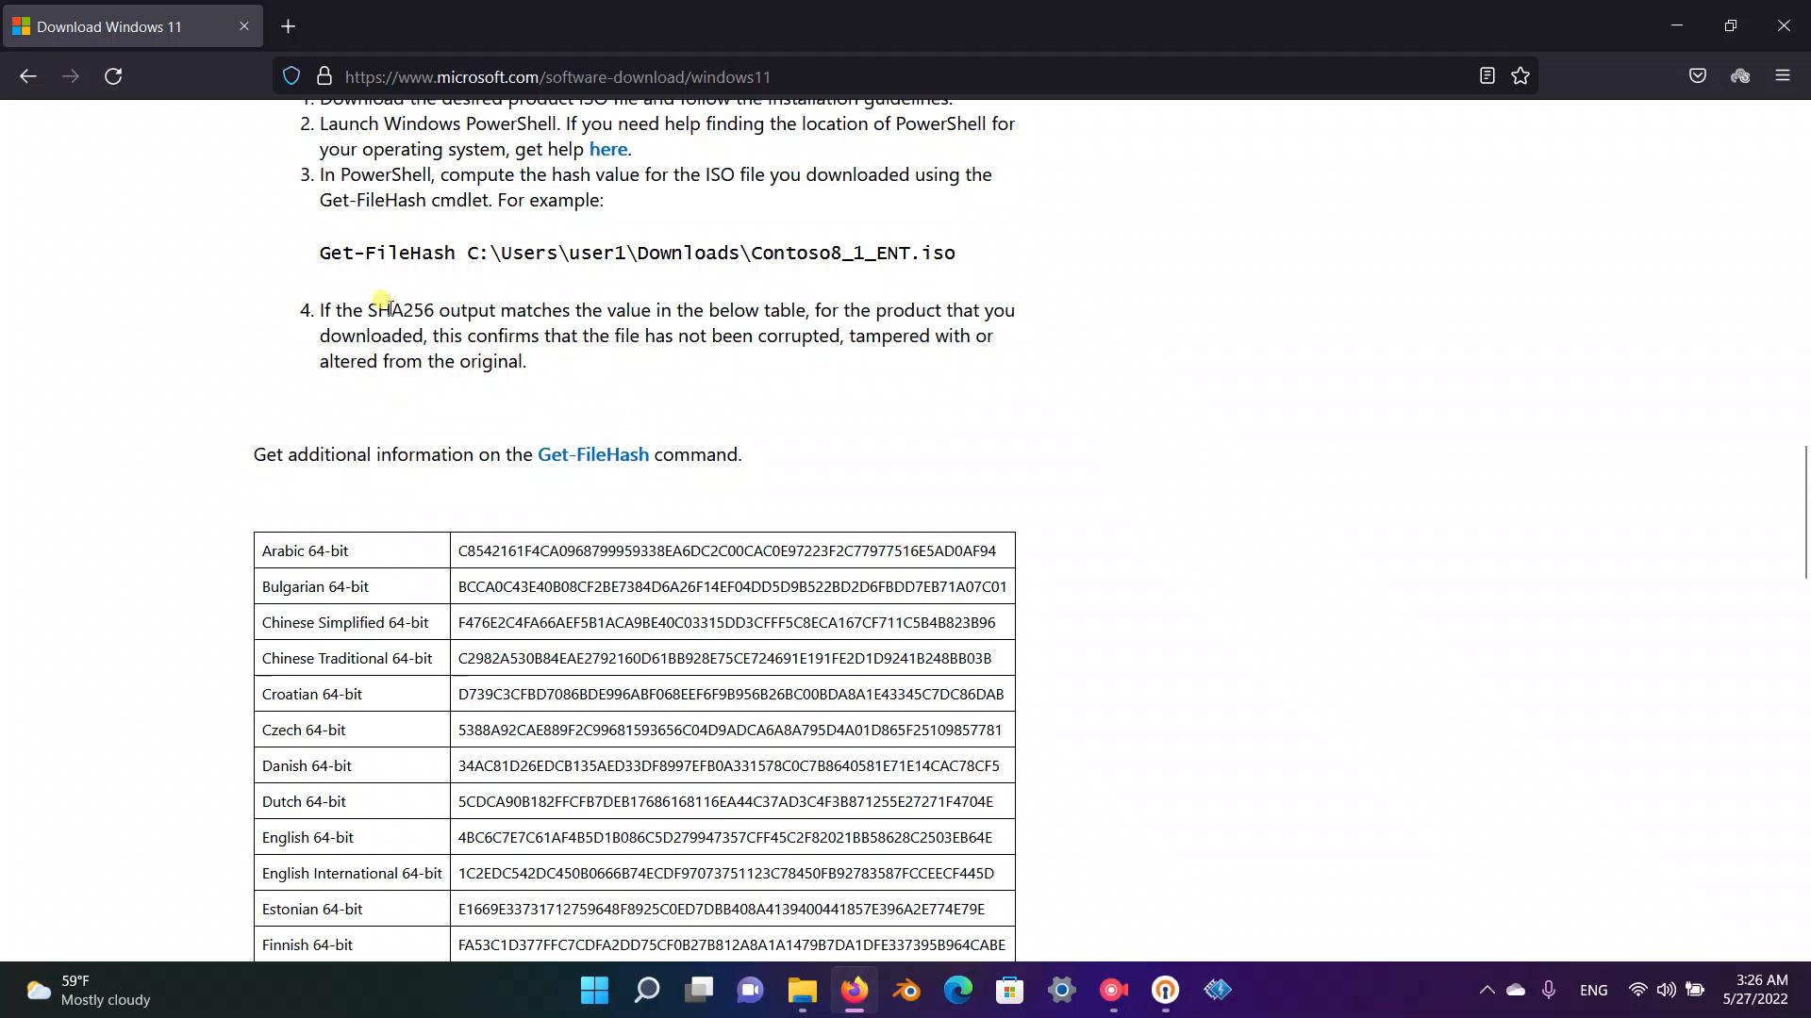
pyautogui.doubleClick(386, 311)
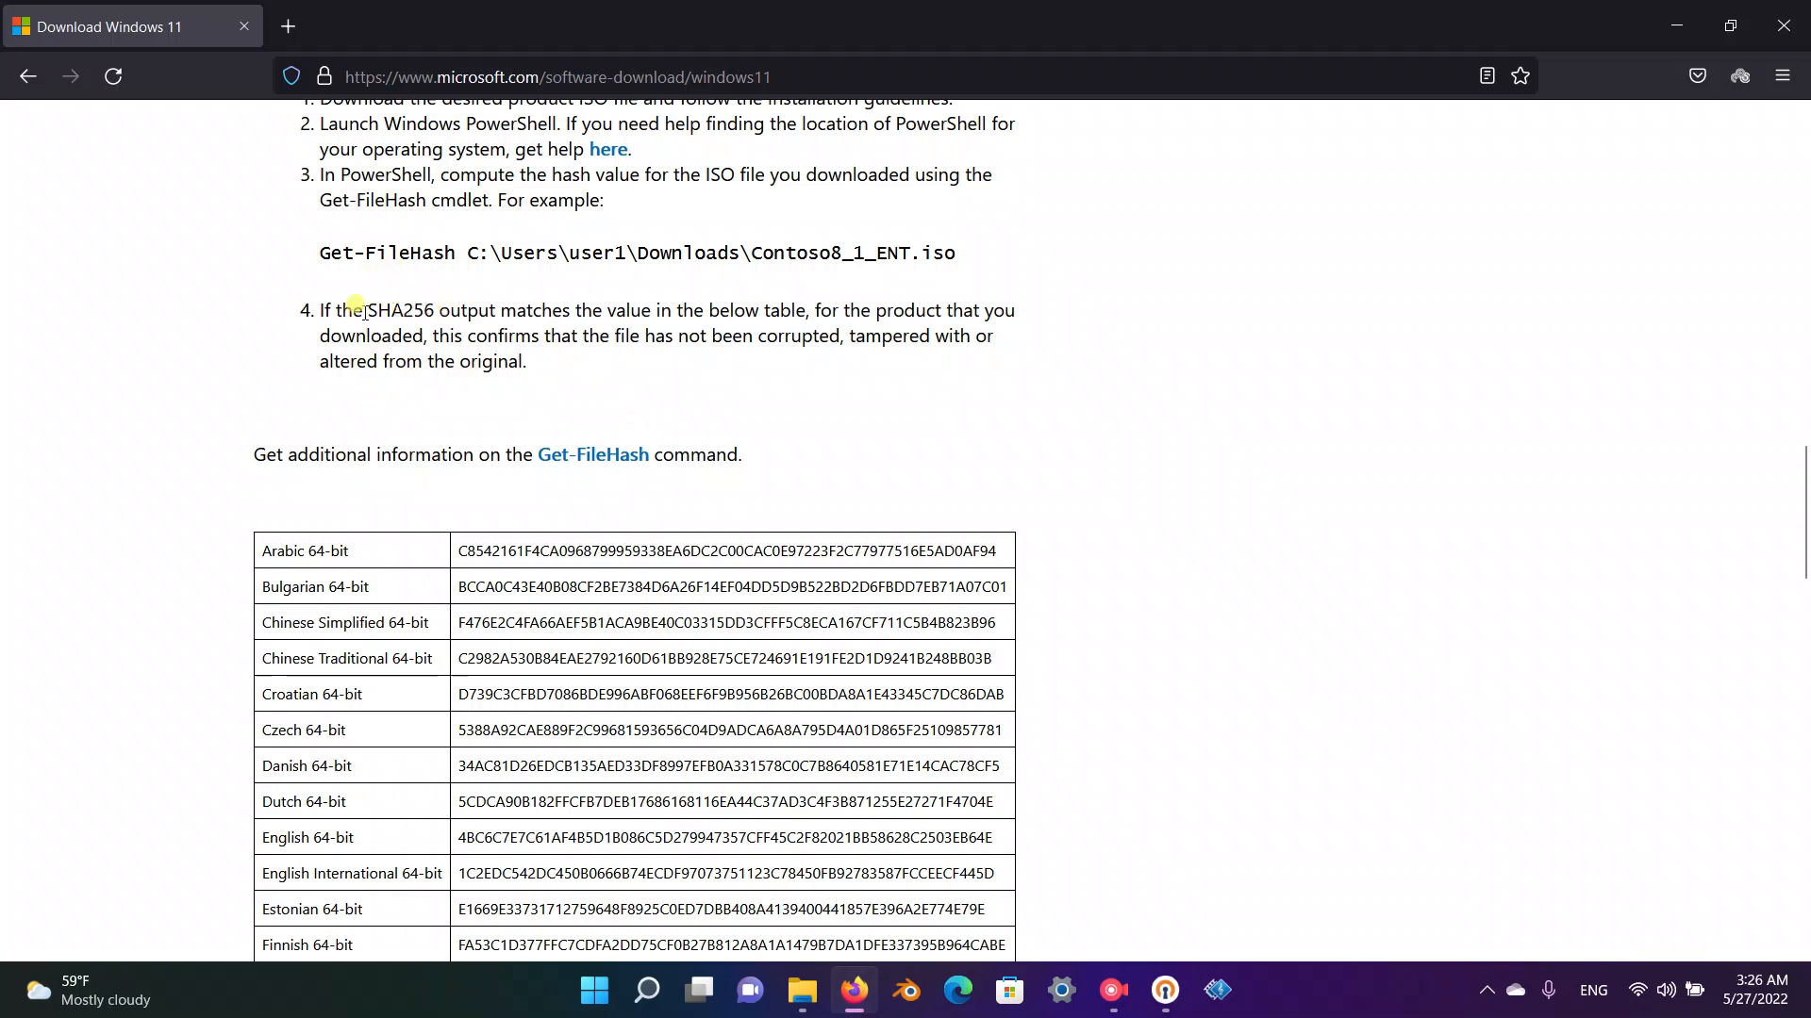
pyautogui.doubleClick(381, 311)
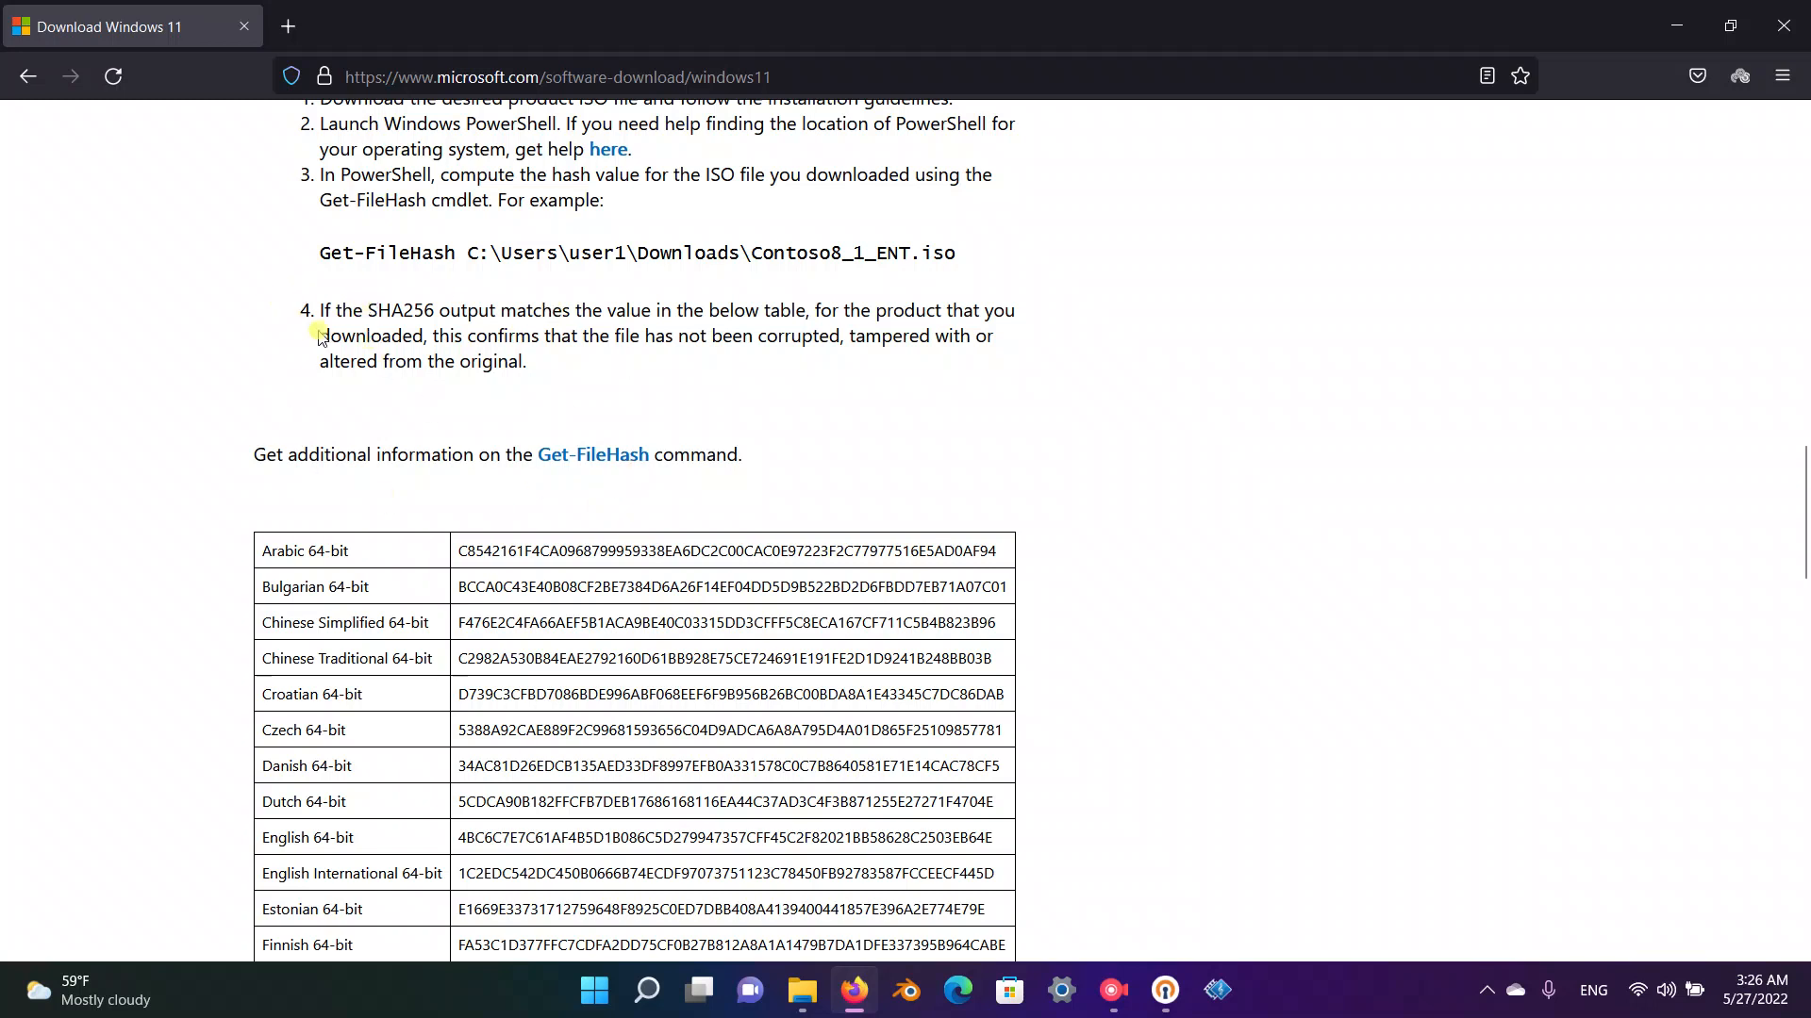
pyautogui.doubleClick(385, 310)
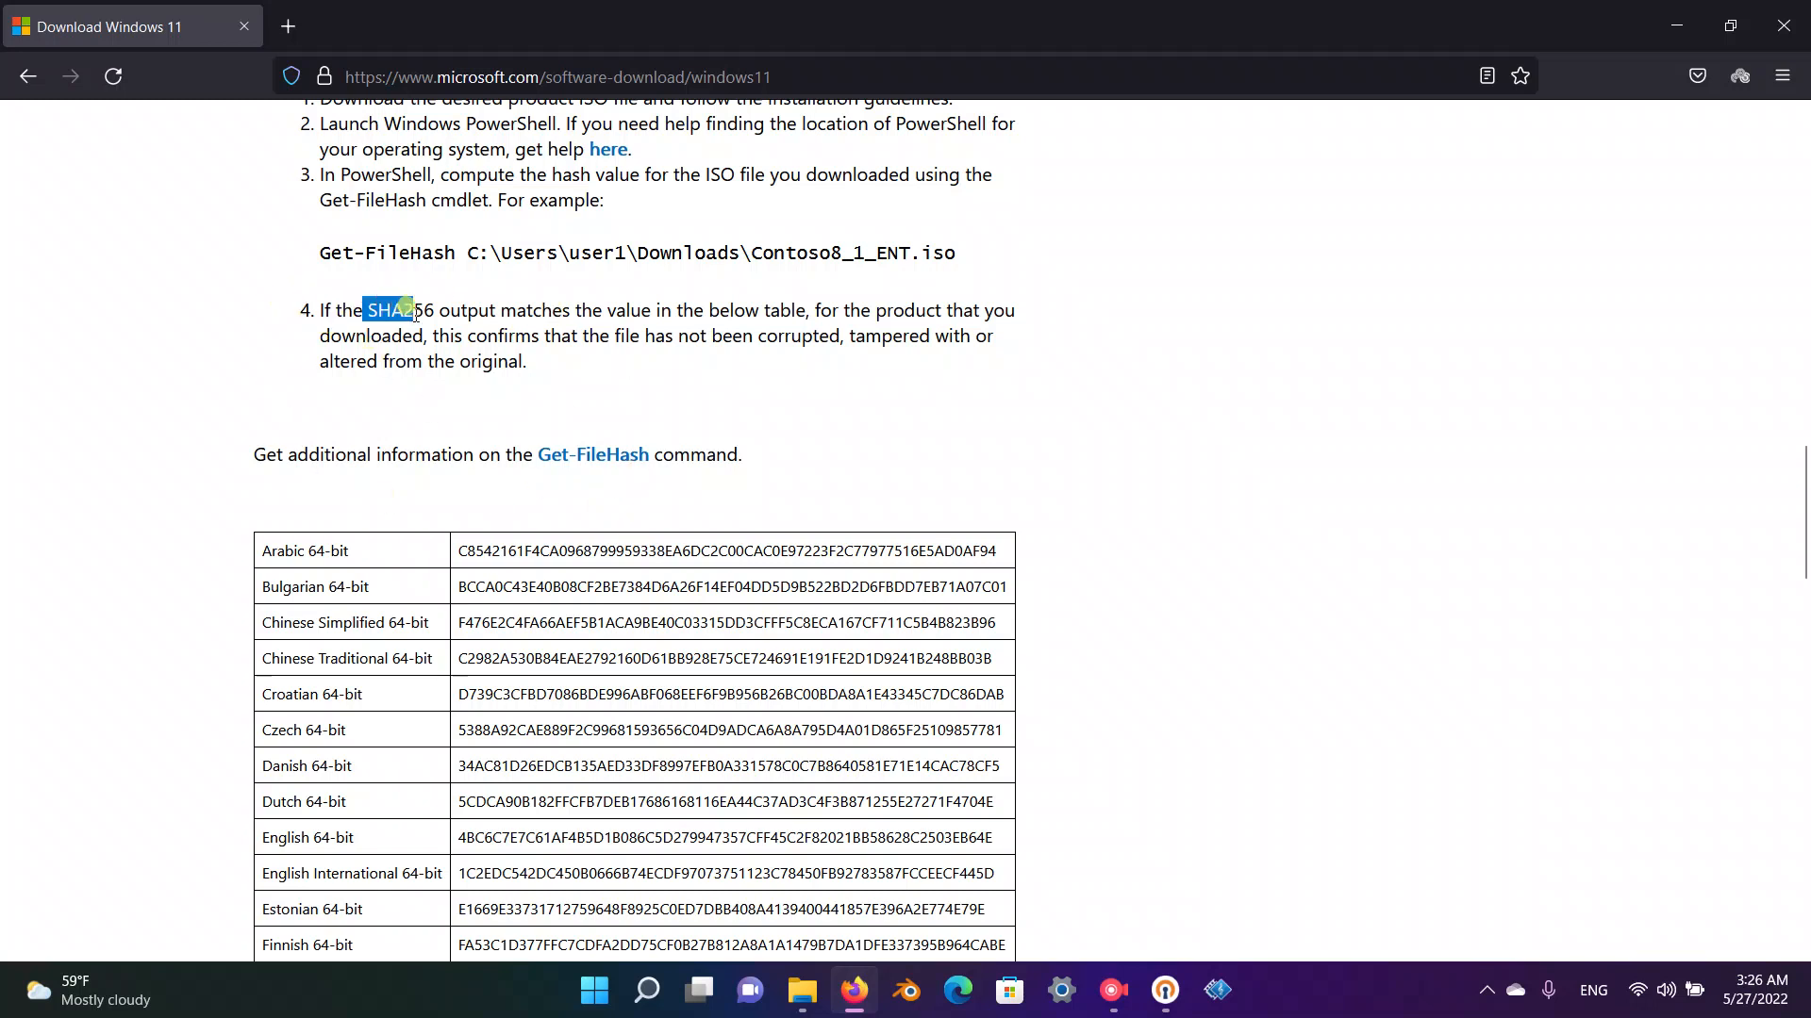
pyautogui.scroll(-3)
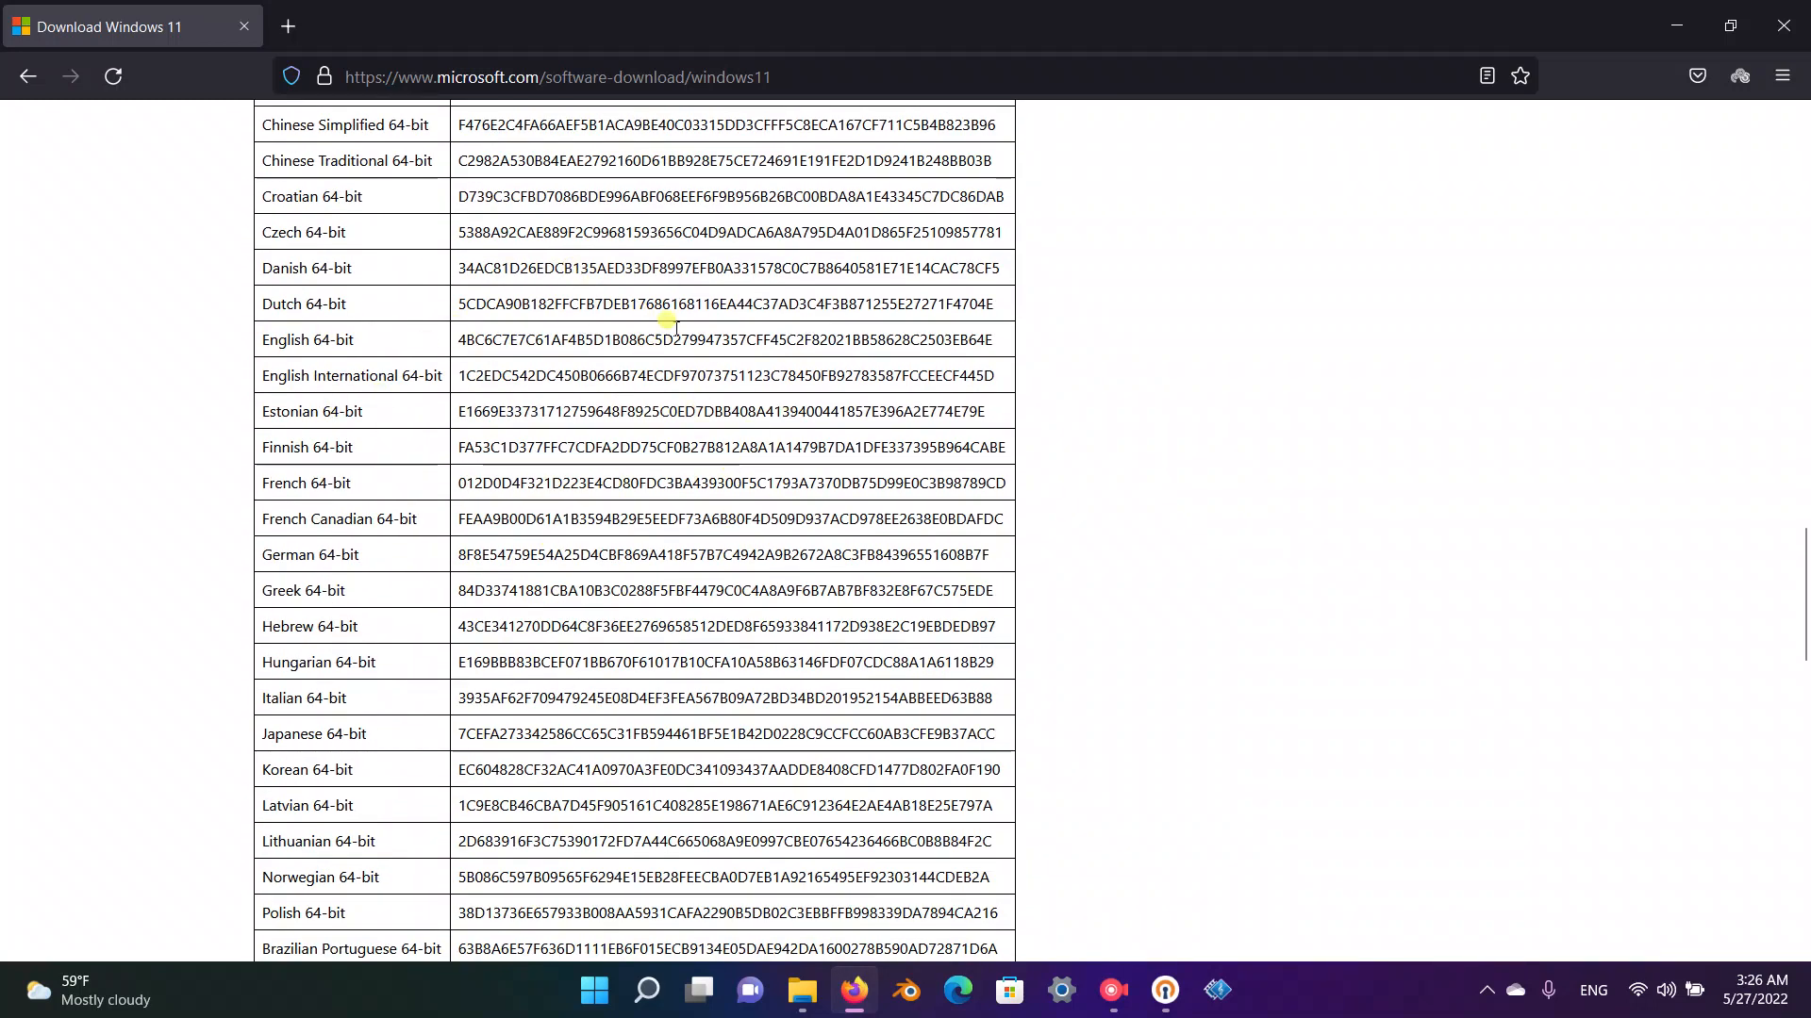
pyautogui.moveTo(636, 461)
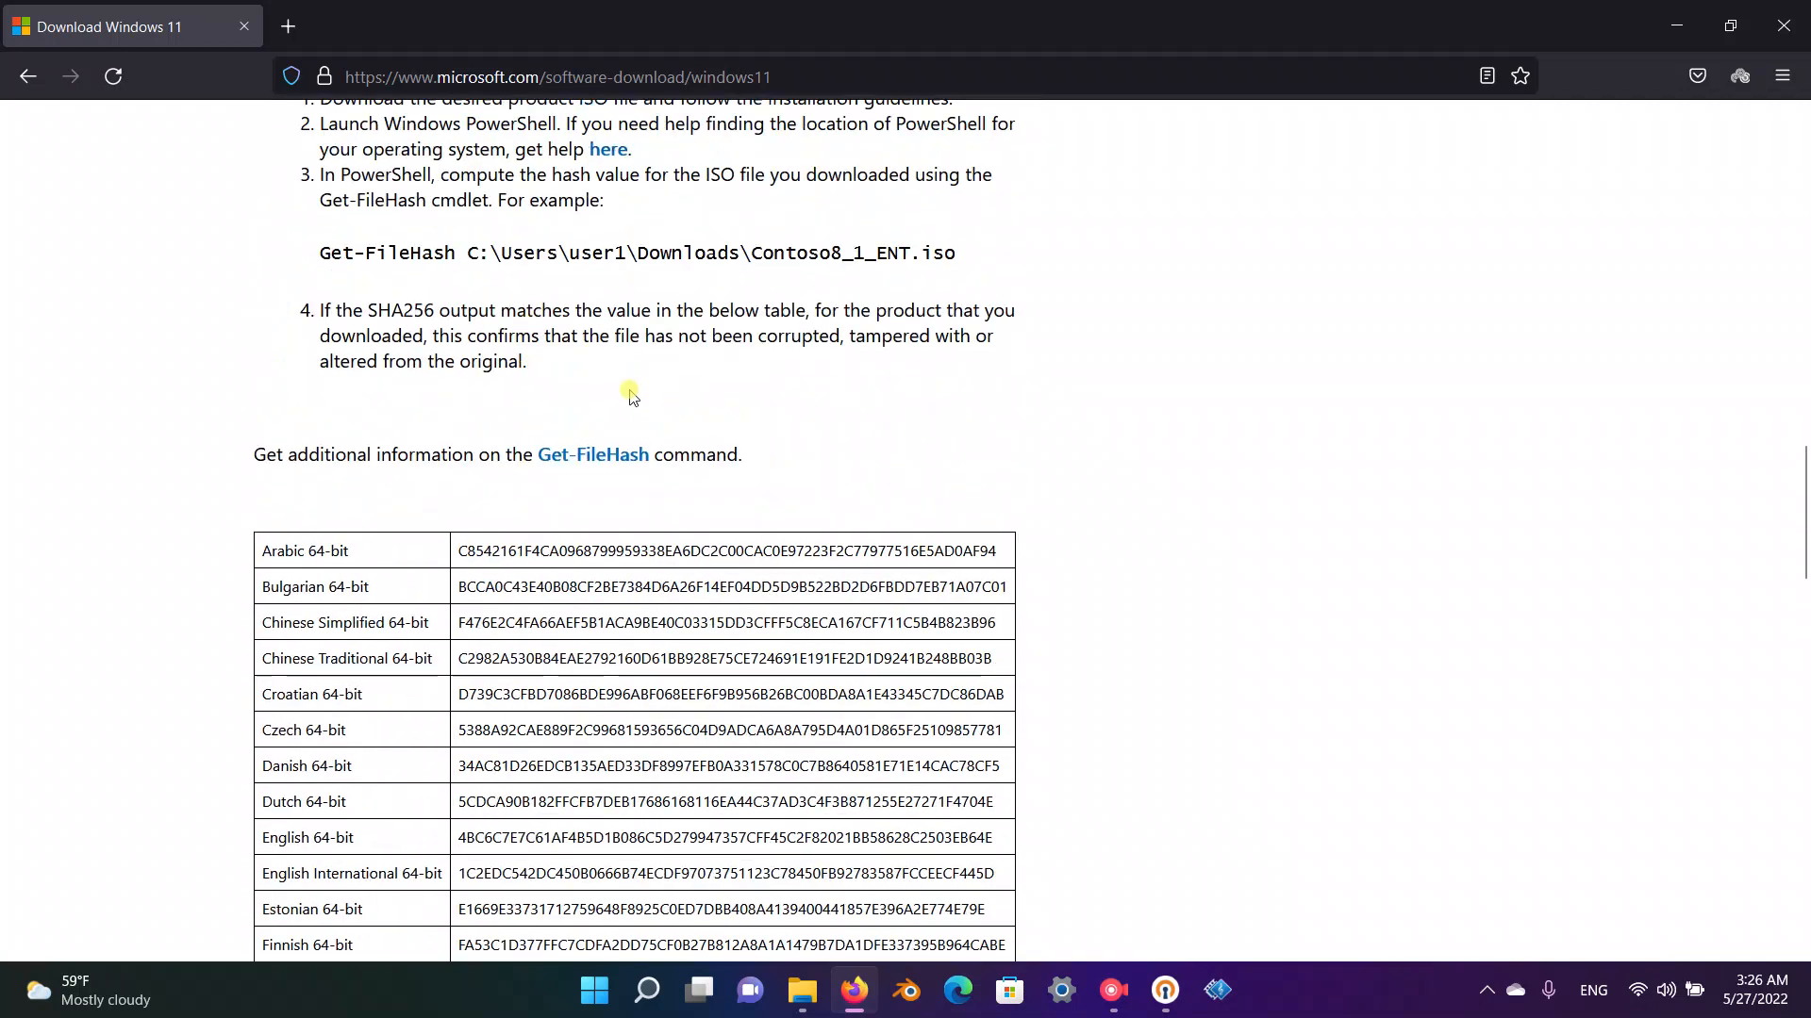
pyautogui.scroll(-3)
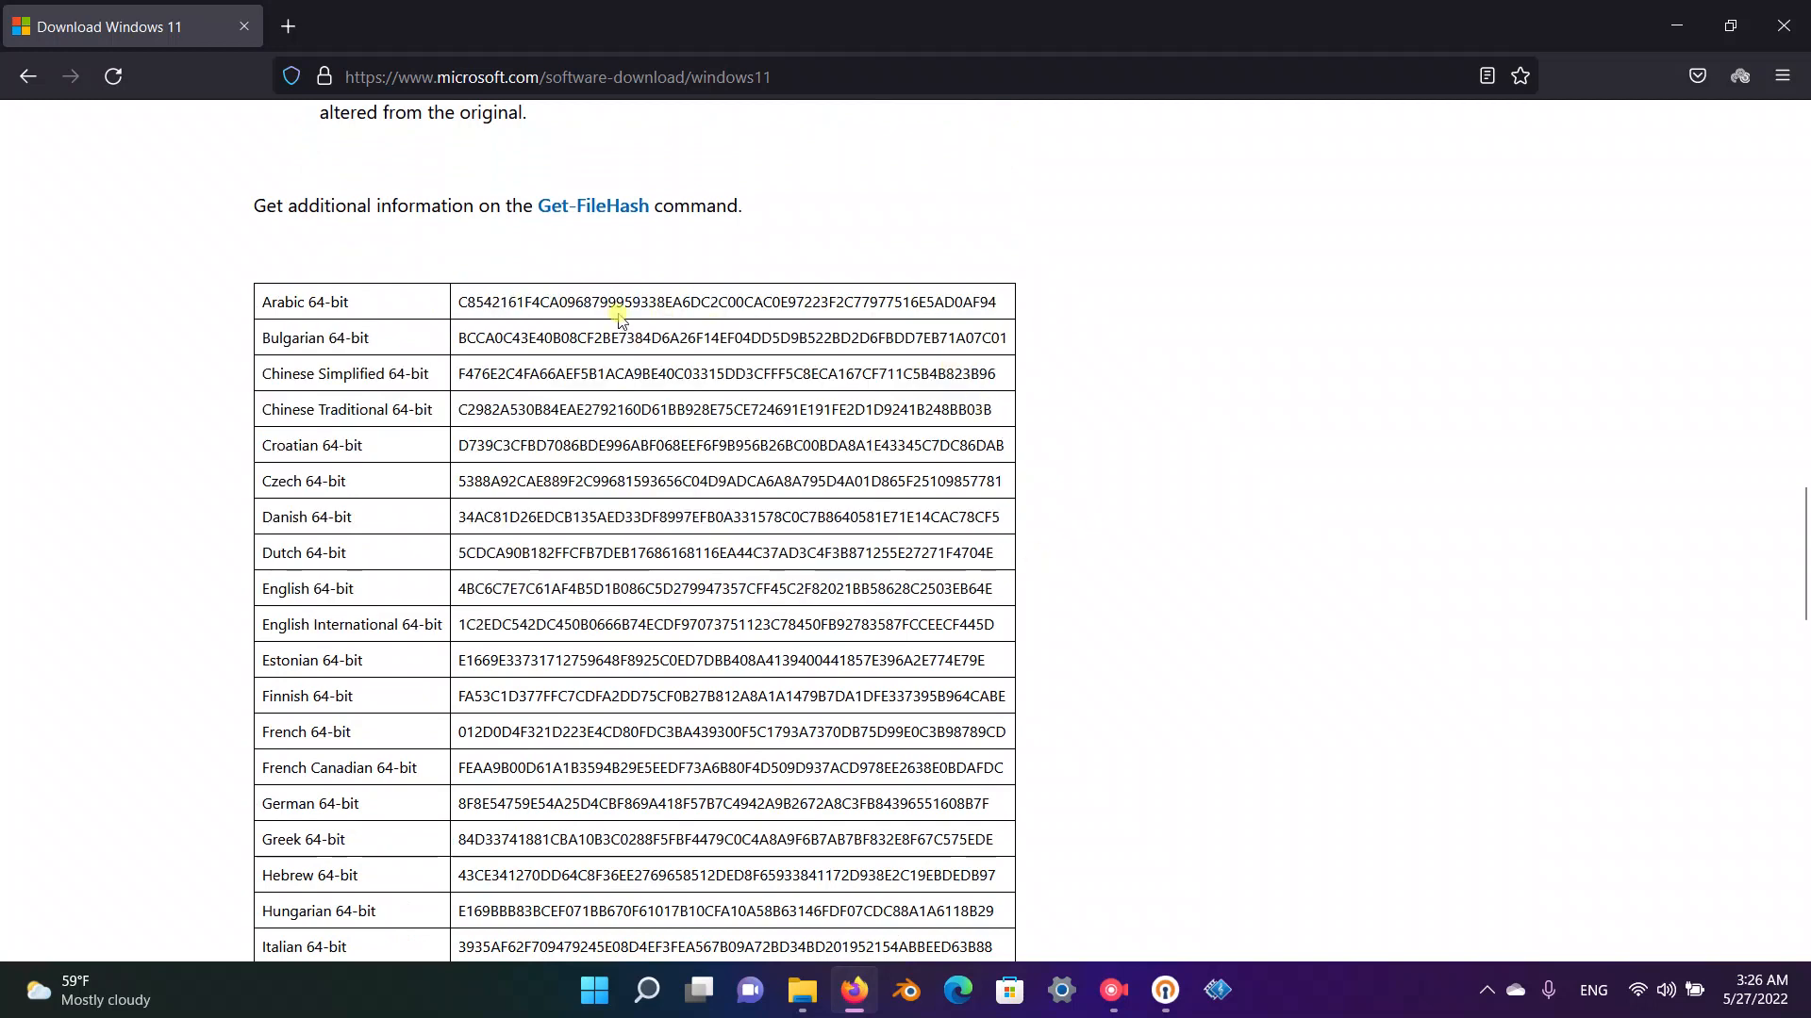
pyautogui.scroll(3)
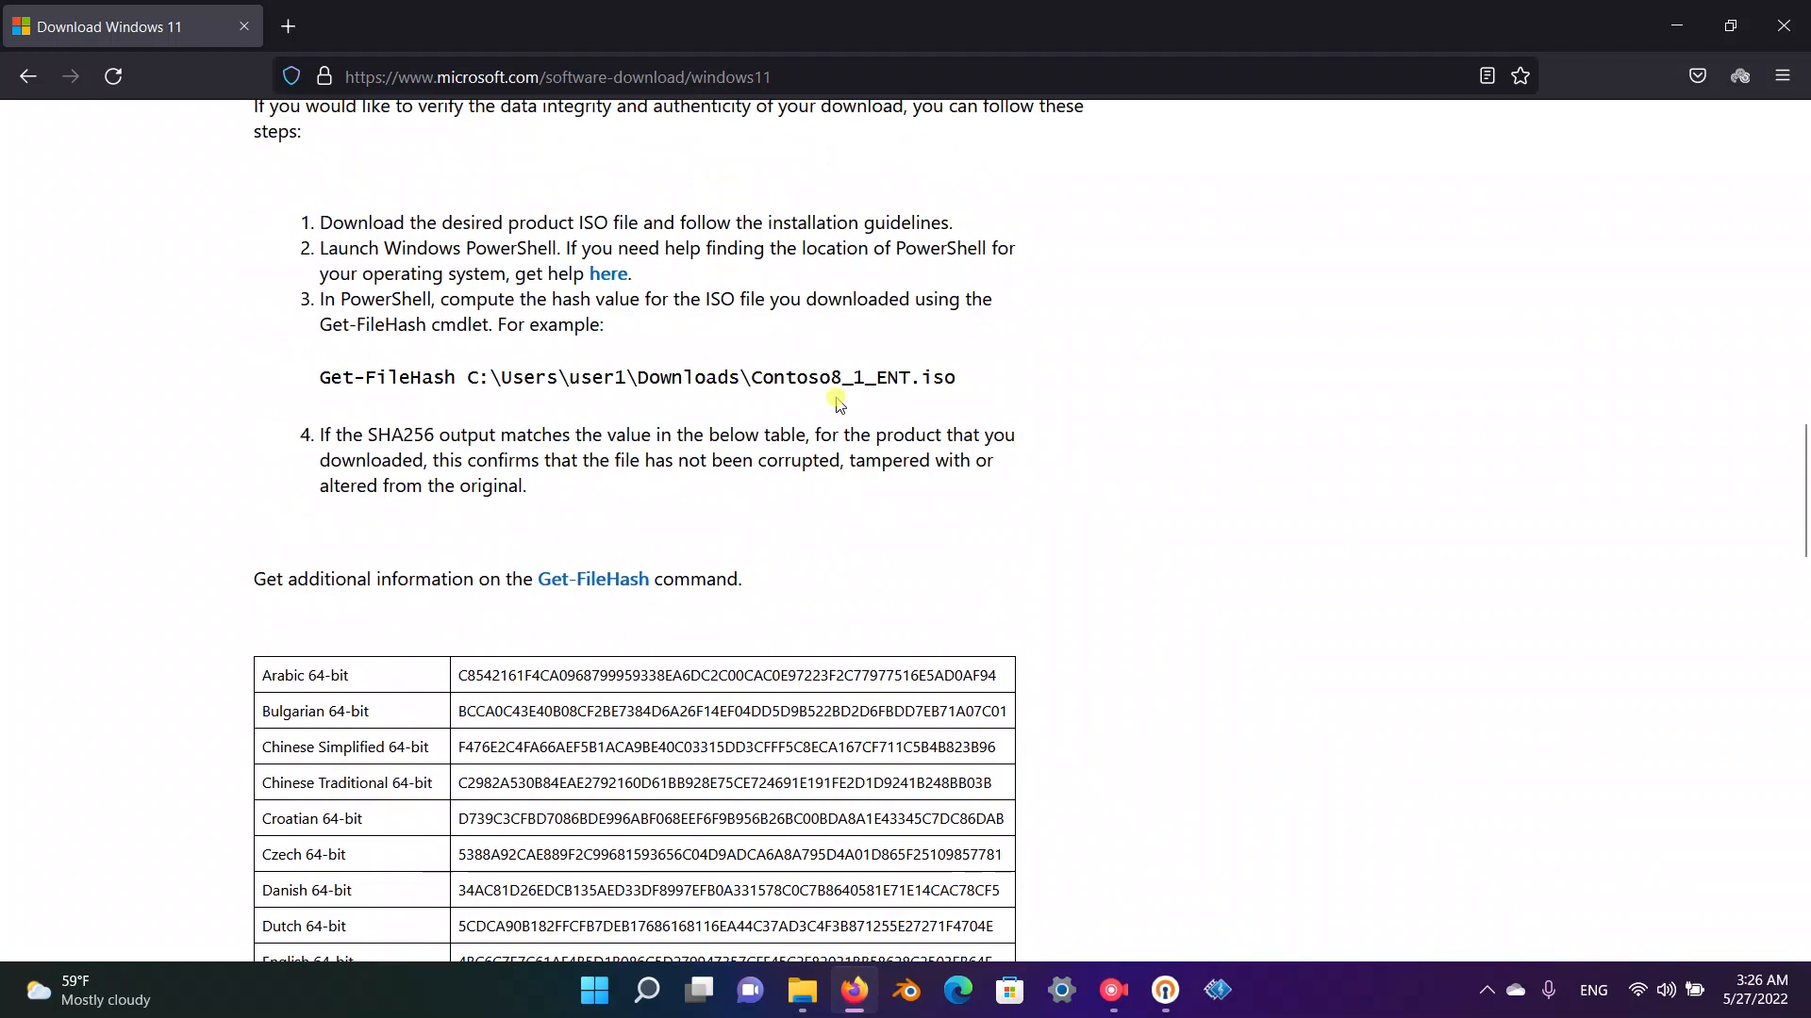
pyautogui.scroll(-3)
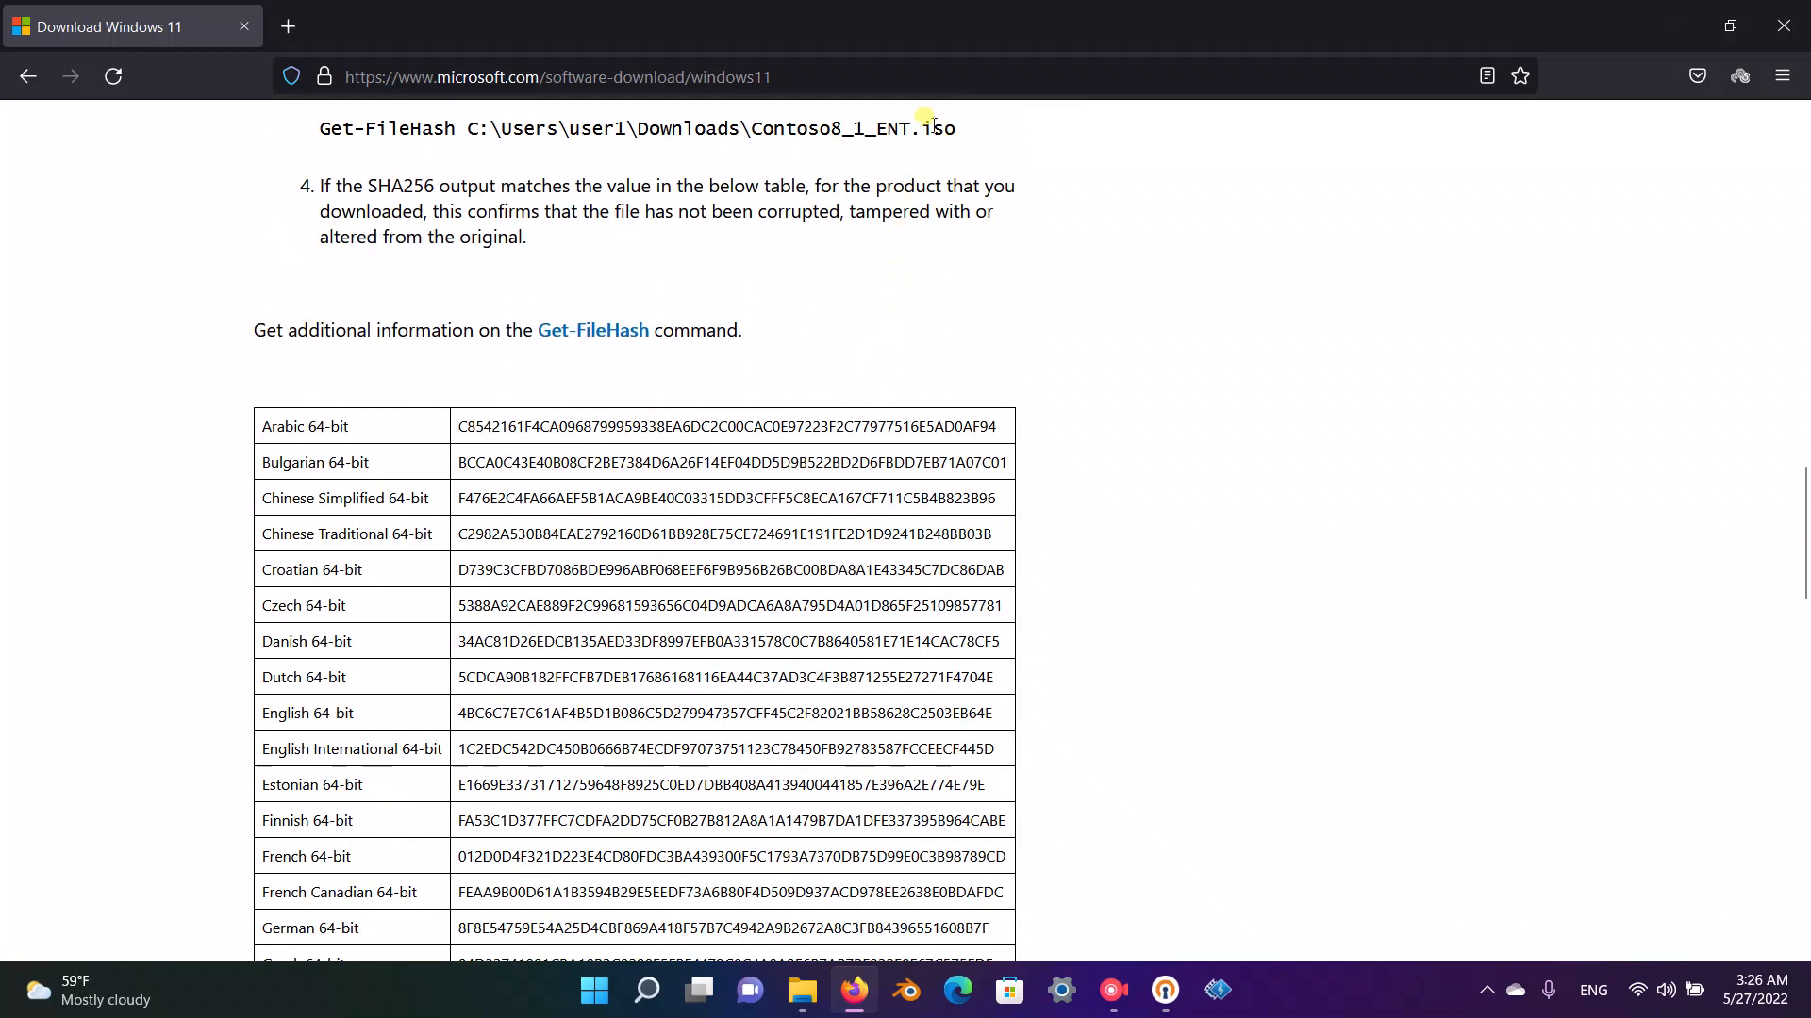
pyautogui.scroll(3)
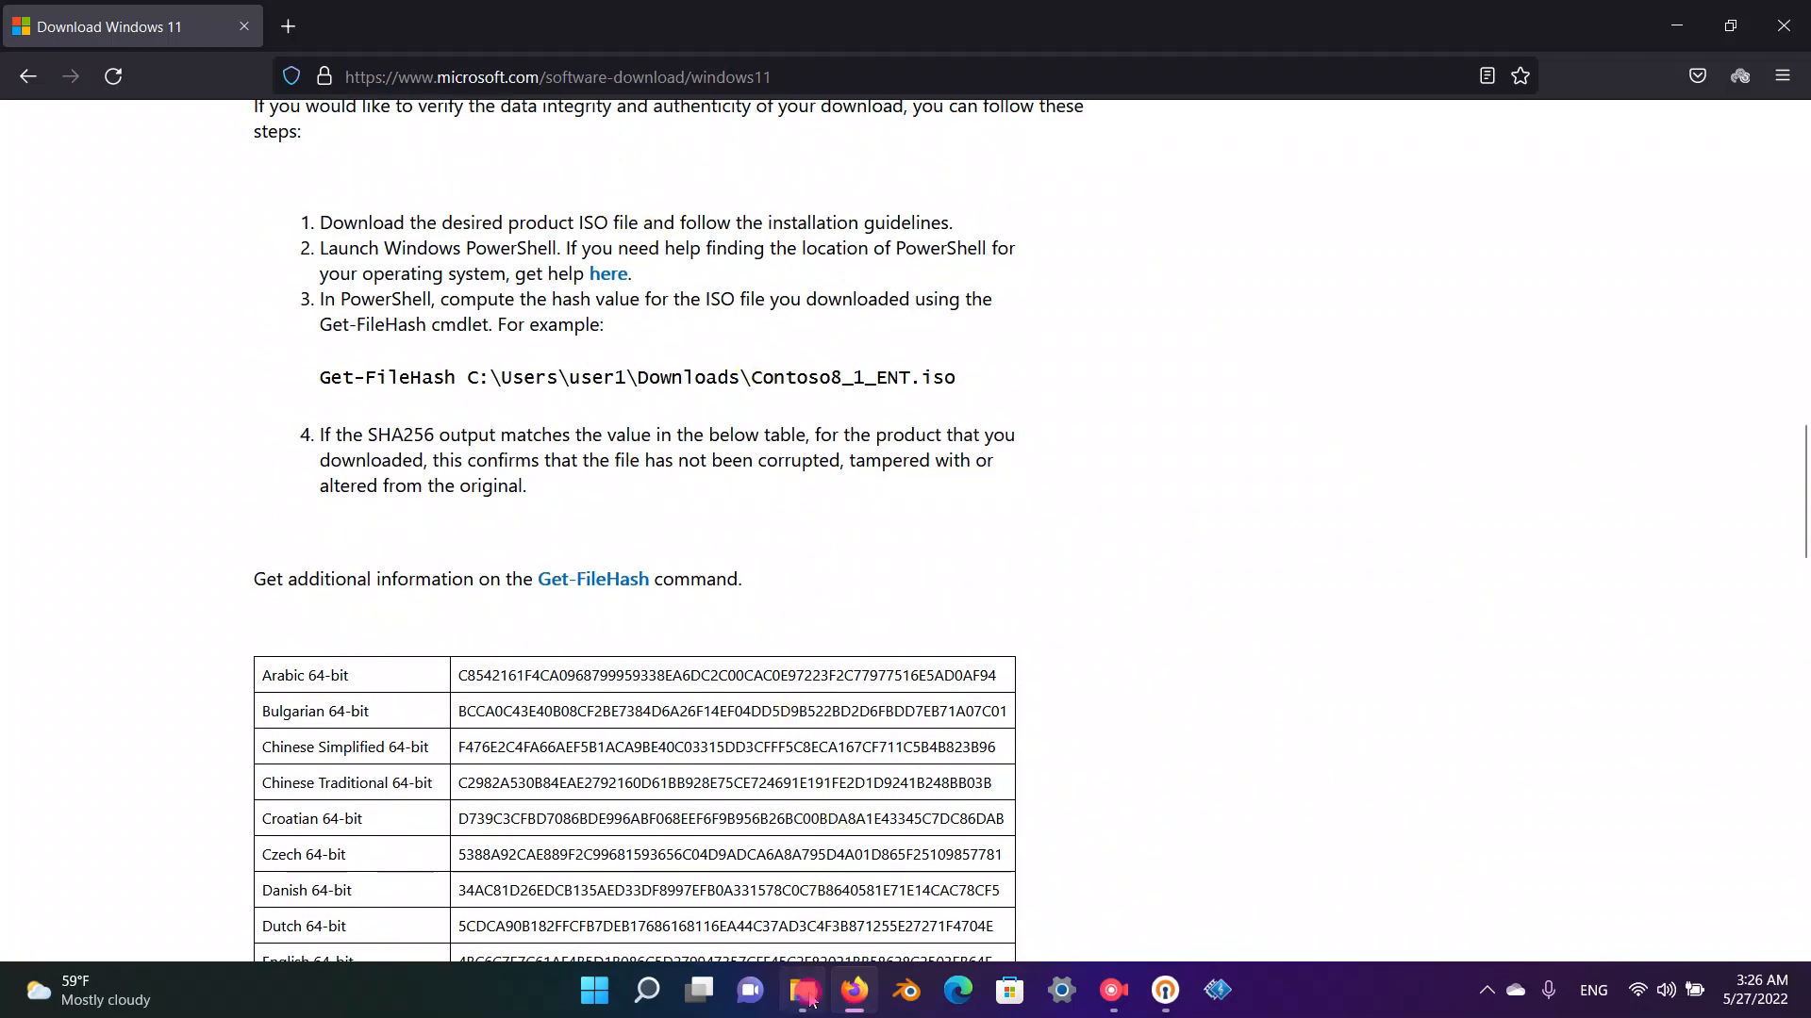
# - Switch to File Explorer showing the SHA256SUM-windows-iso folder with the ISO
pyautogui.click(801, 990)
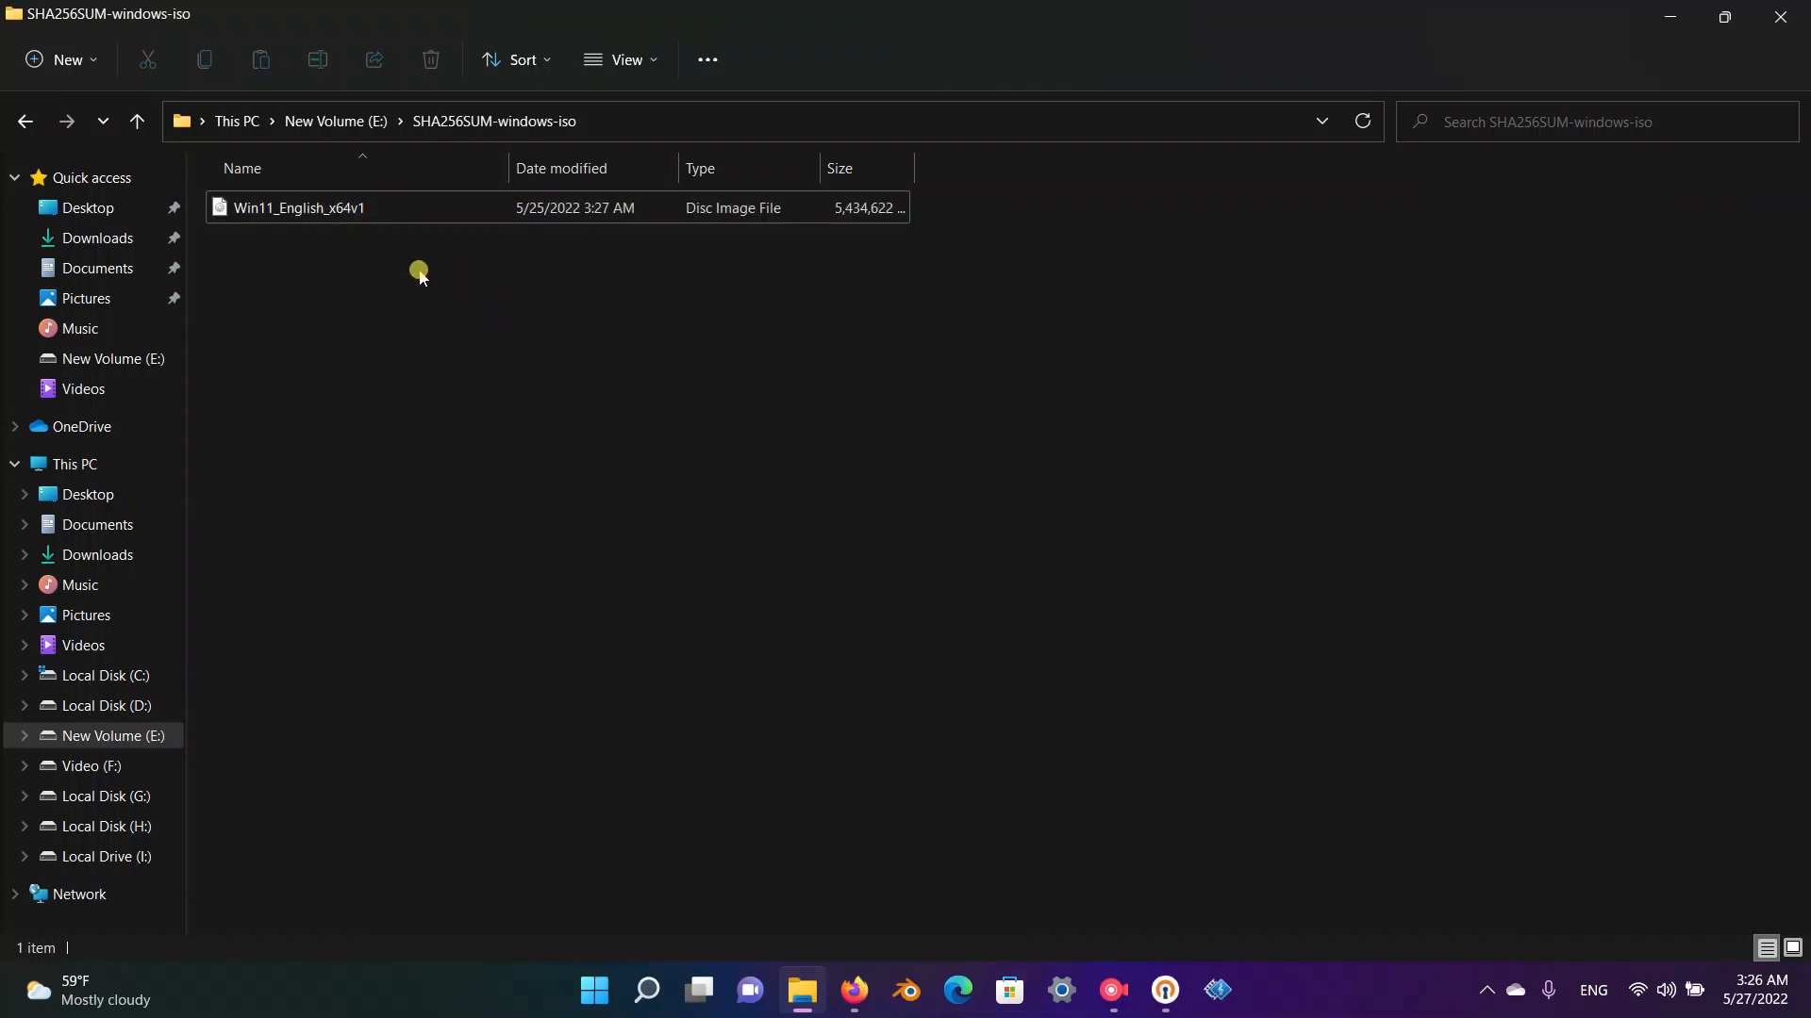
# - Open Windows Terminal in the SHA256SUM-windows-iso folder and maximize the PowerShell window
pyautogui.rightClick(418, 275)
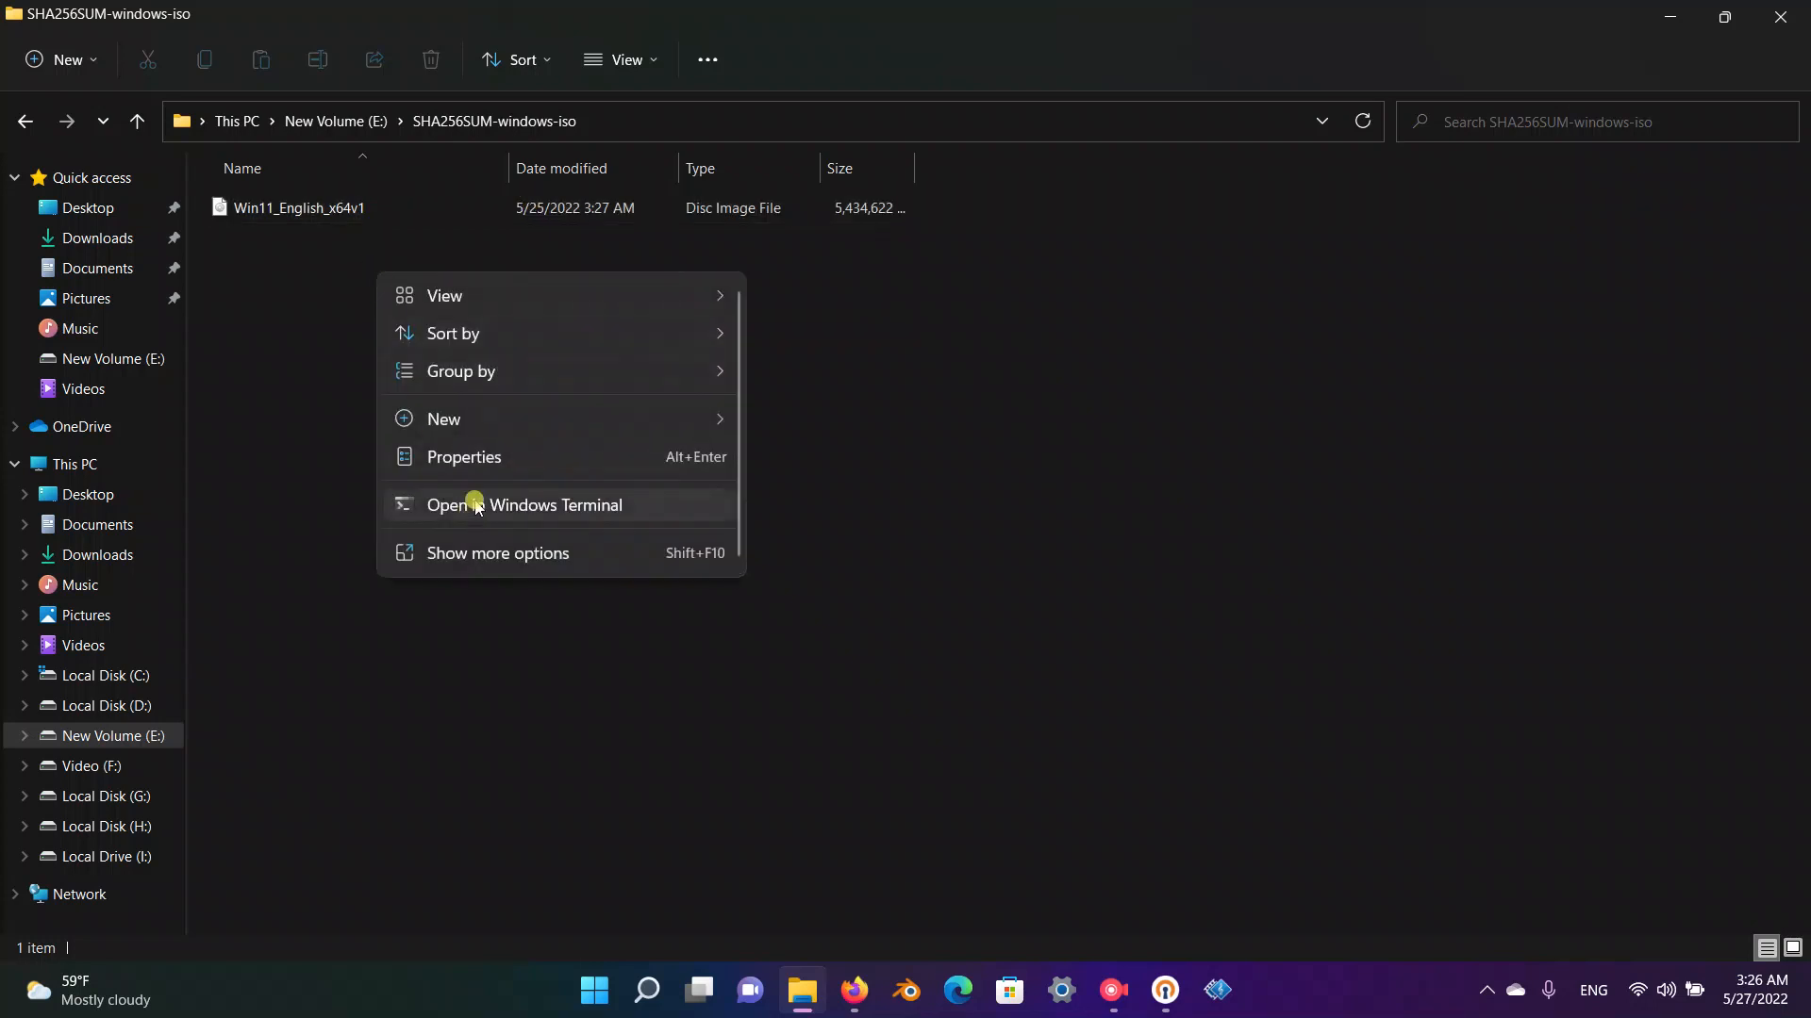
pyautogui.click(477, 505)
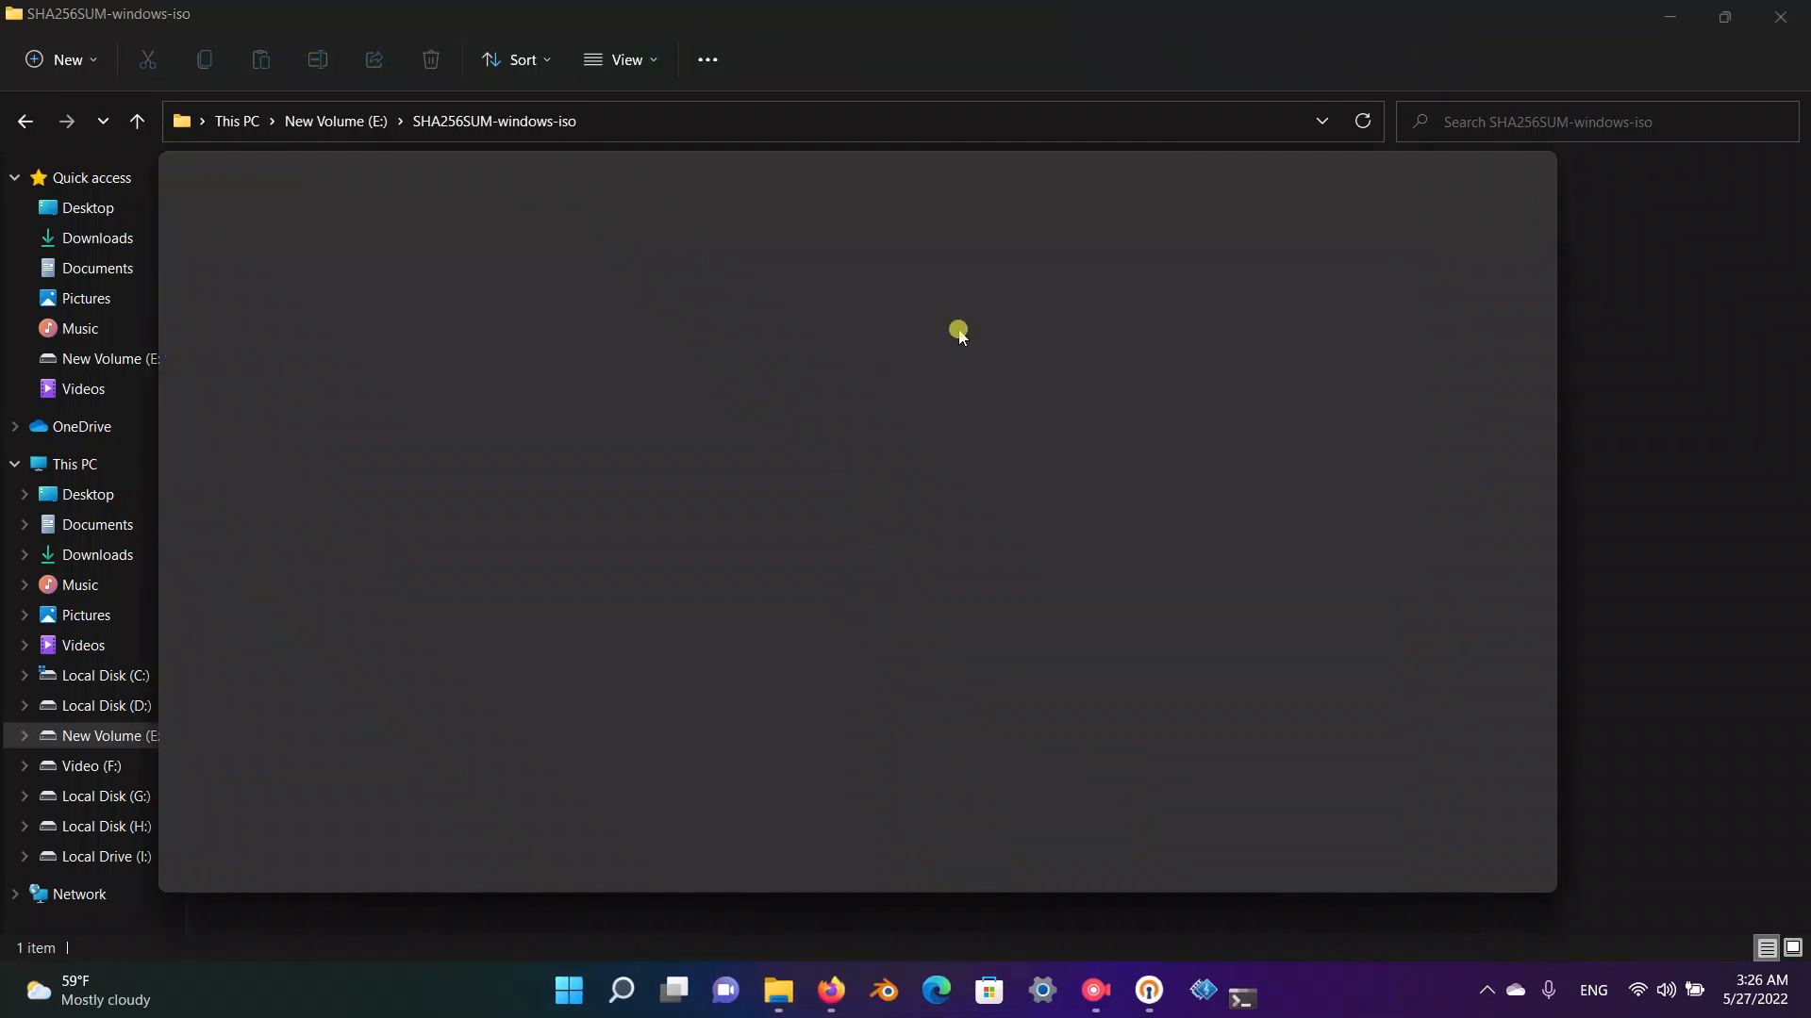
pyautogui.click(1242, 990)
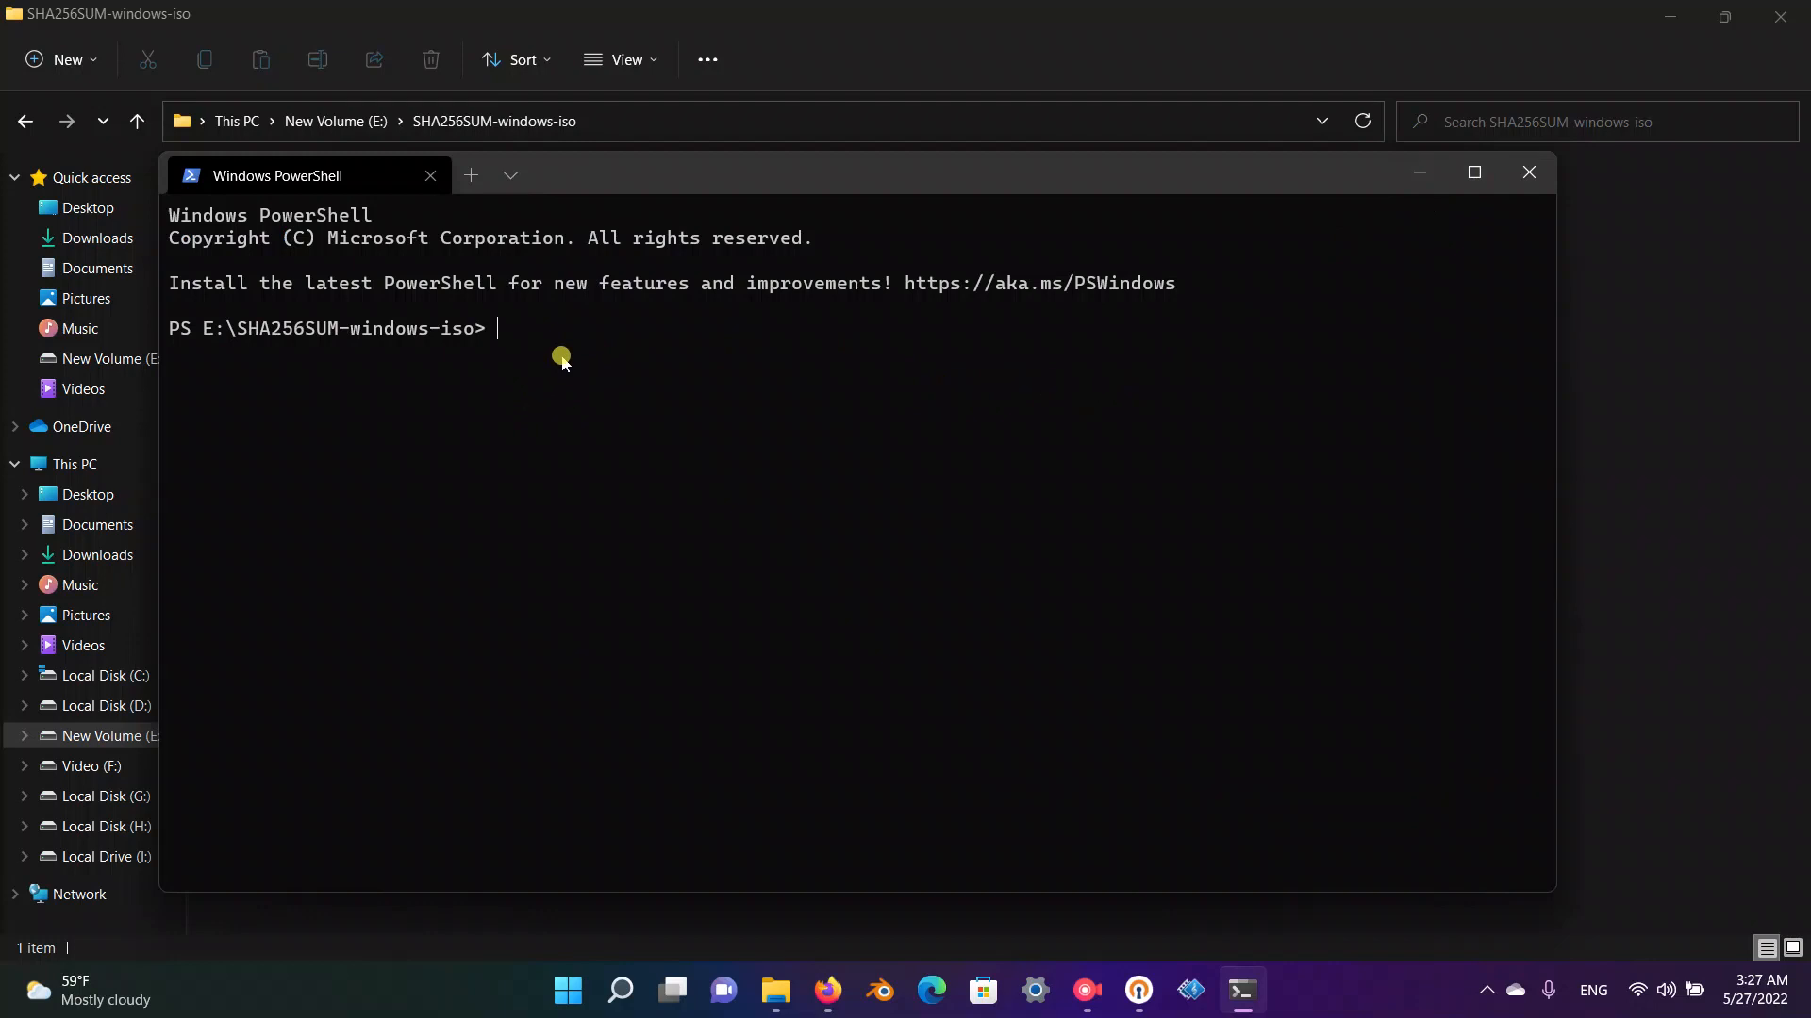
pyautogui.moveTo(746, 210)
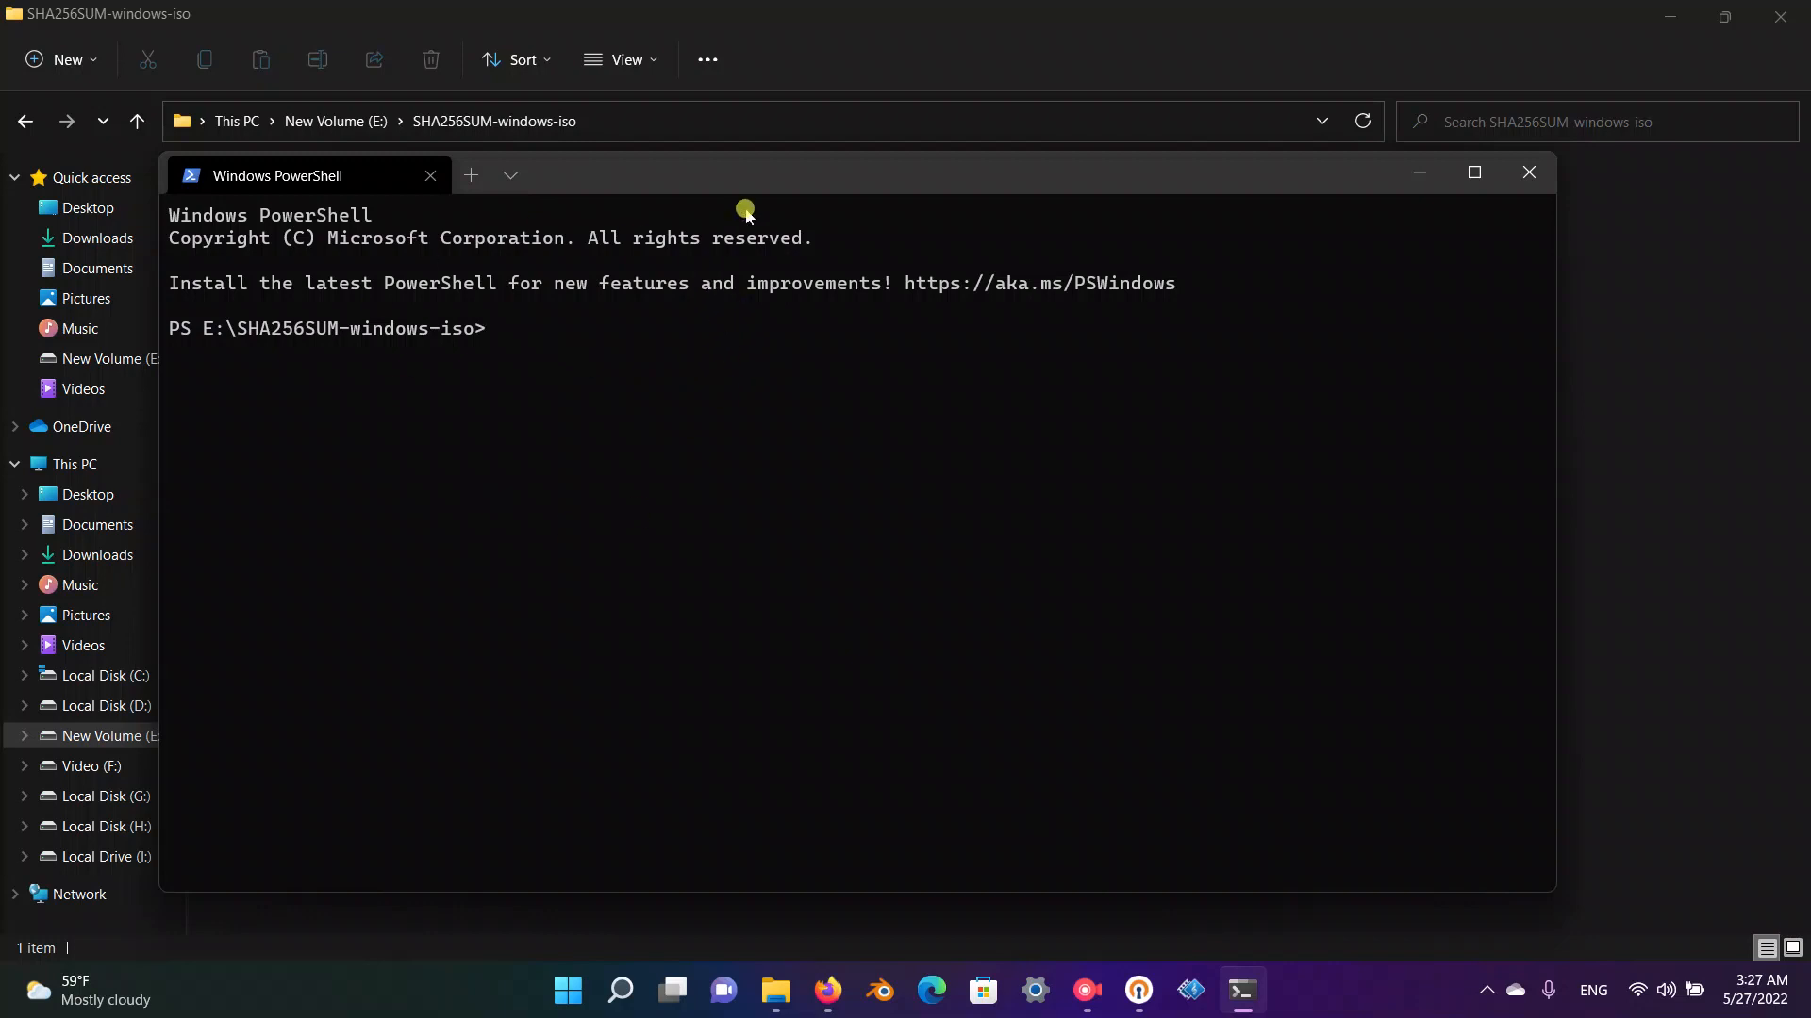
pyautogui.click(1473, 172)
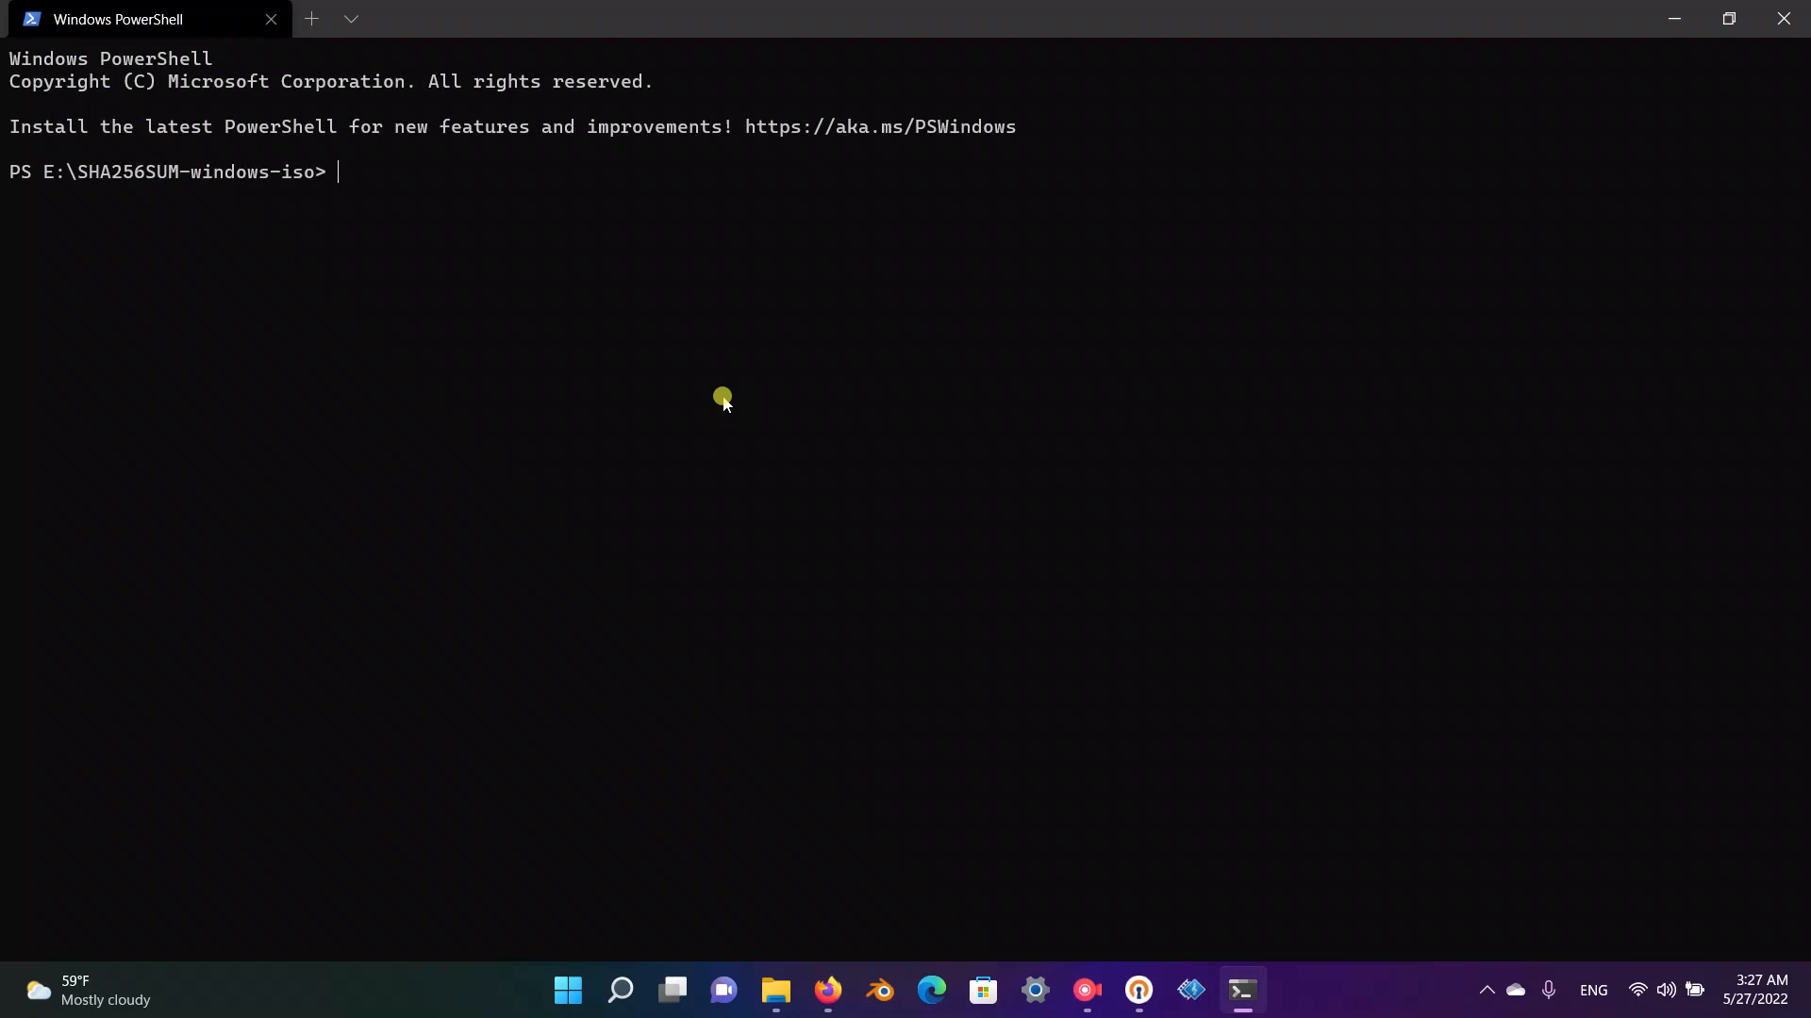
# - Enter the command Get-FileHash .\Win11_English_x64v1.iso, using Tab to complete the cmdlet
pyautogui.write('get')
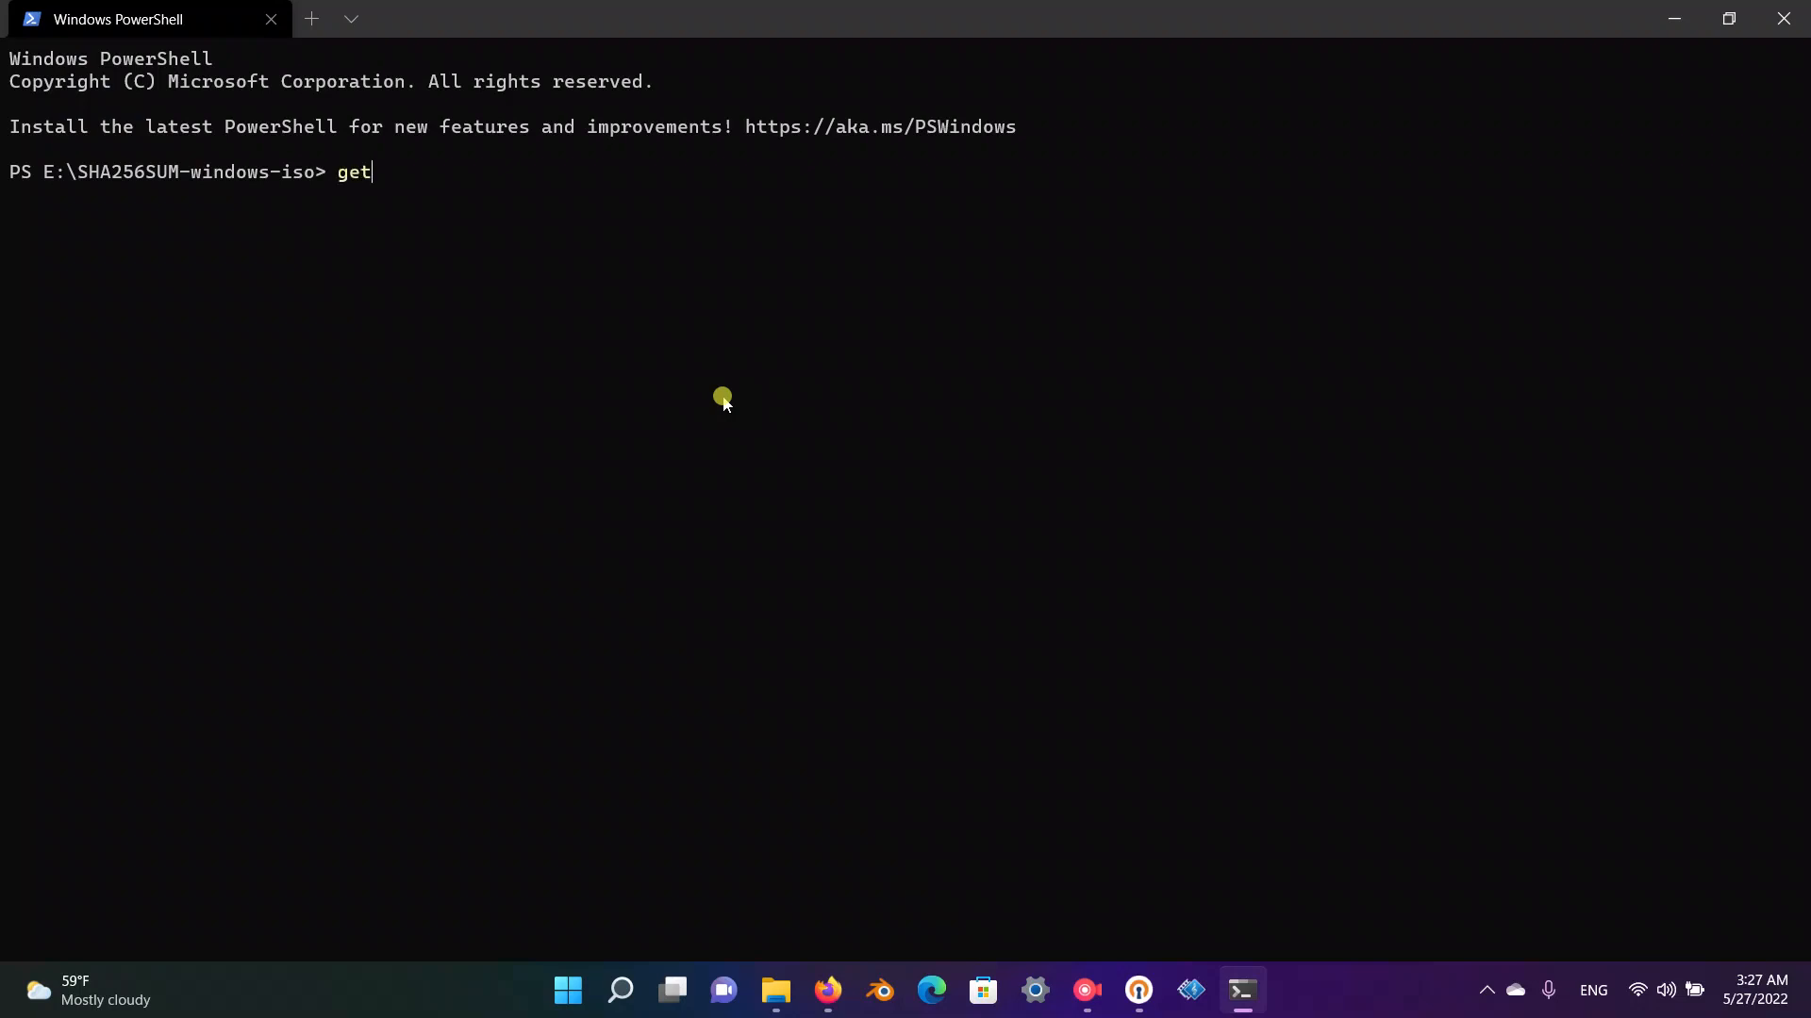
pyautogui.write('-')
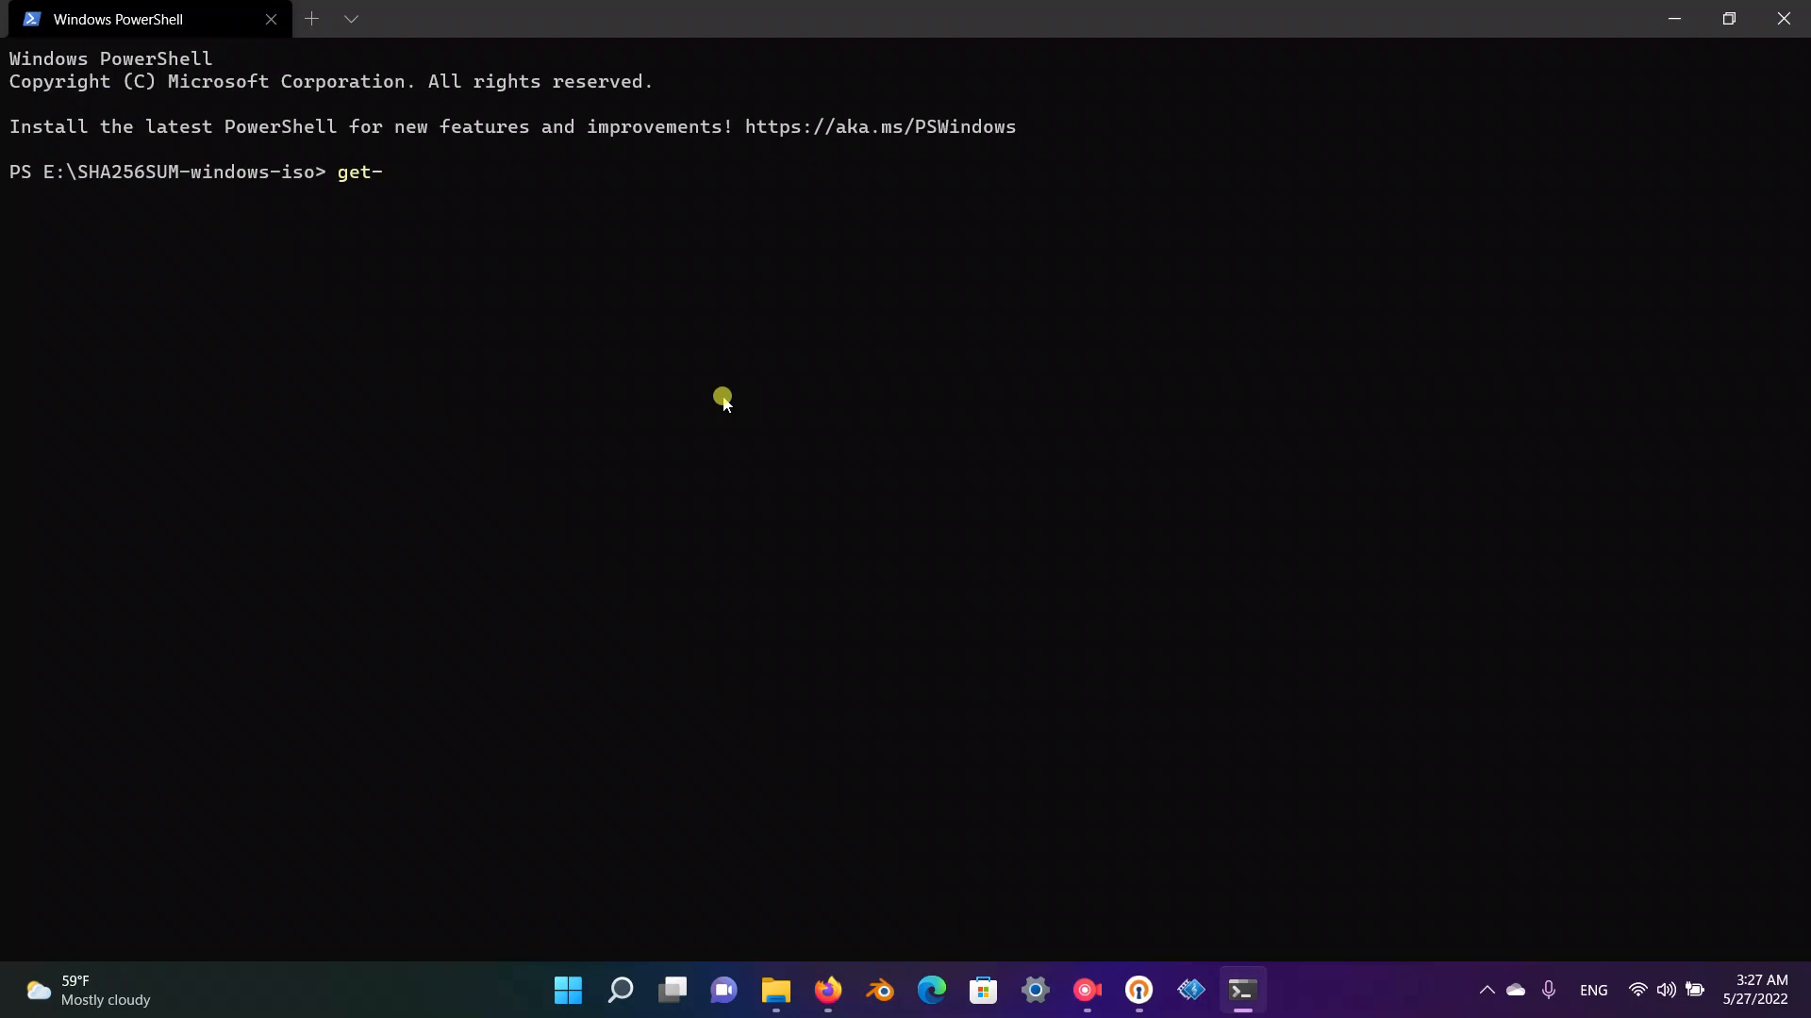
pyautogui.write('fi')
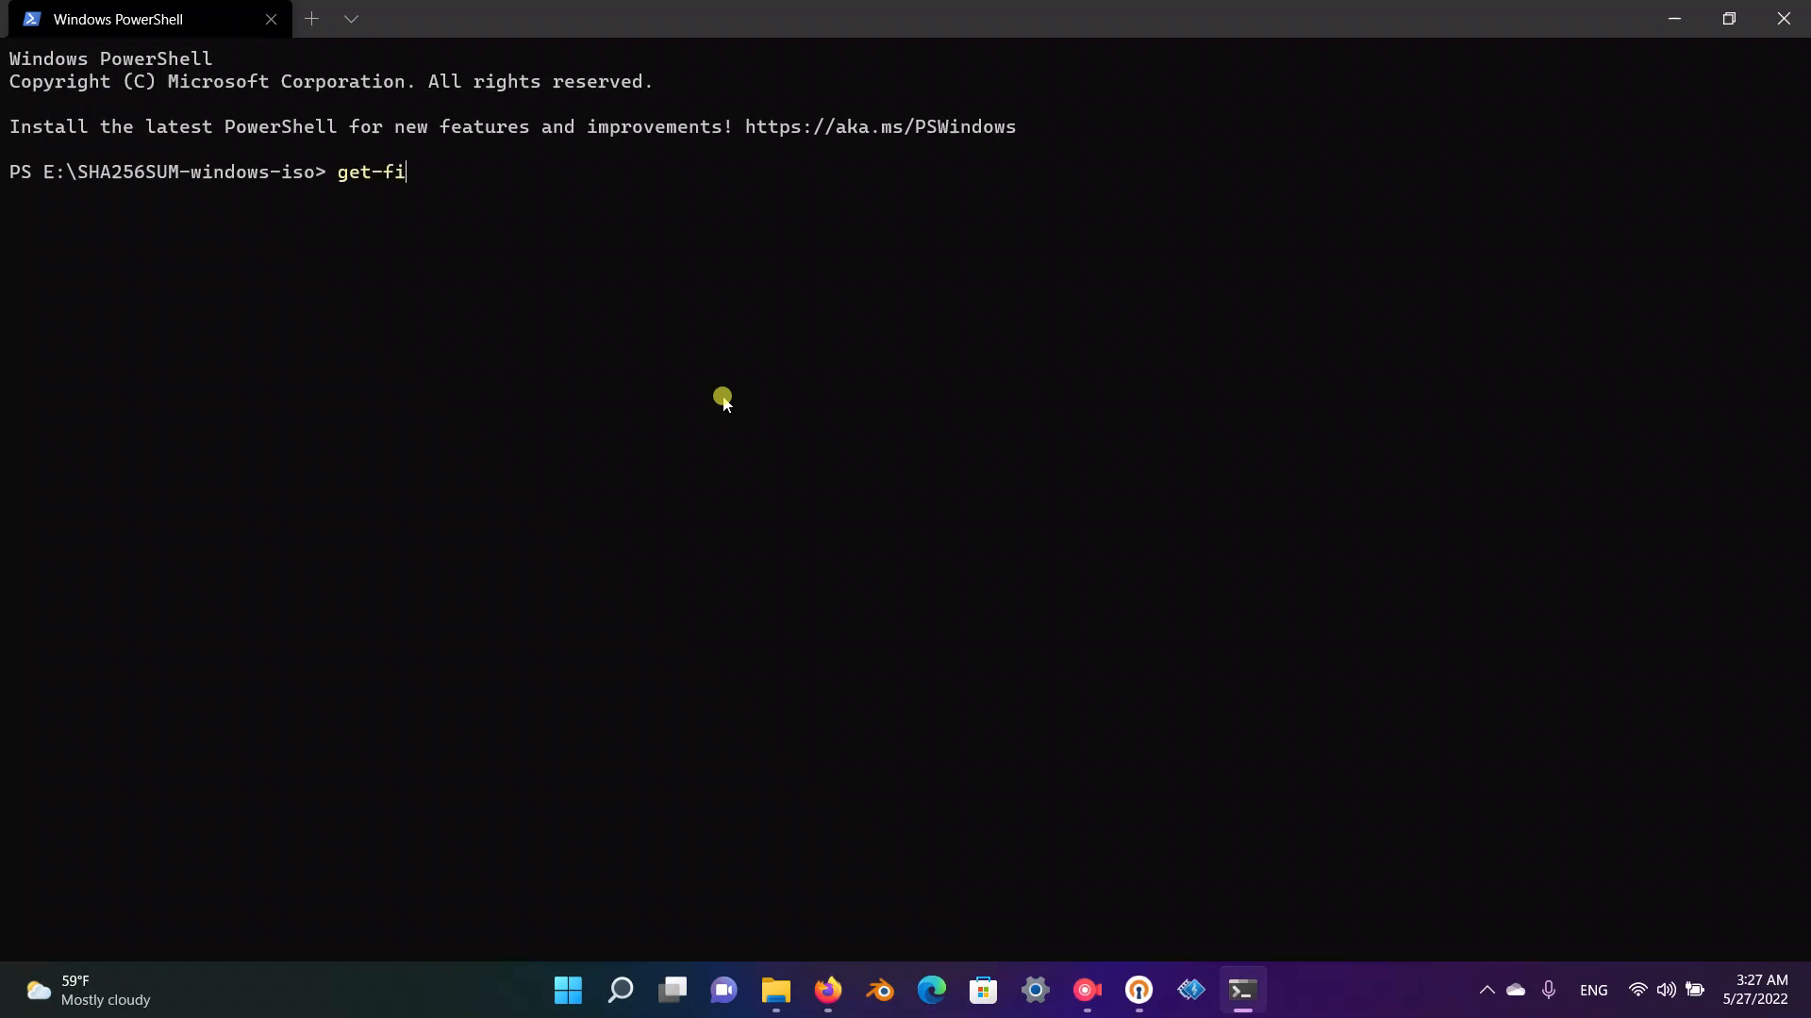
pyautogui.press('Tab')
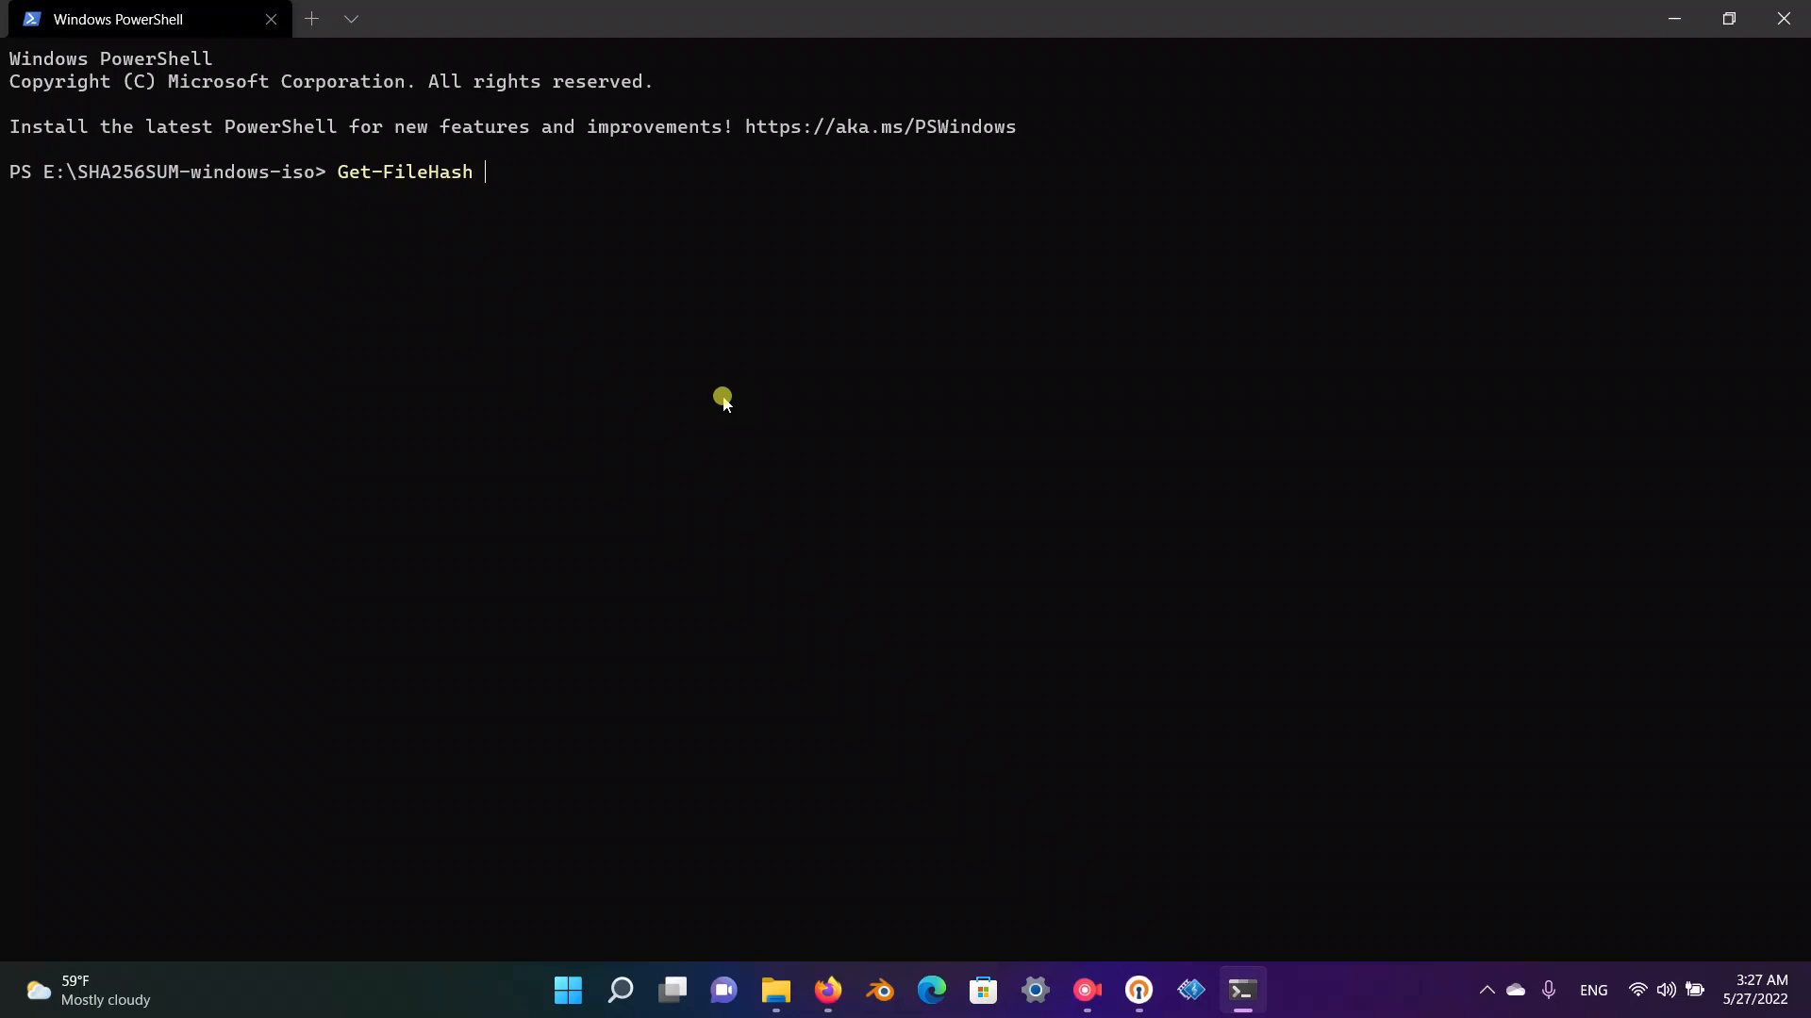
pyautogui.write('.\\Win11_English_x64v1.iso')
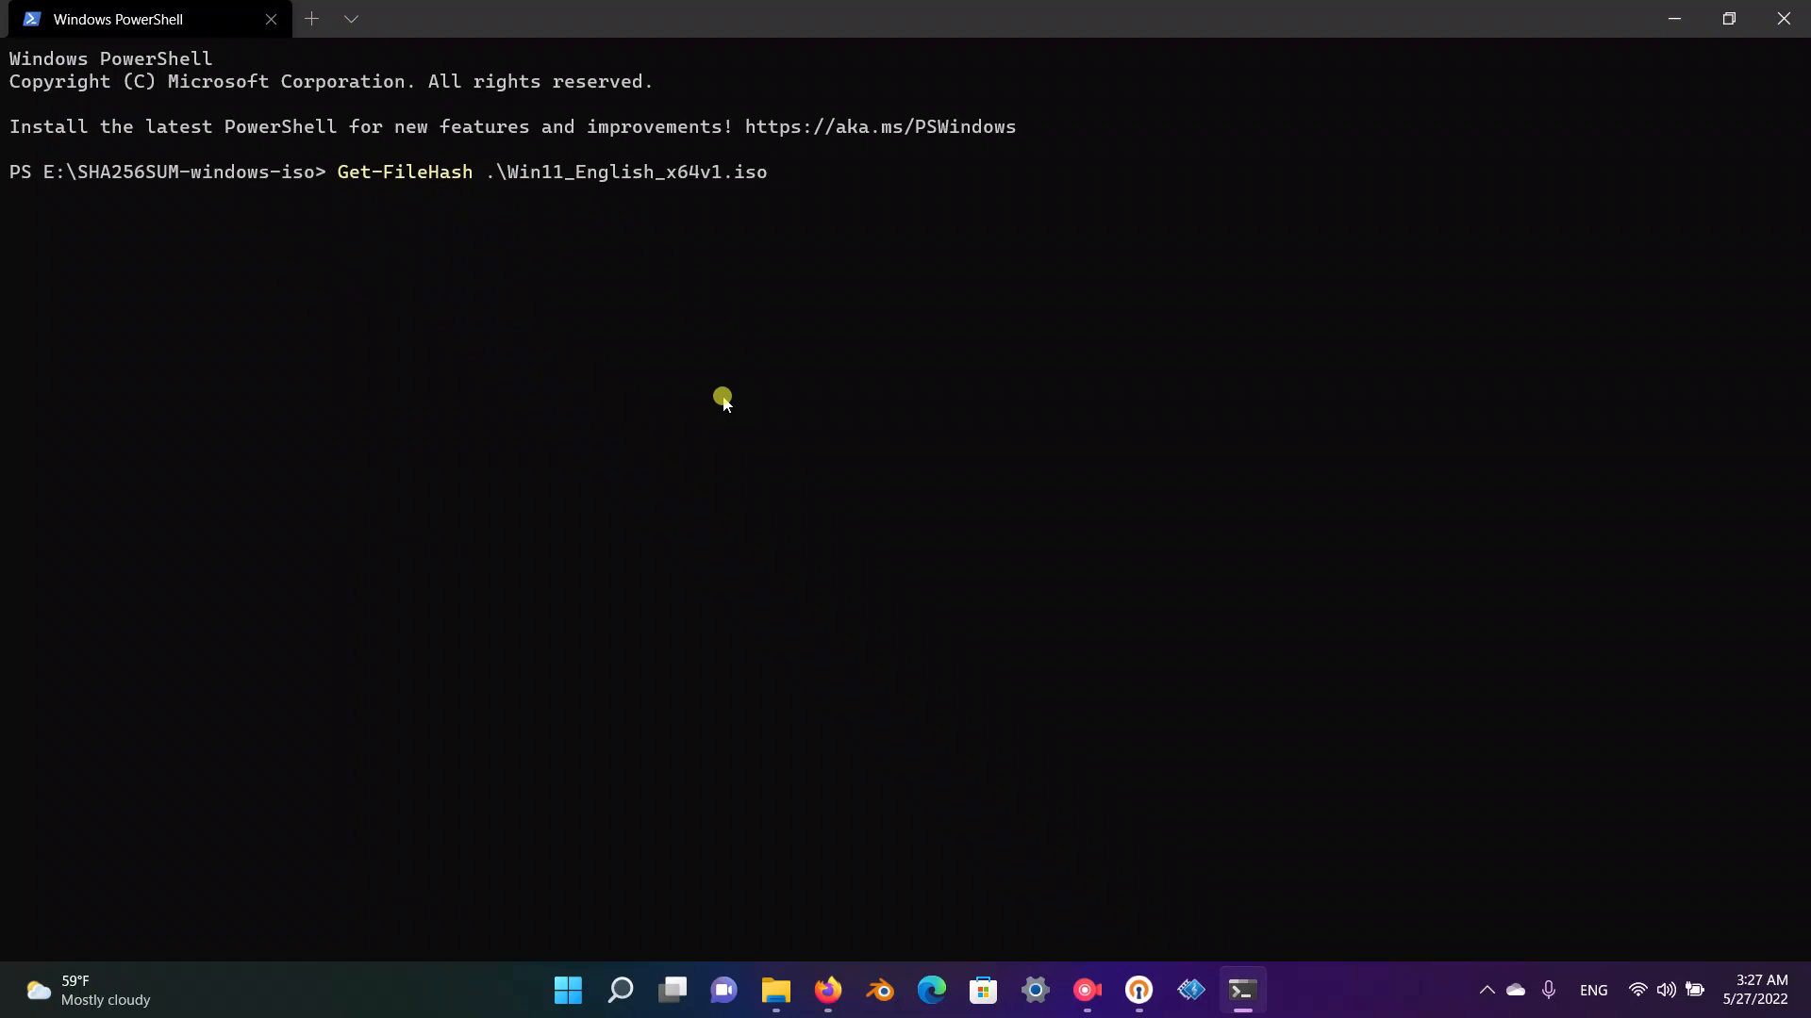
pyautogui.press('Enter')
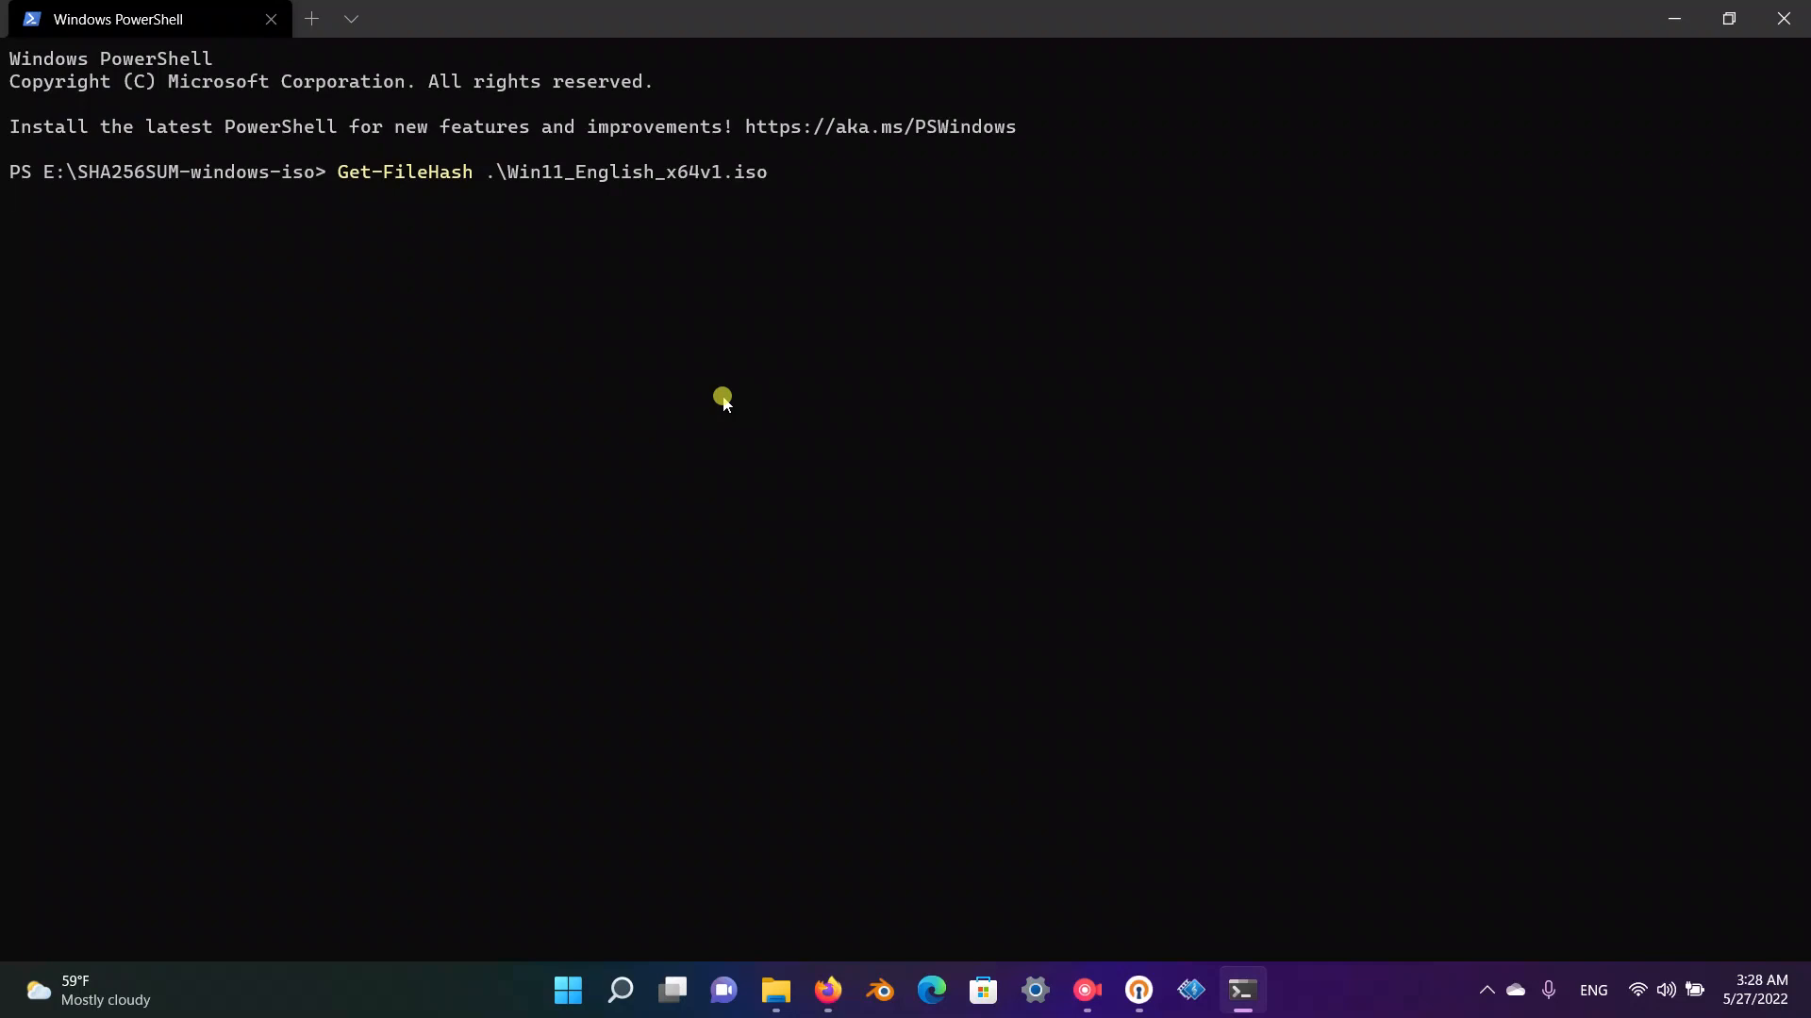
# - Run Get-FileHash and wait for the ISO's SHA256 hash and path to appear
pyautogui.press('Enter')
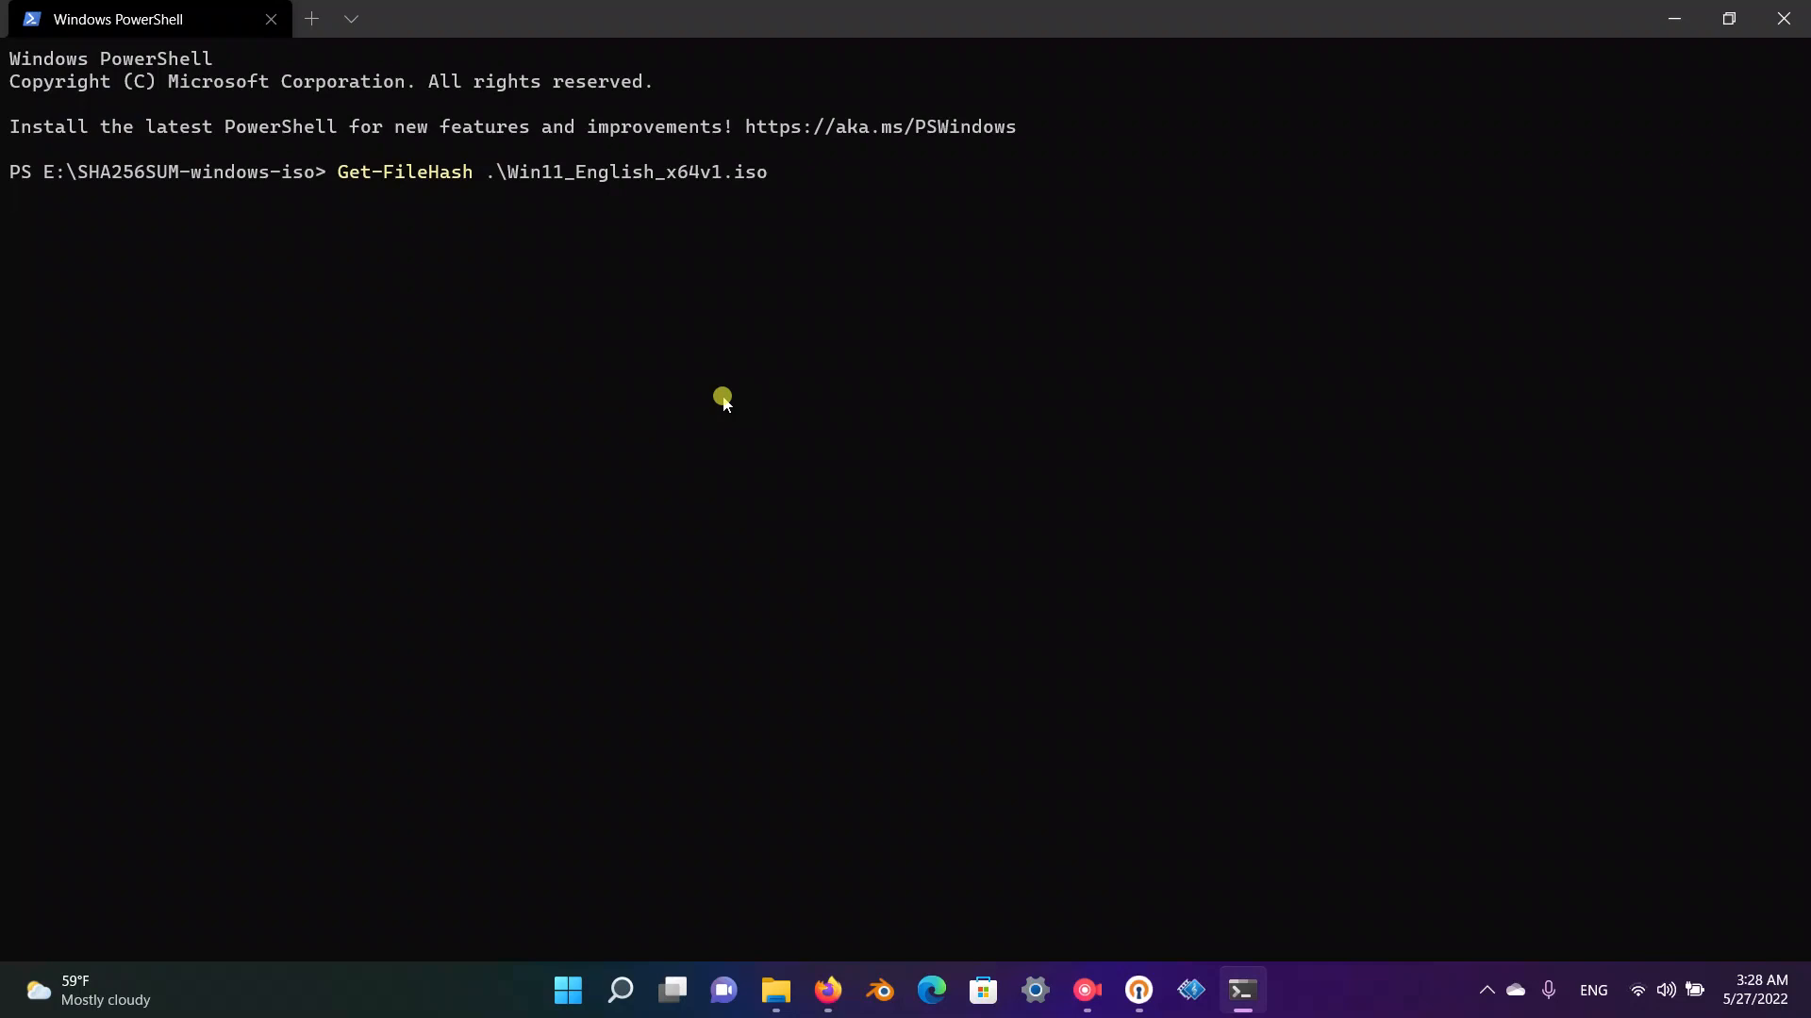
pyautogui.press('Enter')
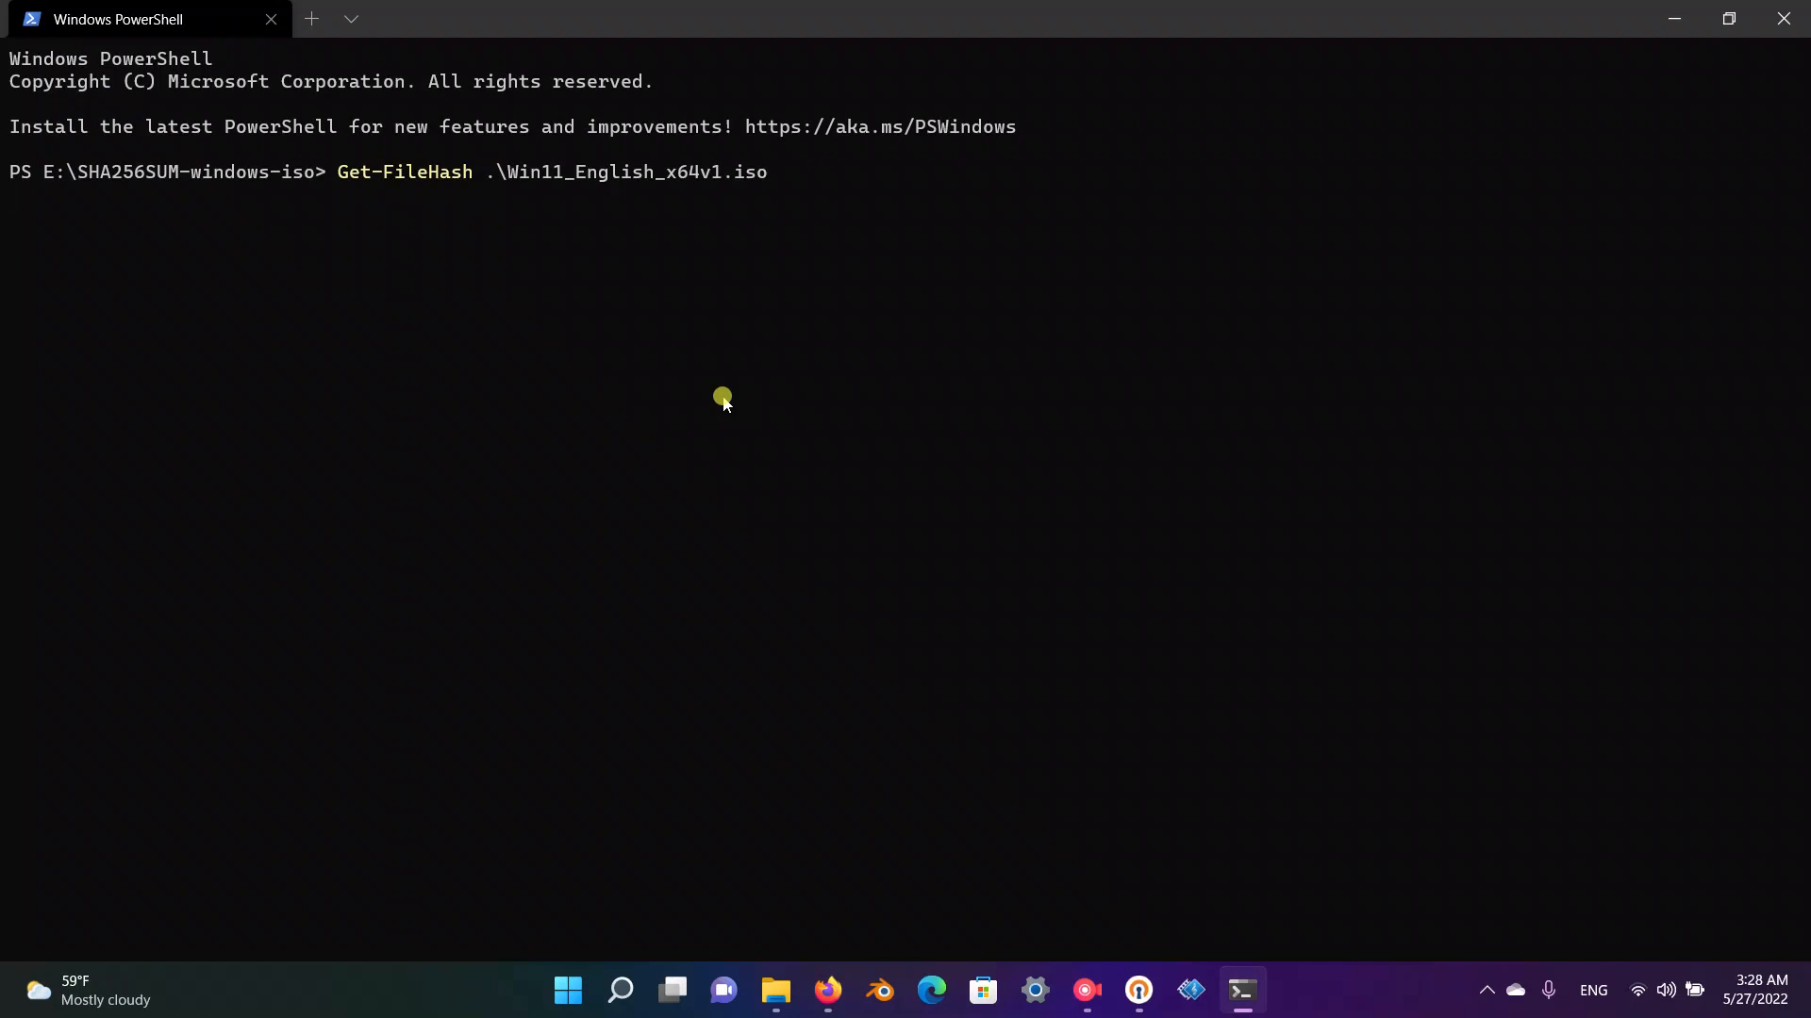
pyautogui.press('Enter')
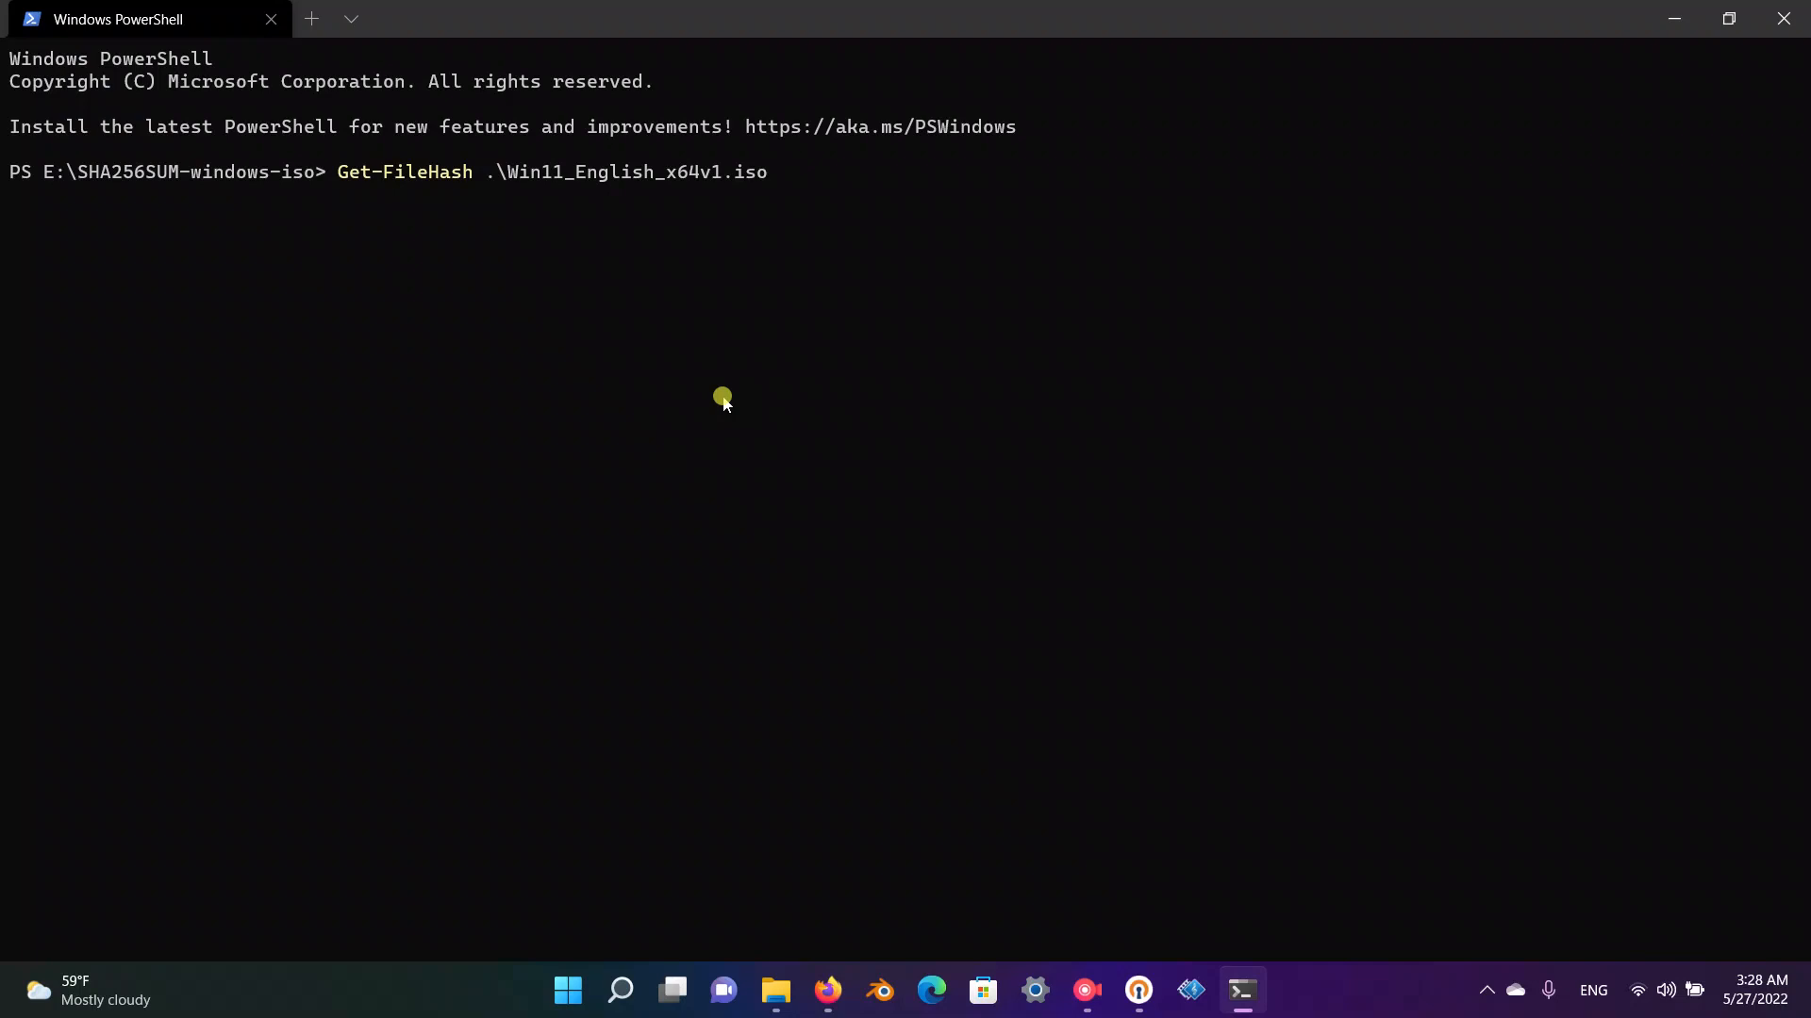
pyautogui.press('Enter')
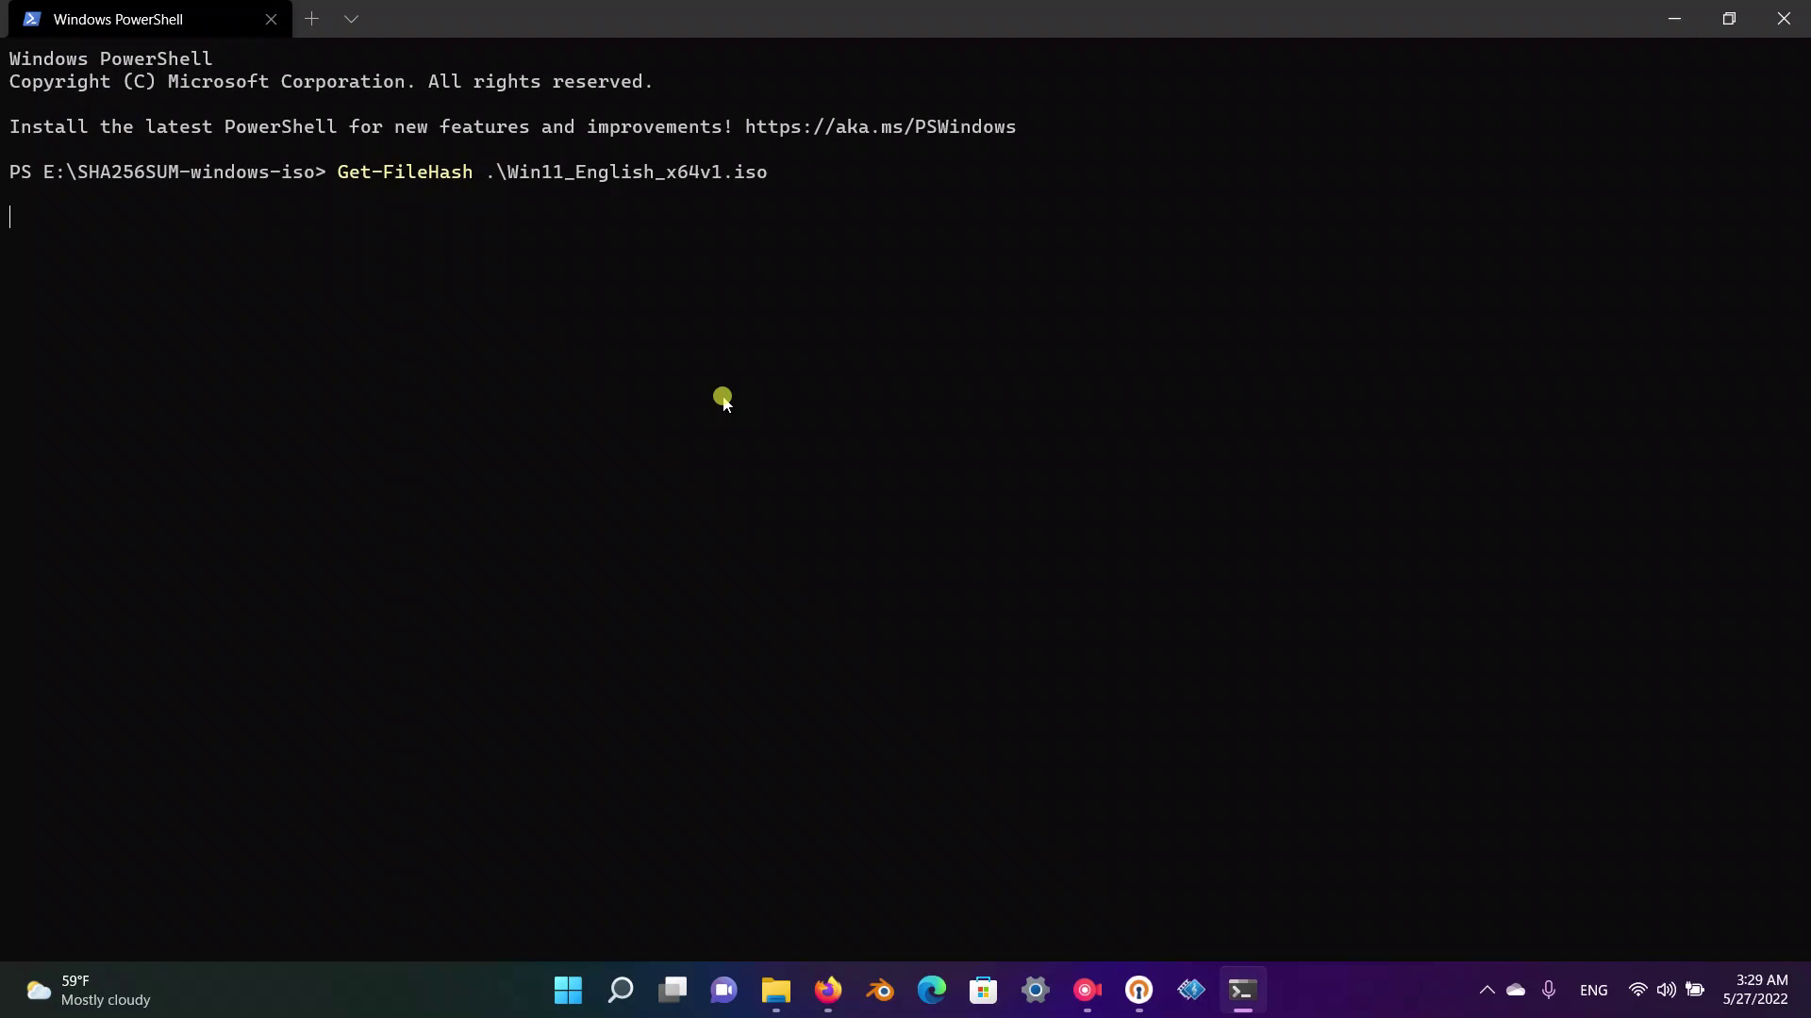
pyautogui.press('Enter')
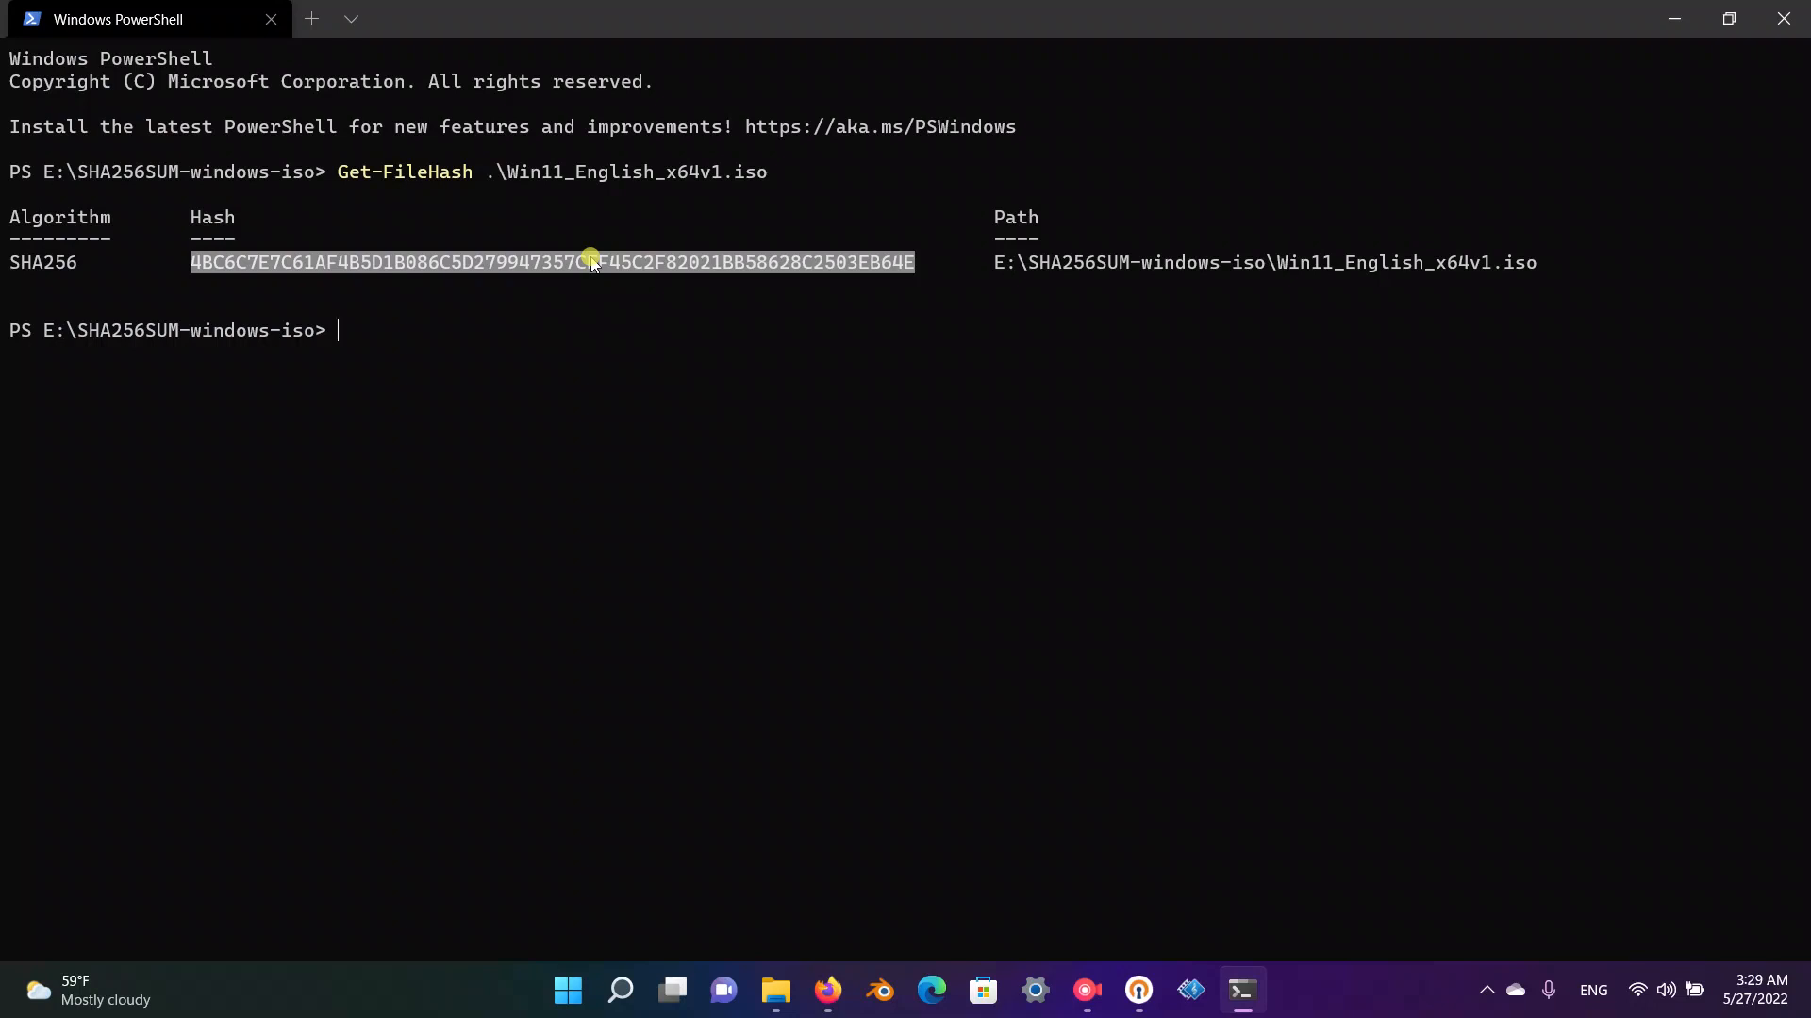
# - Copy the computed SHA256 hash and switch back to the Firefox download page
pyautogui.click(808, 783)
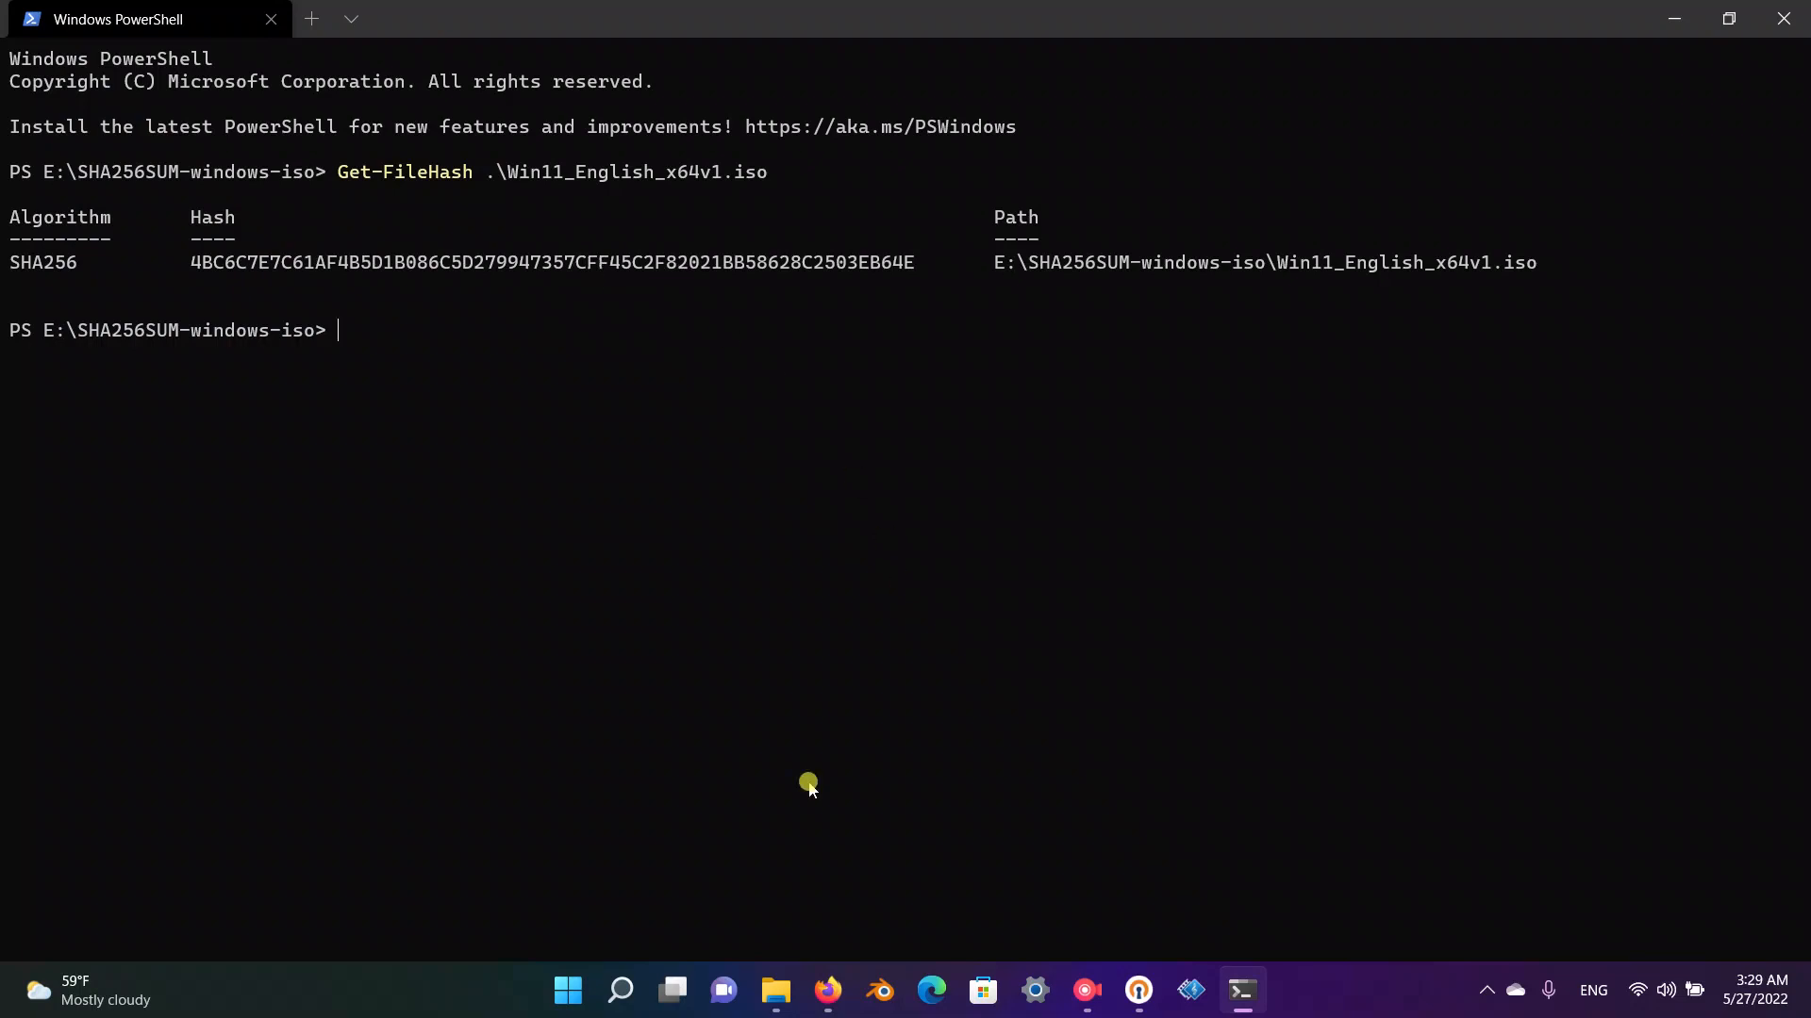
pyautogui.click(827, 990)
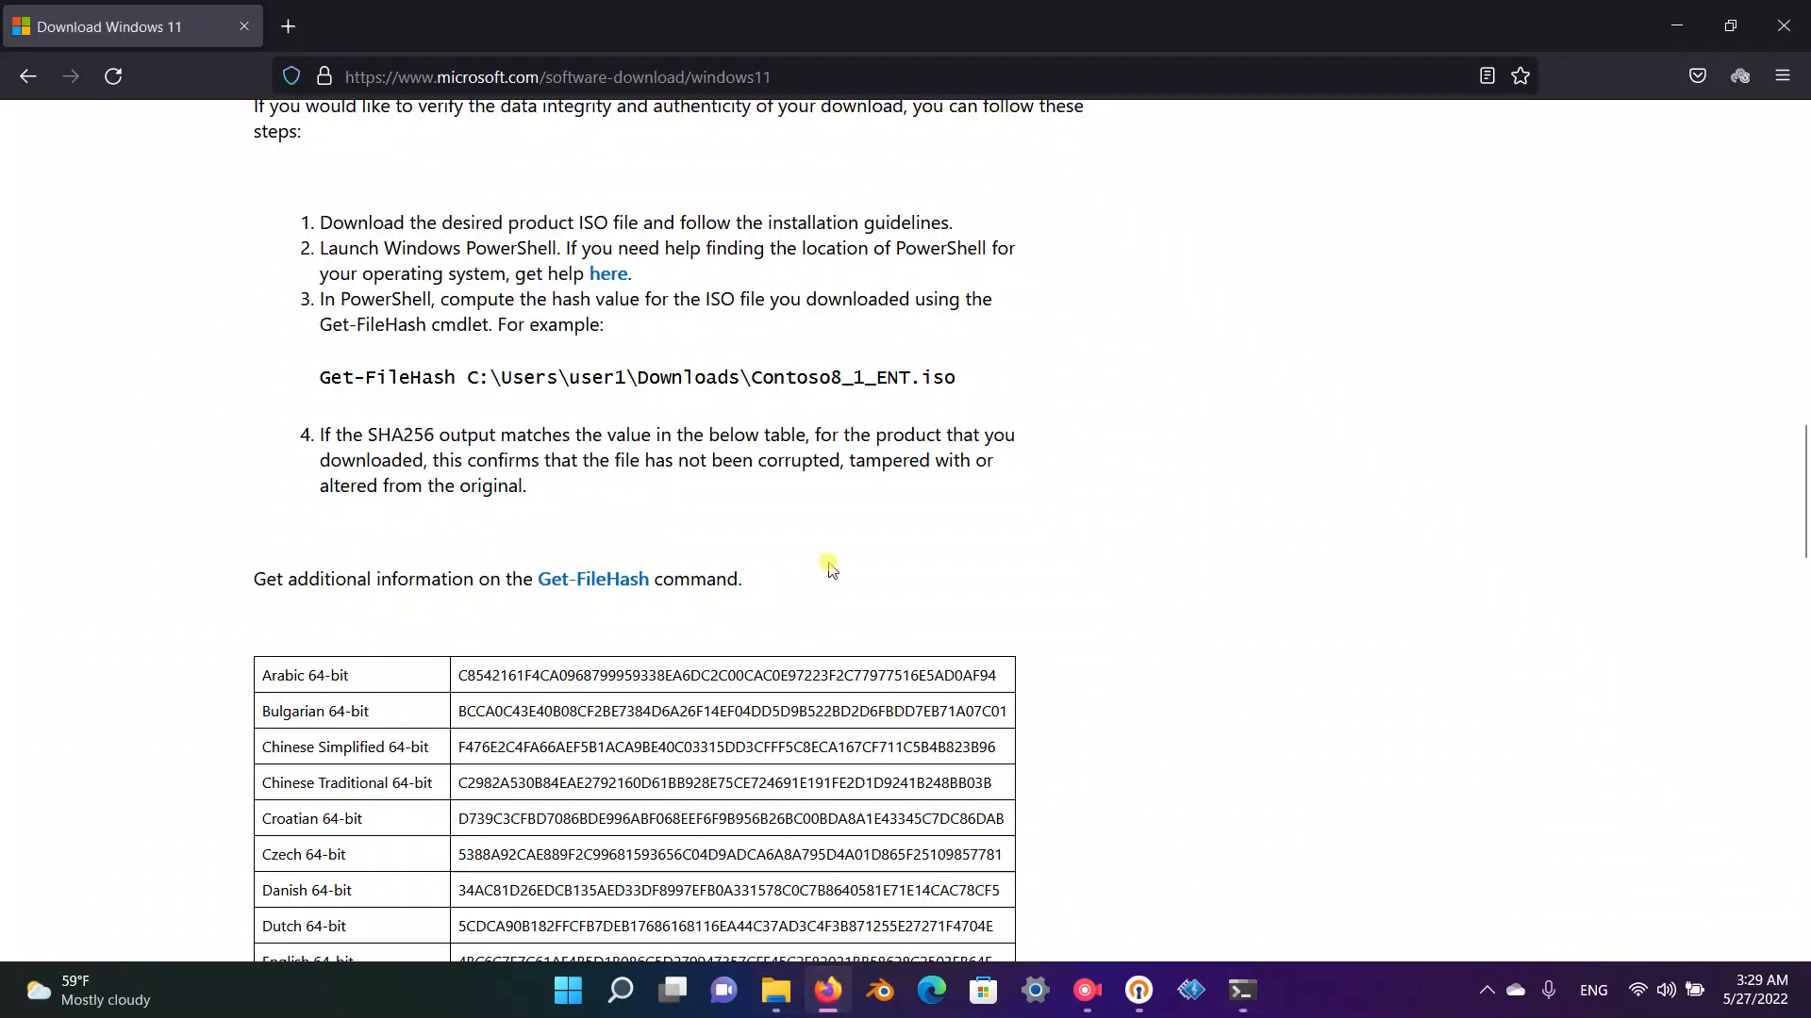
# - Search the page for hash ending 7CFF45C2F82021BB58628C2503EB64E, matching the English 64-bit row
pyautogui.press('ctrl+f')
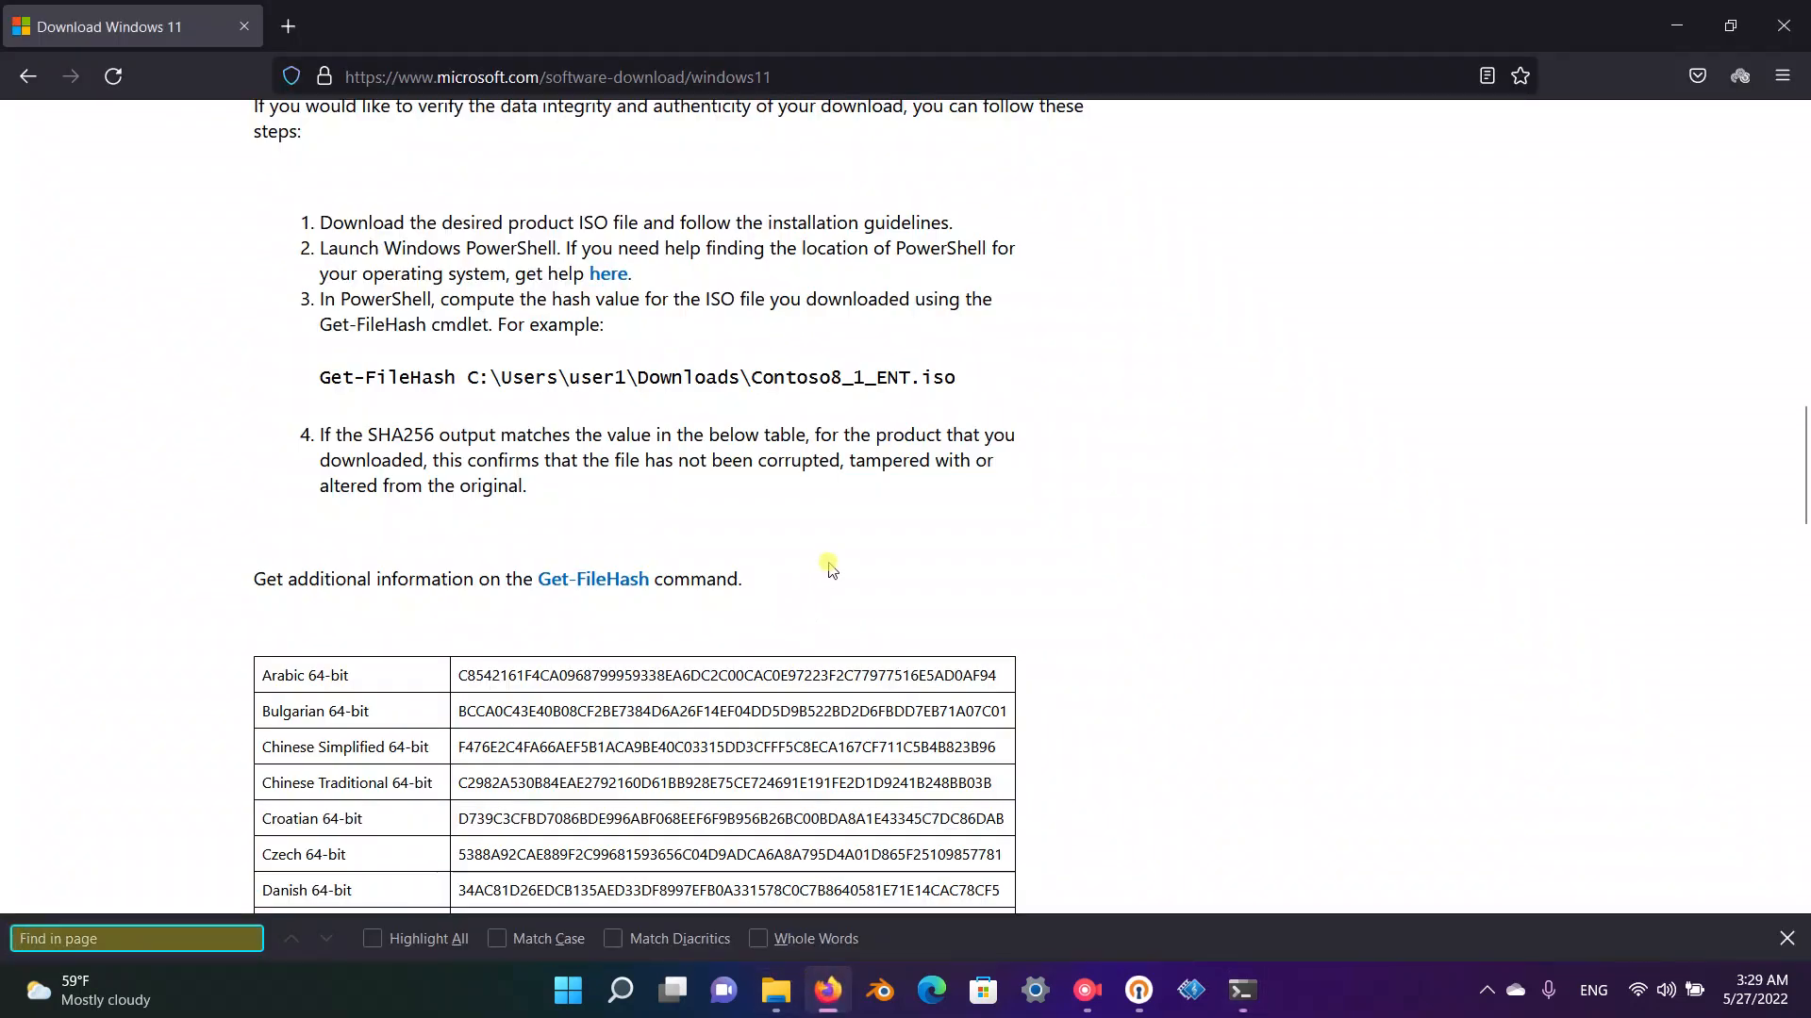
pyautogui.write('7CFF45C2F82021BB58628C2503EB64E')
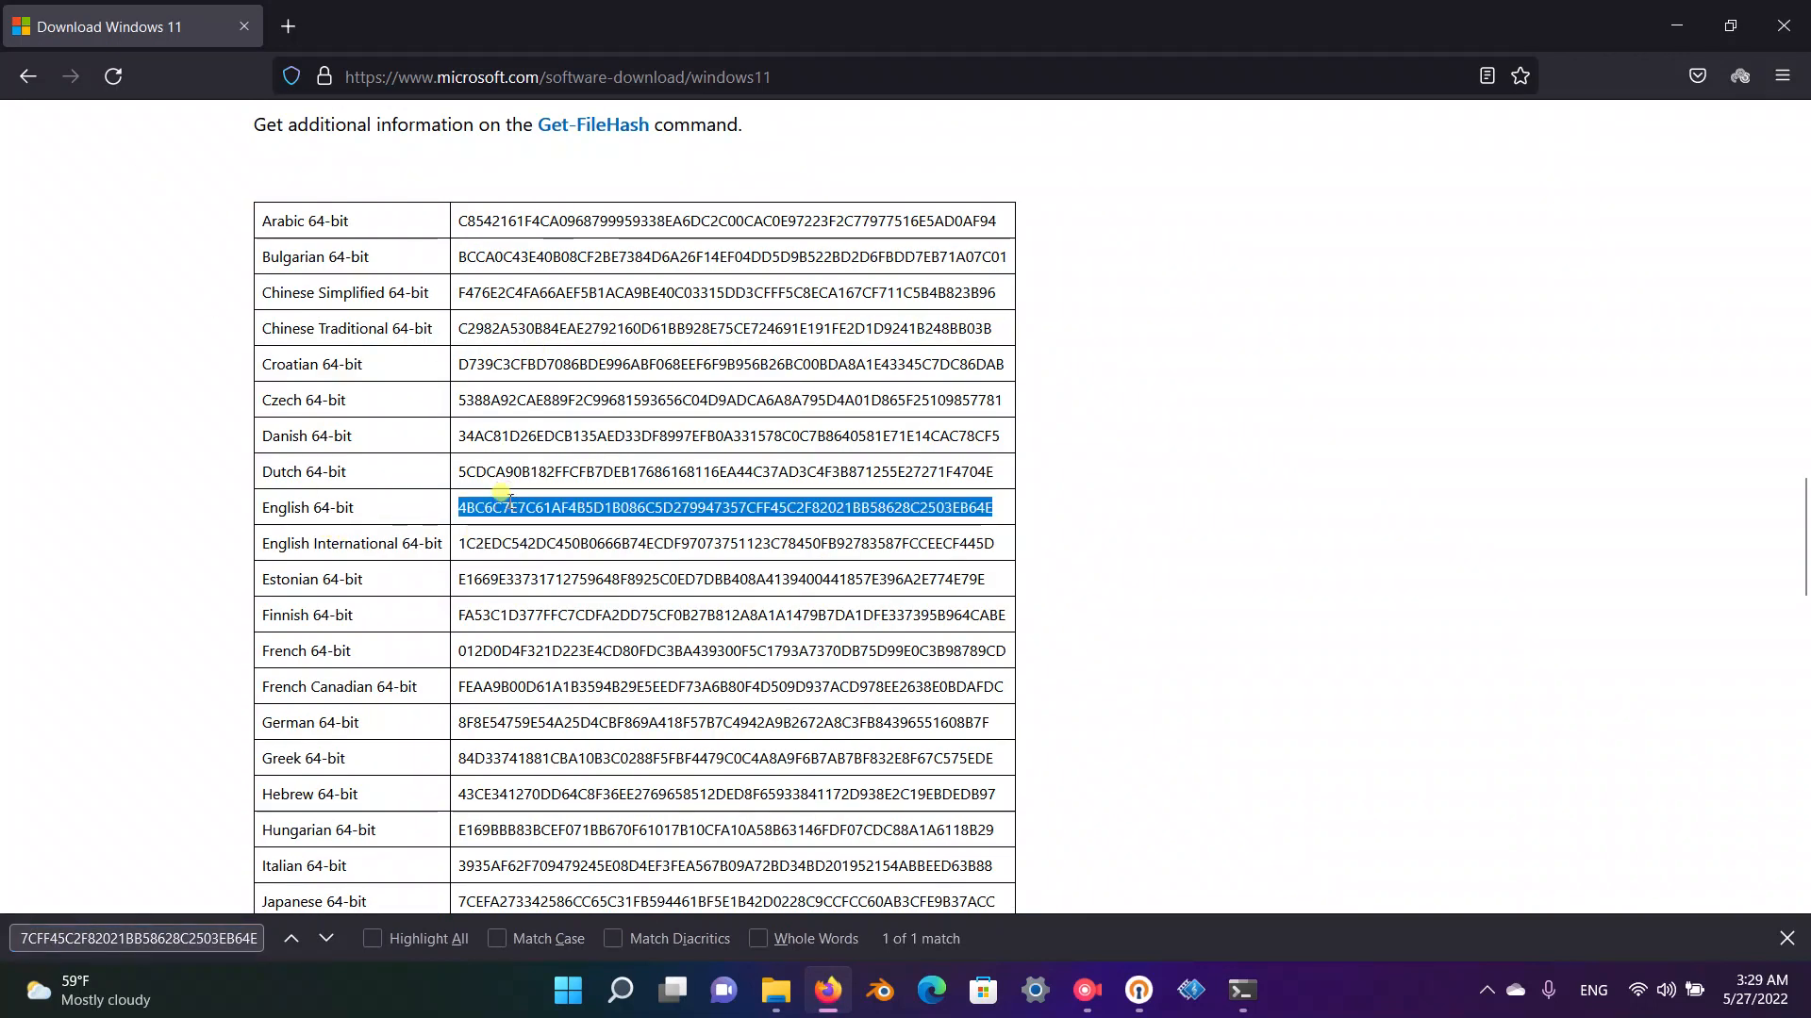
pyautogui.moveTo(287, 513)
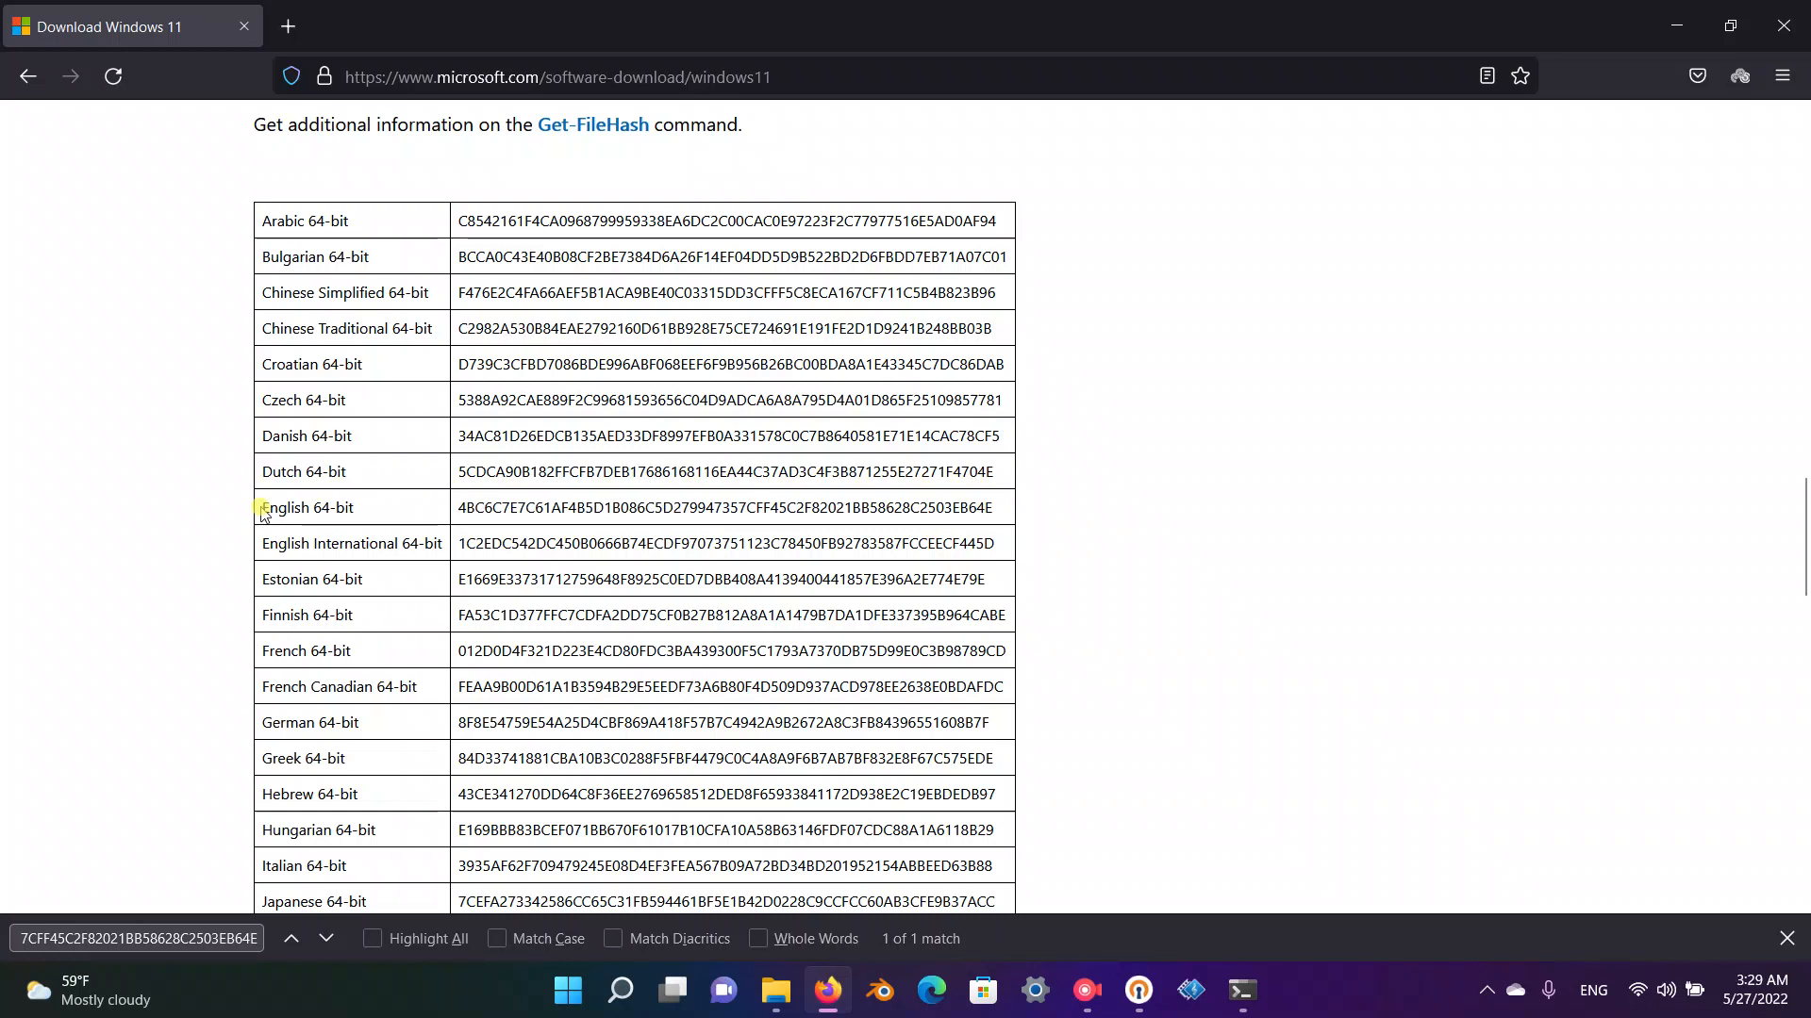
pyautogui.moveTo(332, 538)
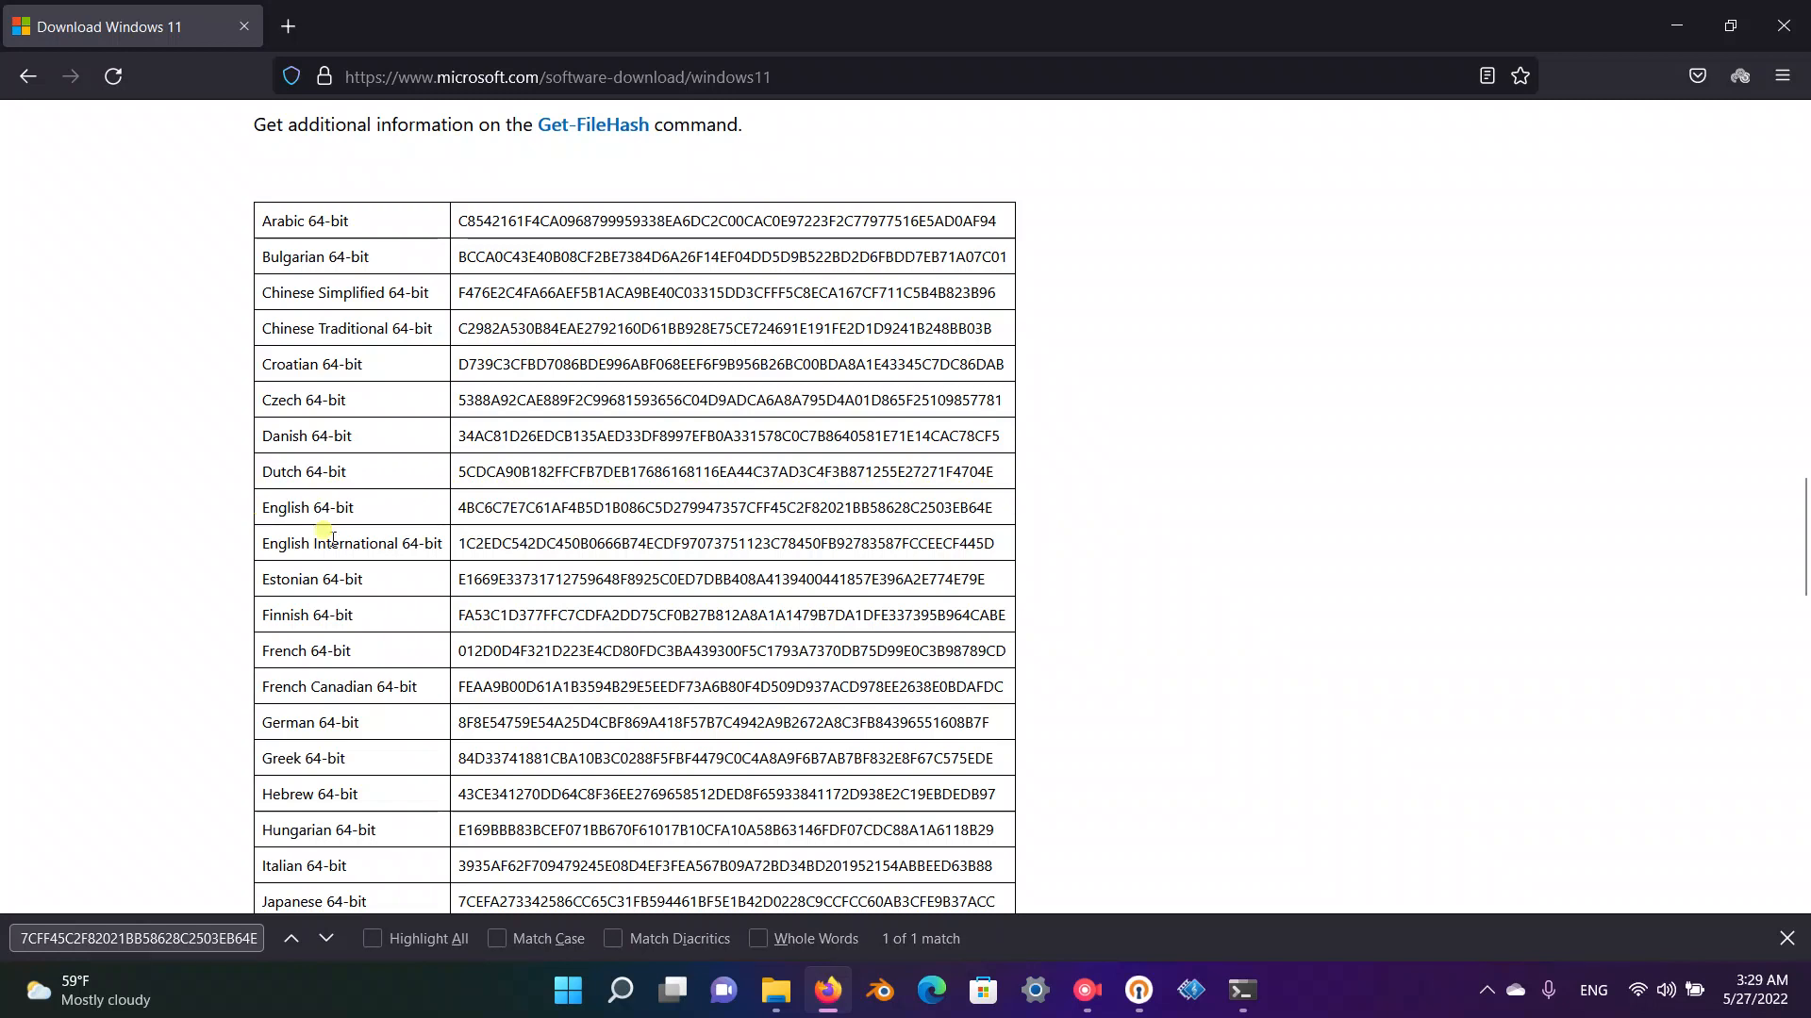
pyautogui.moveTo(1310, 931)
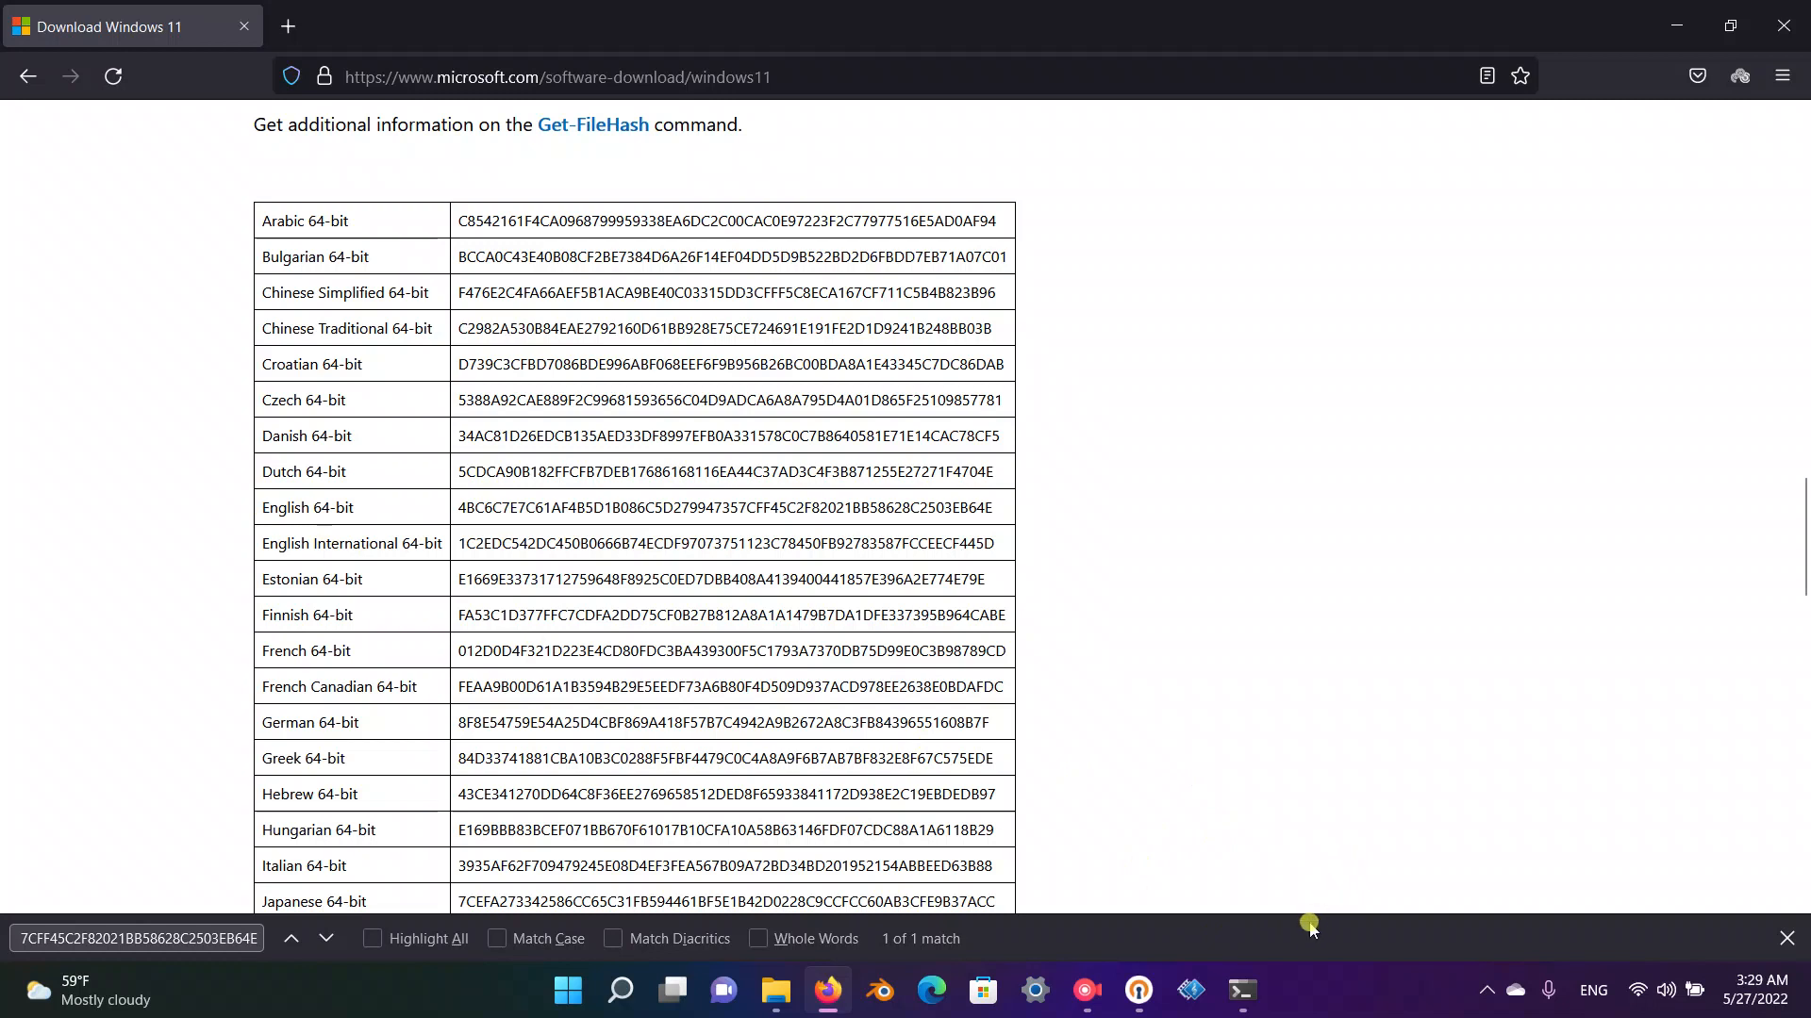